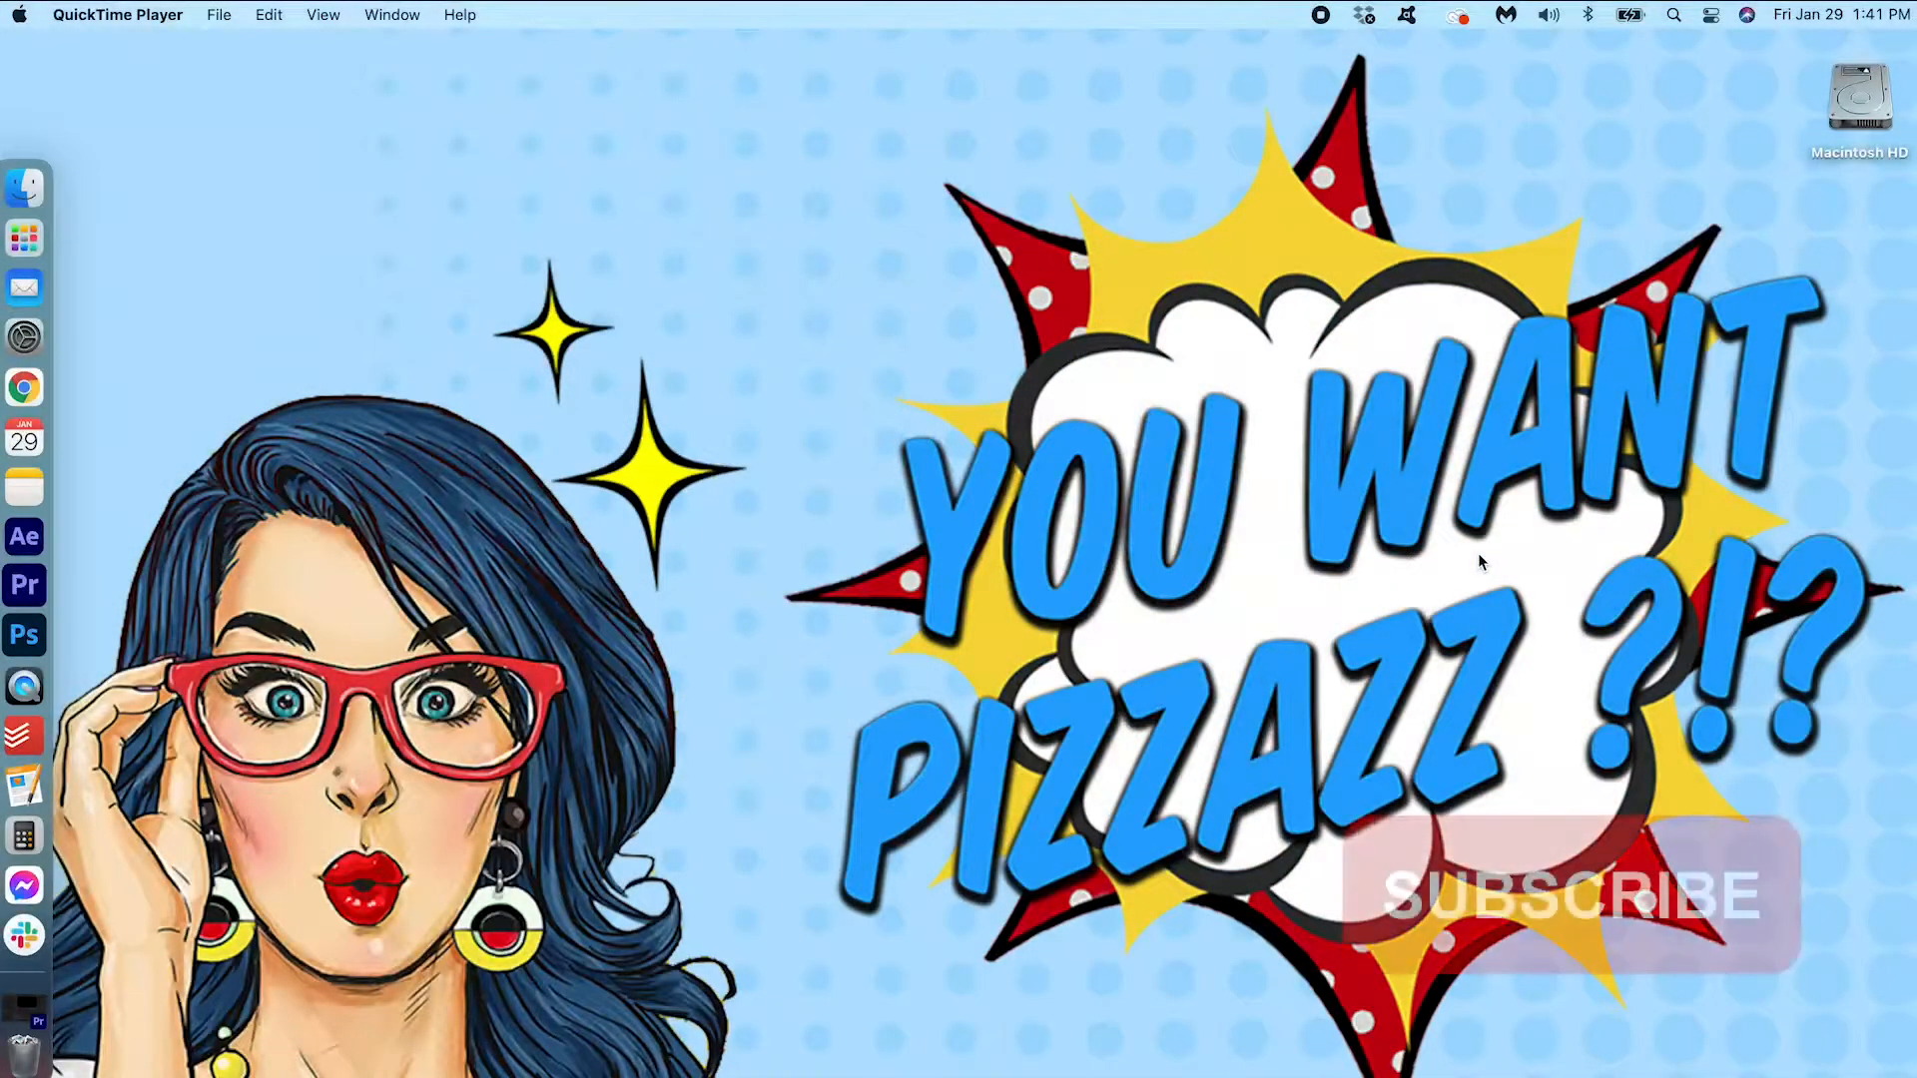
mouse_move(24, 585)
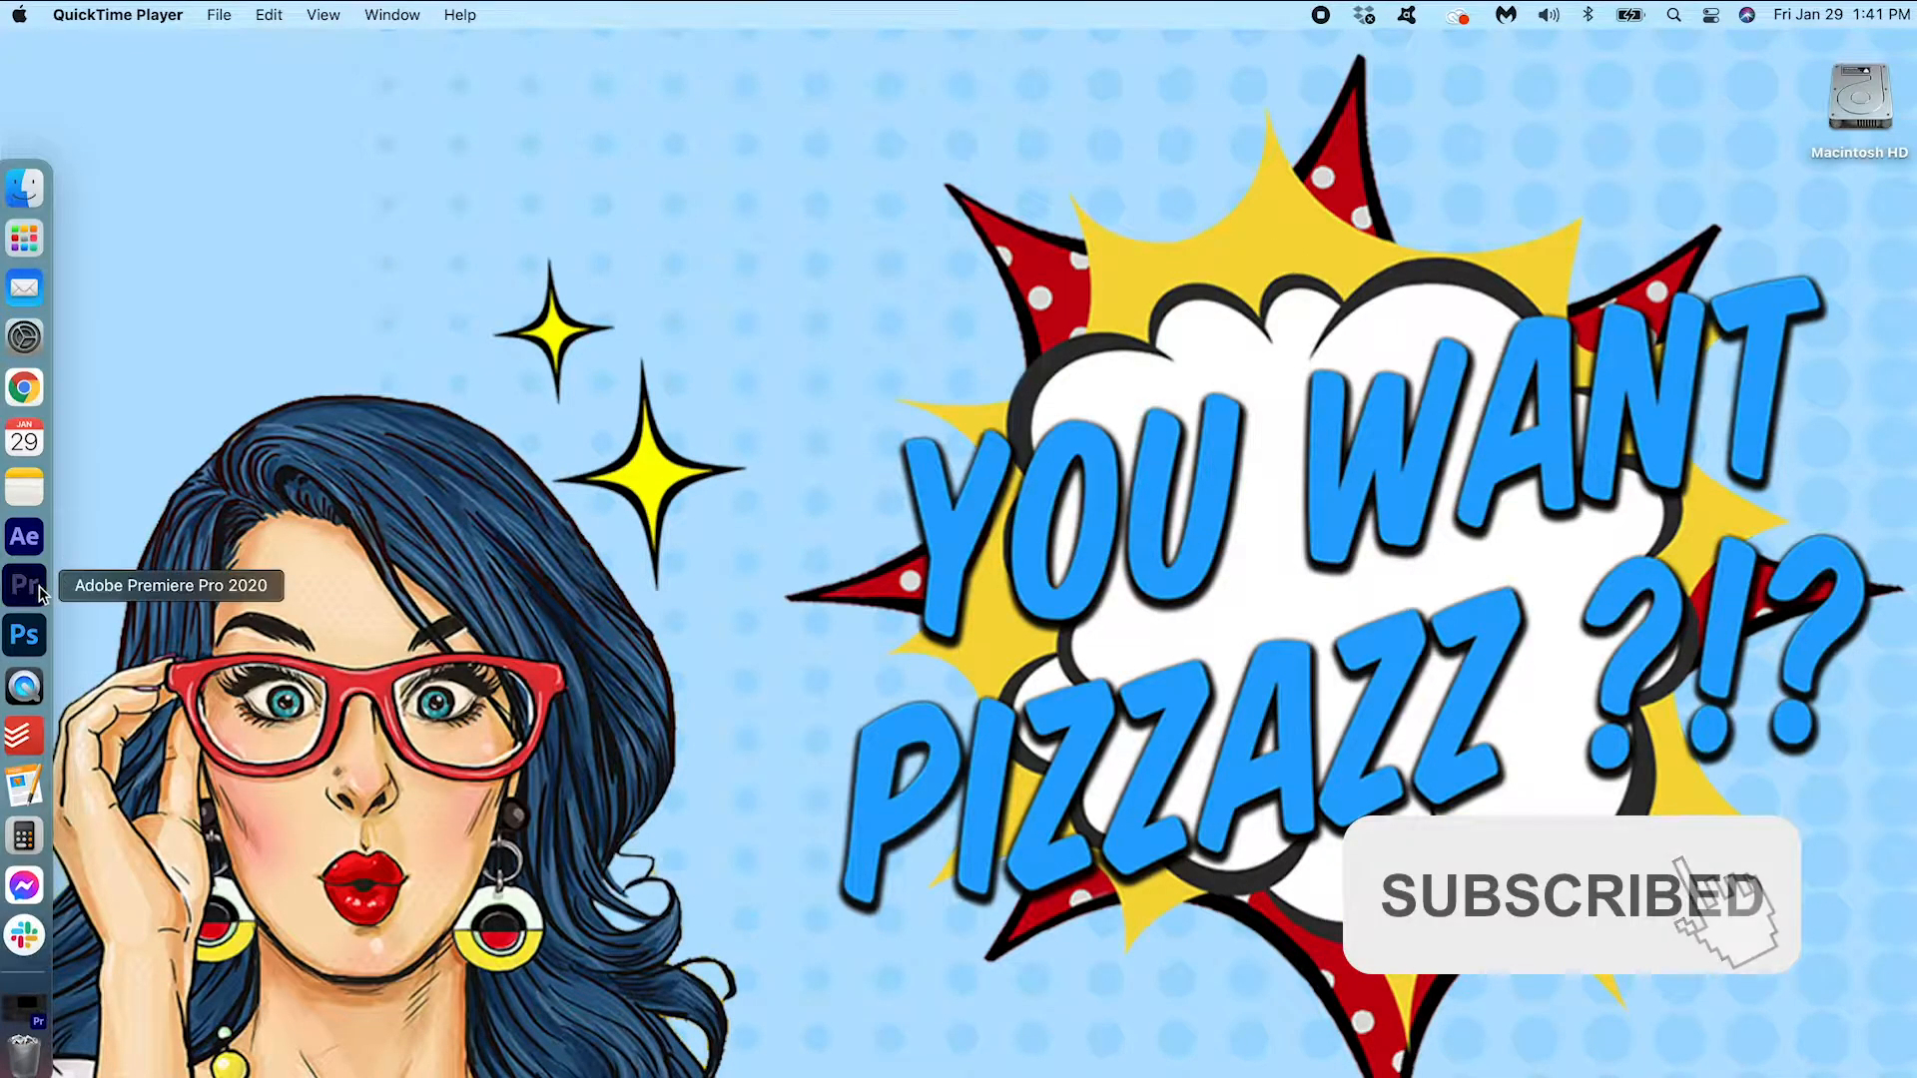
Step: Bring the Premiere Pro slideshow project forward from the Dock
left_click(23, 611)
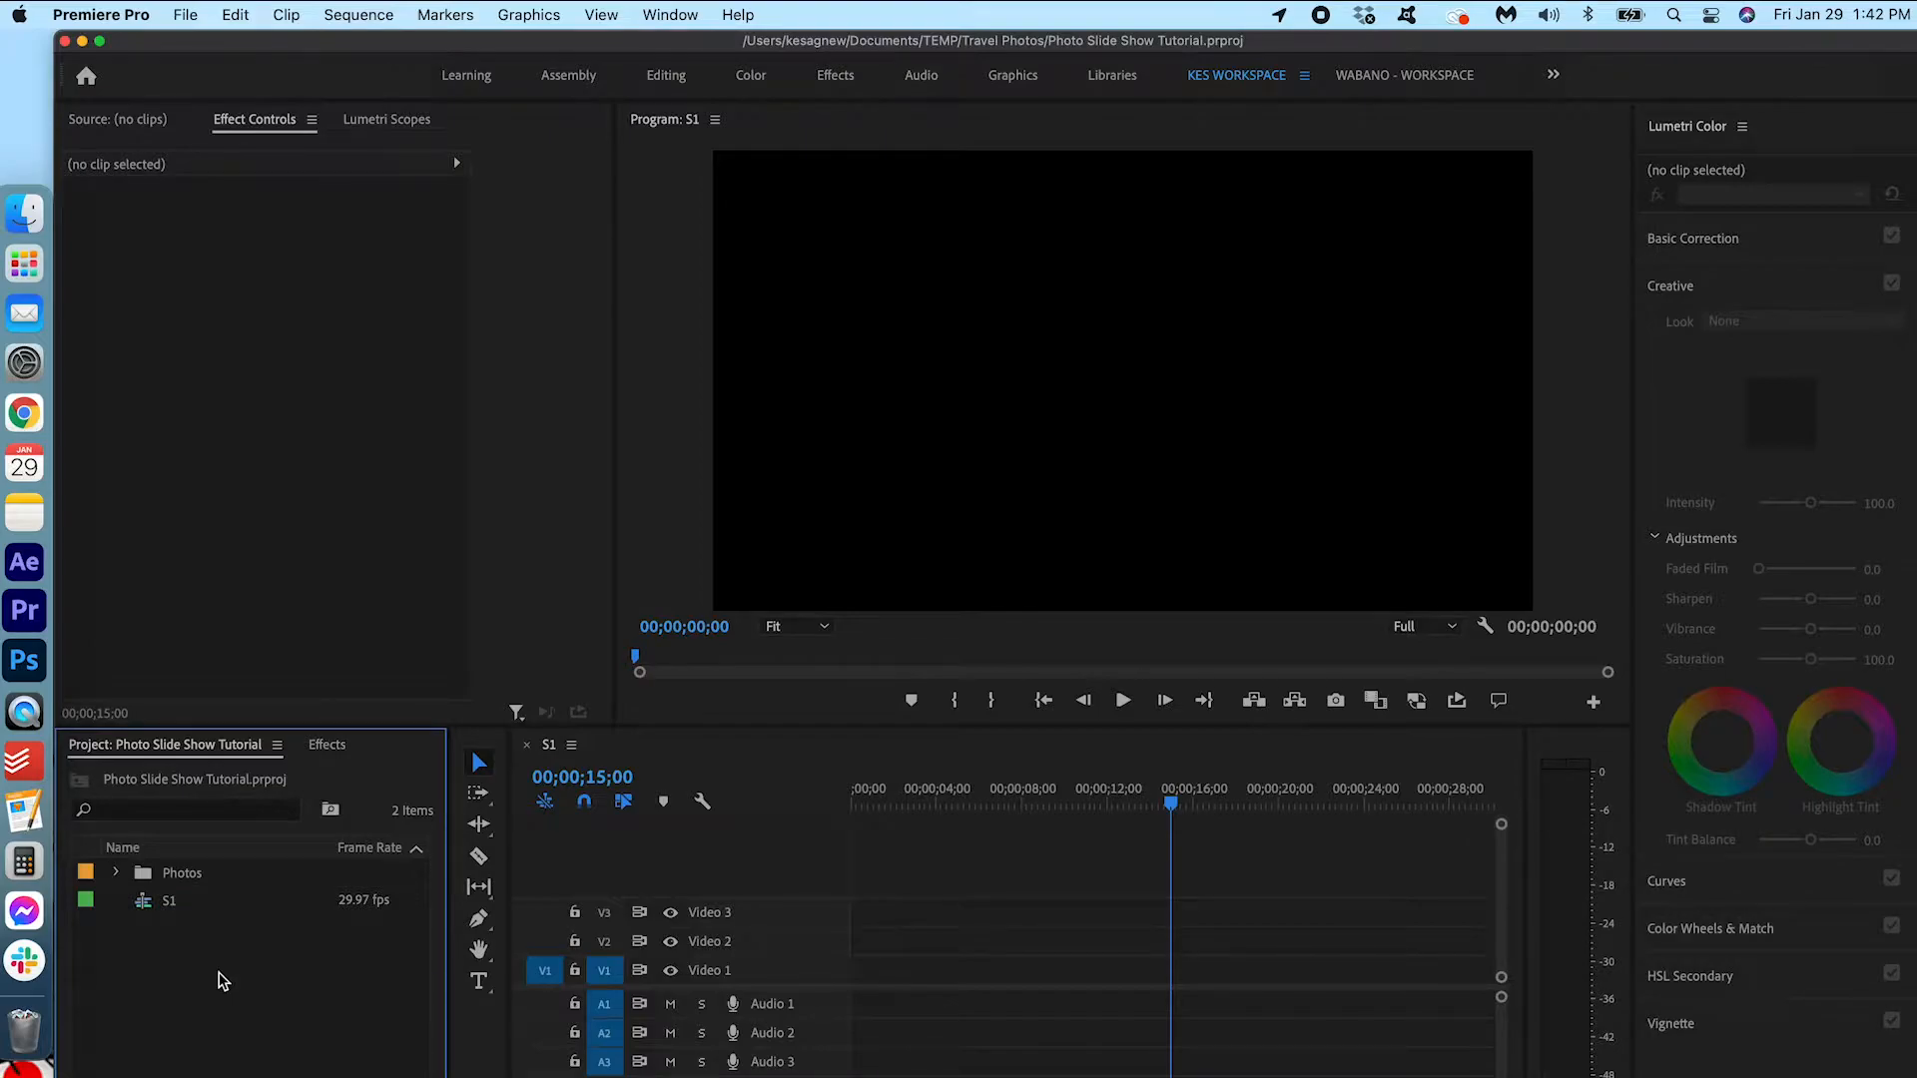
Step: Expand the Photos bin and select the five travel photos for the S1 video track
left_click(114, 873)
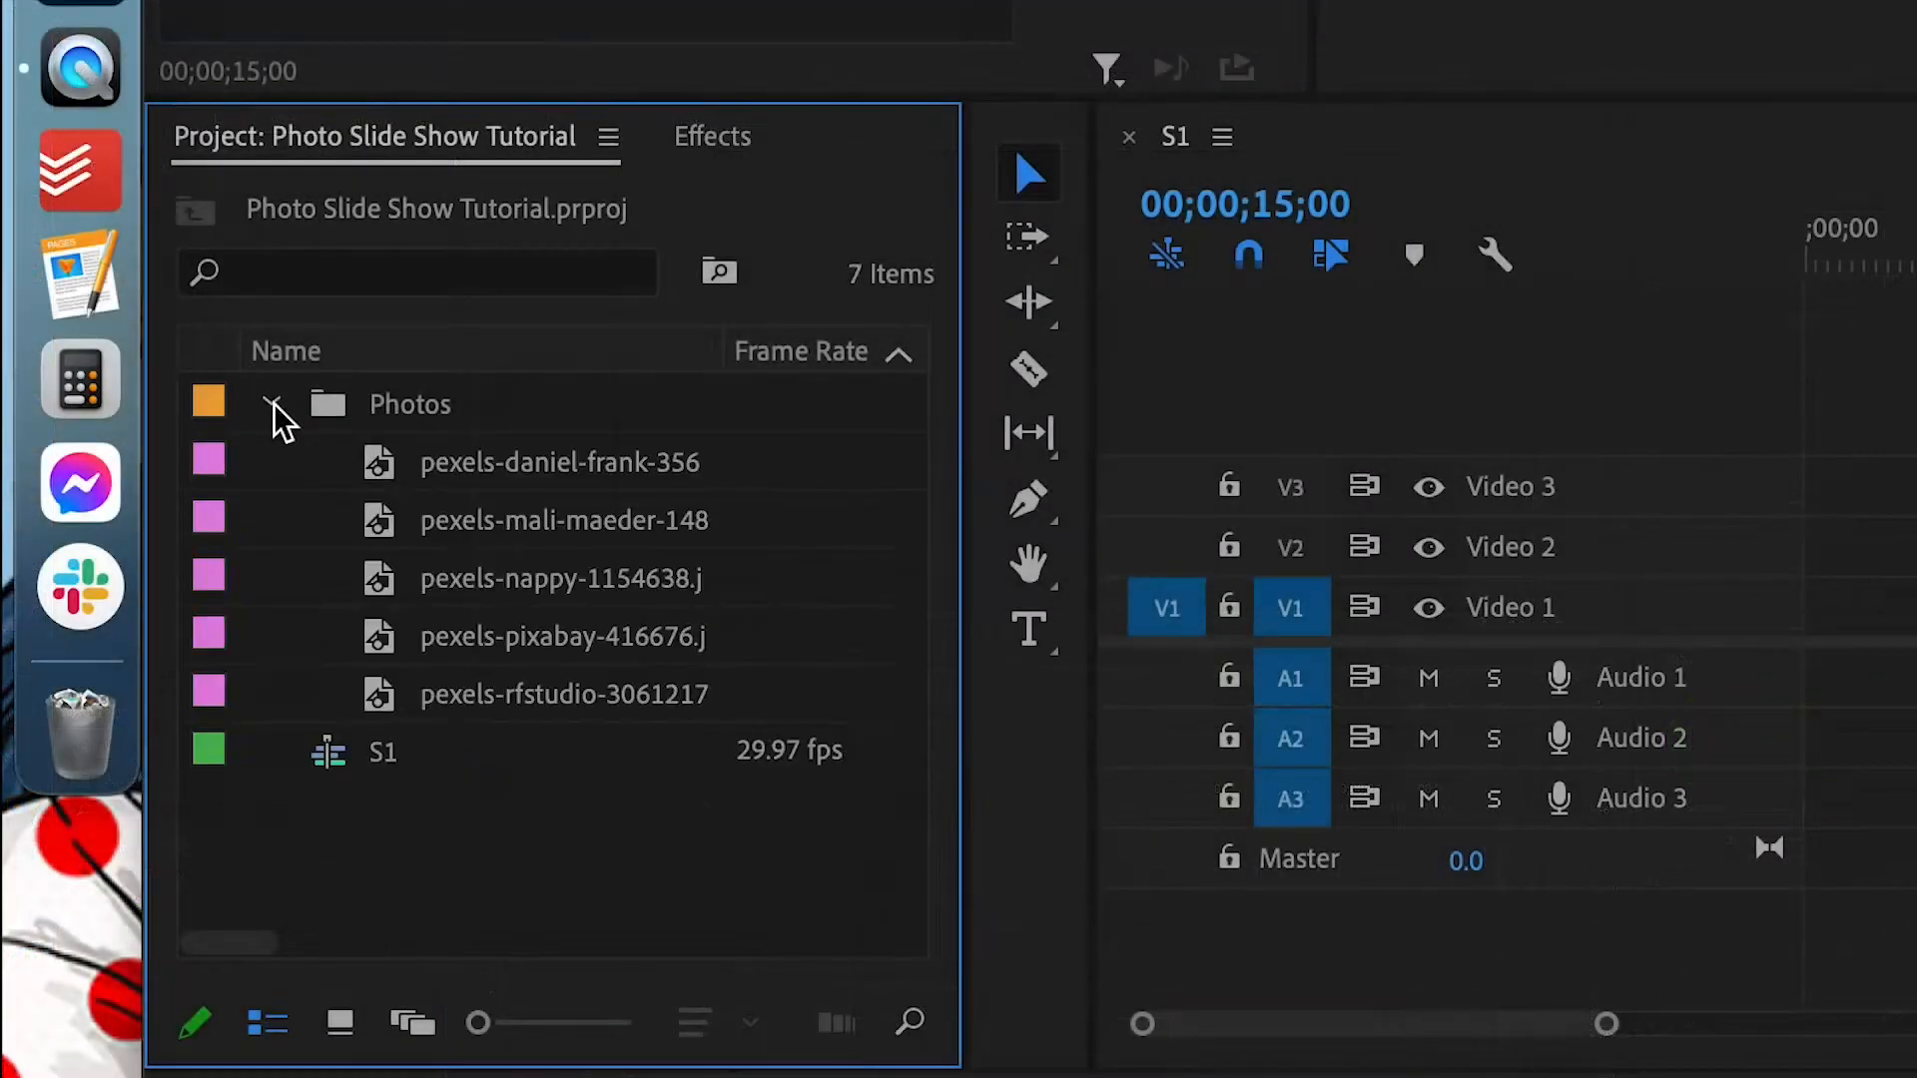
left_click(559, 461)
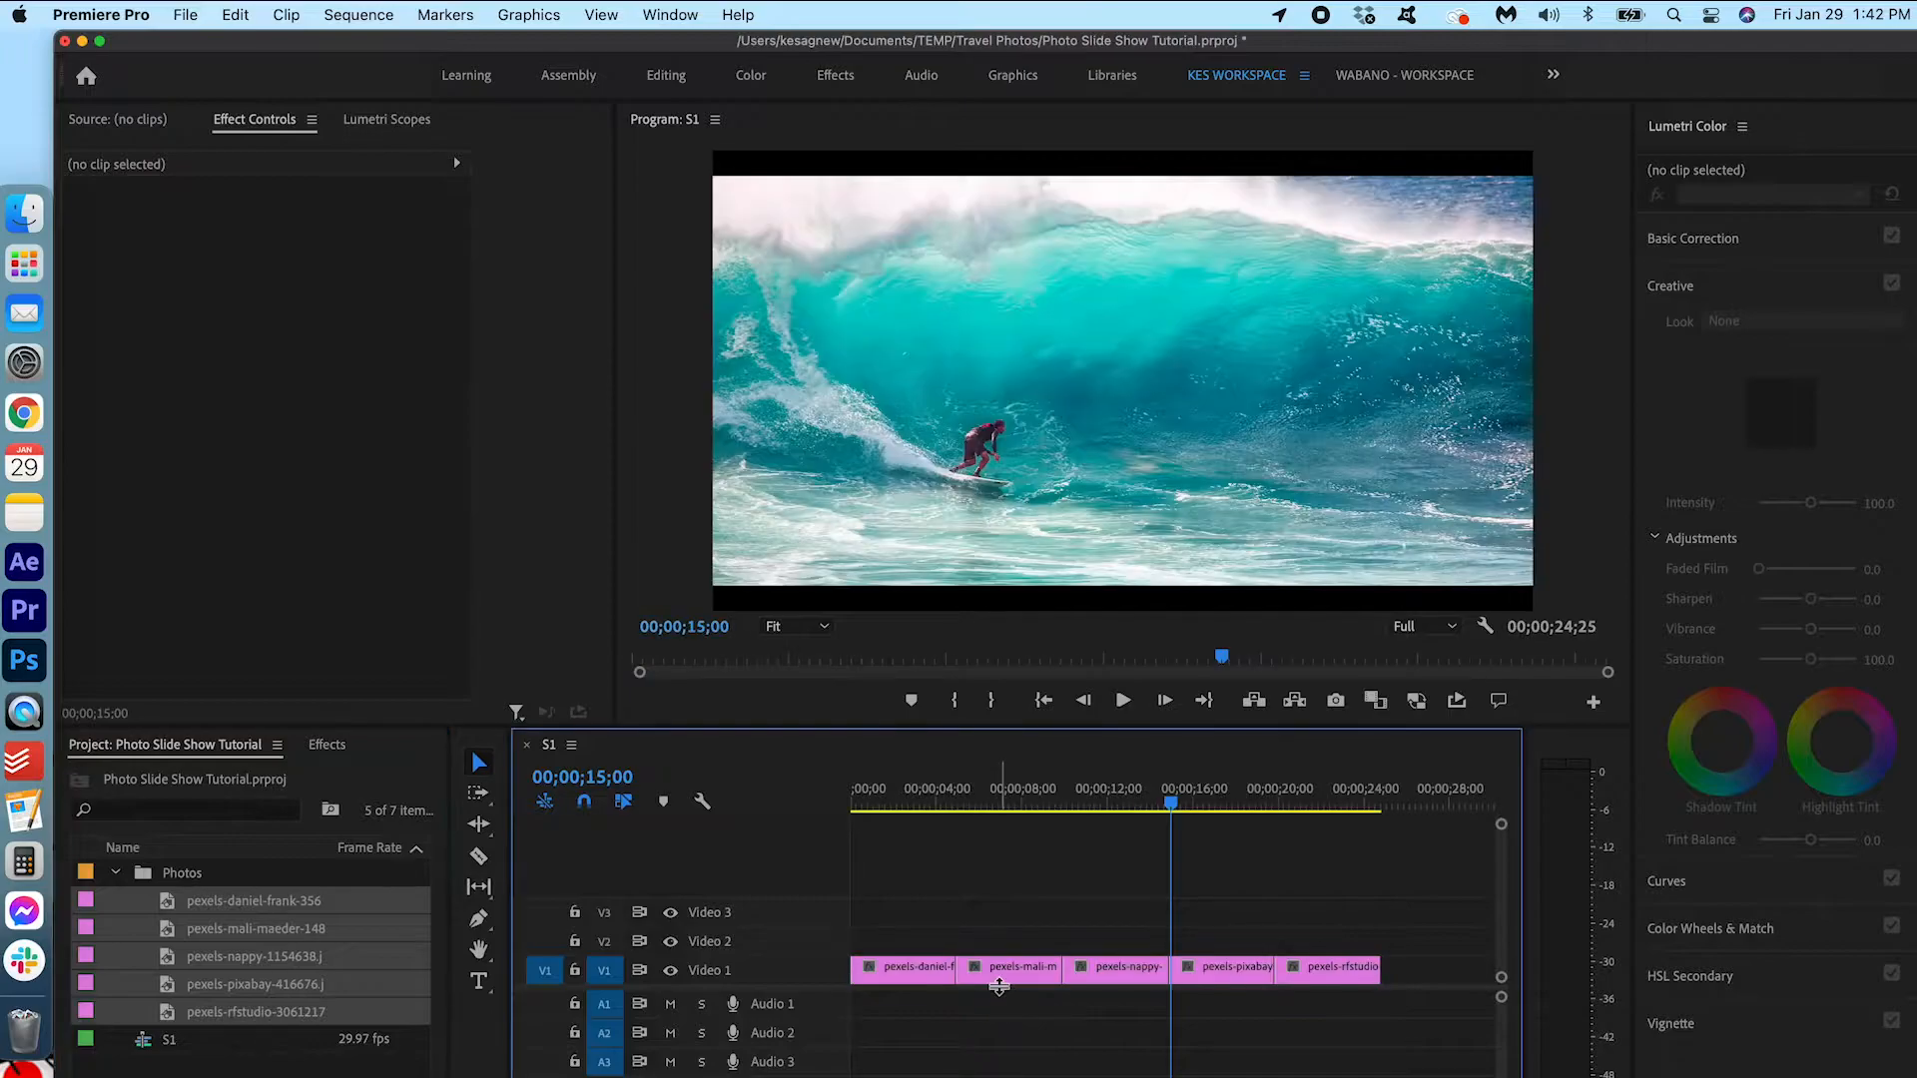
Step: Set the selected photo clips' duration to three seconds via Speed/Duration
right_click(1344, 967)
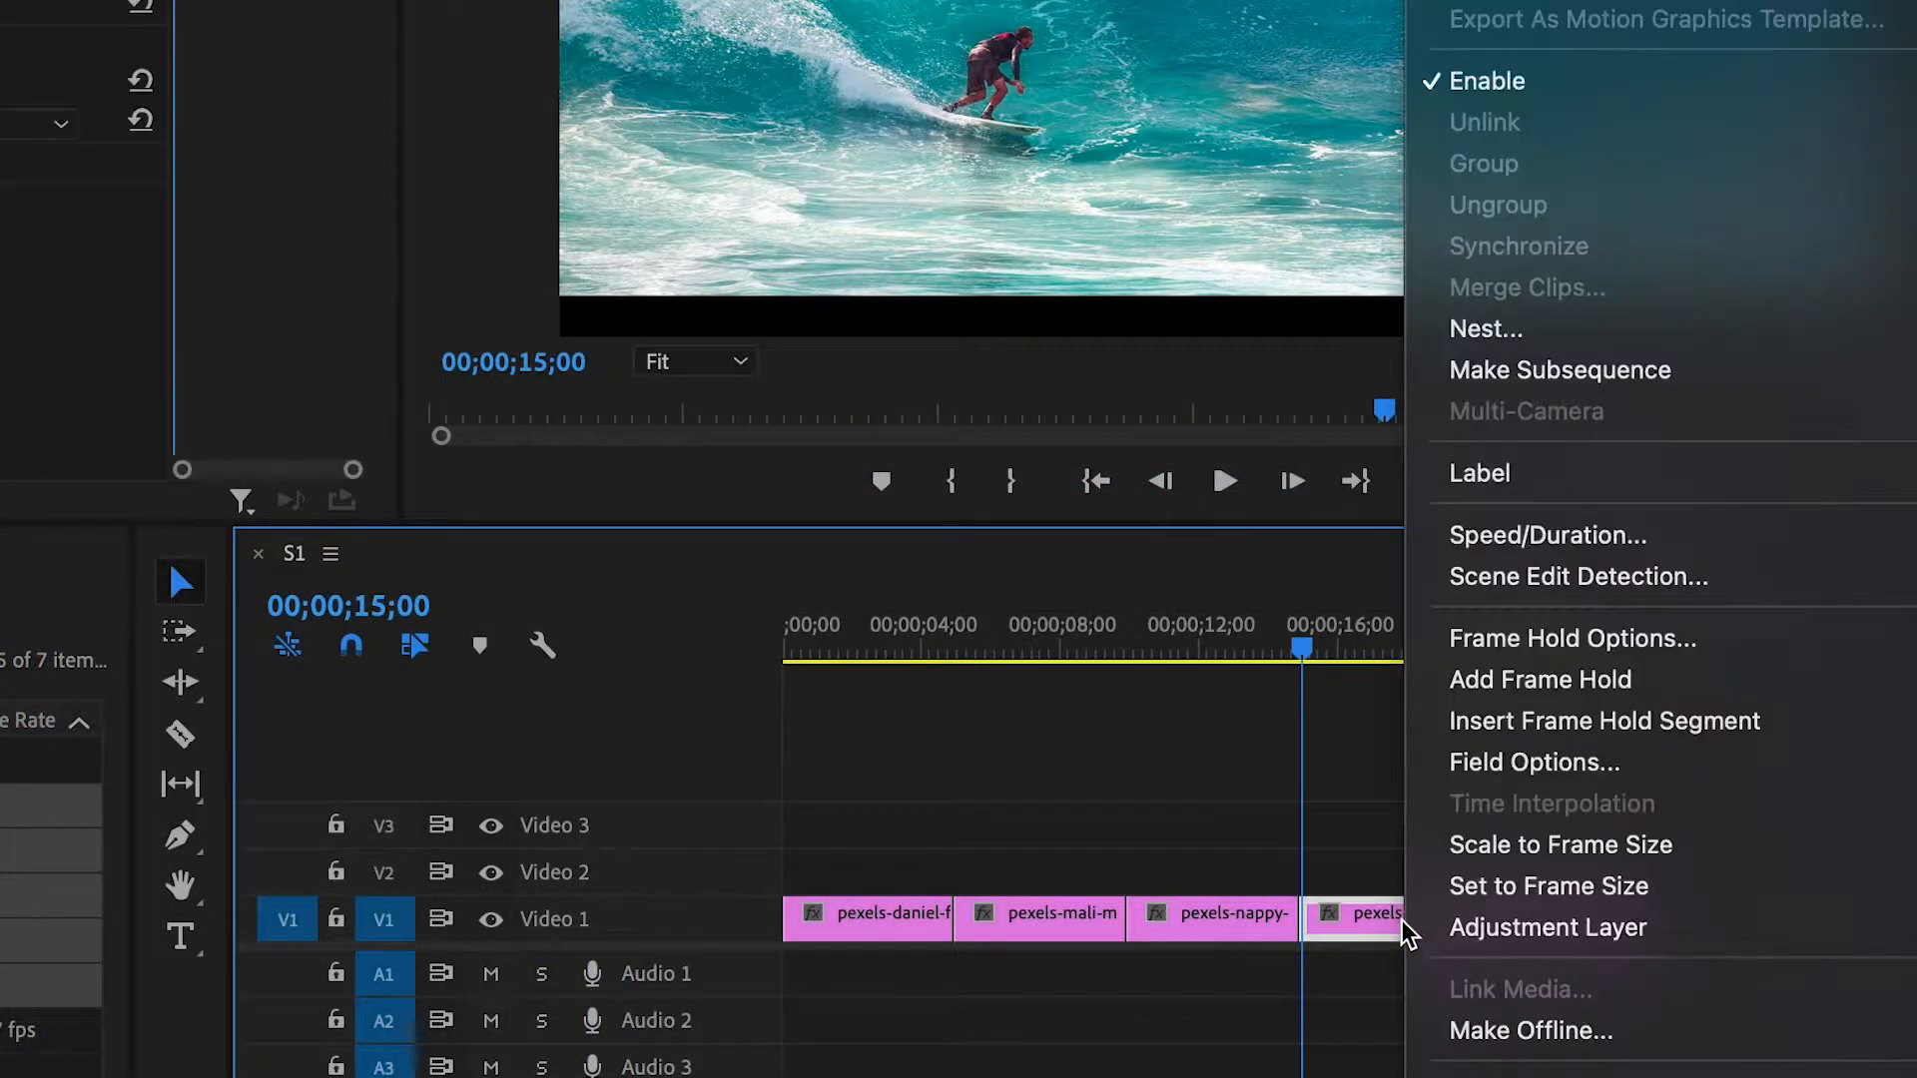
left_click(1546, 535)
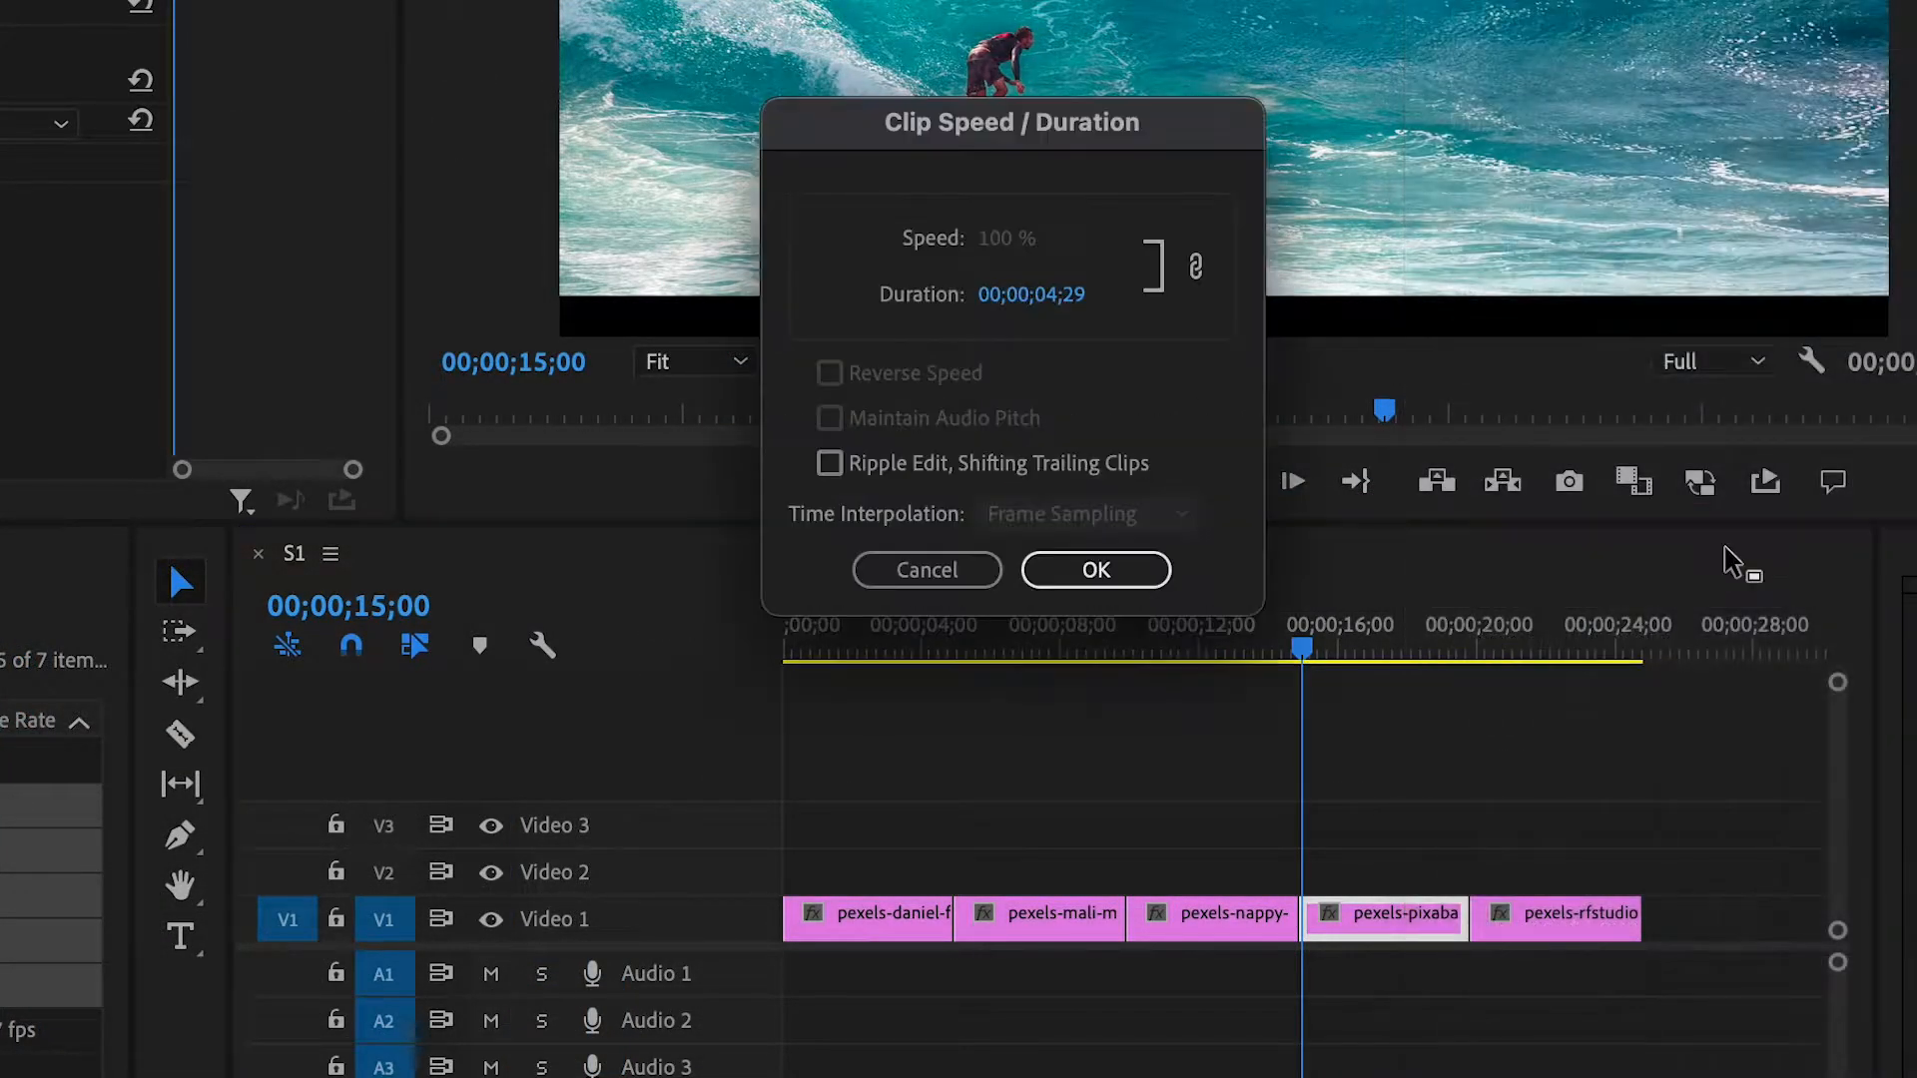
mouse_move(1036, 341)
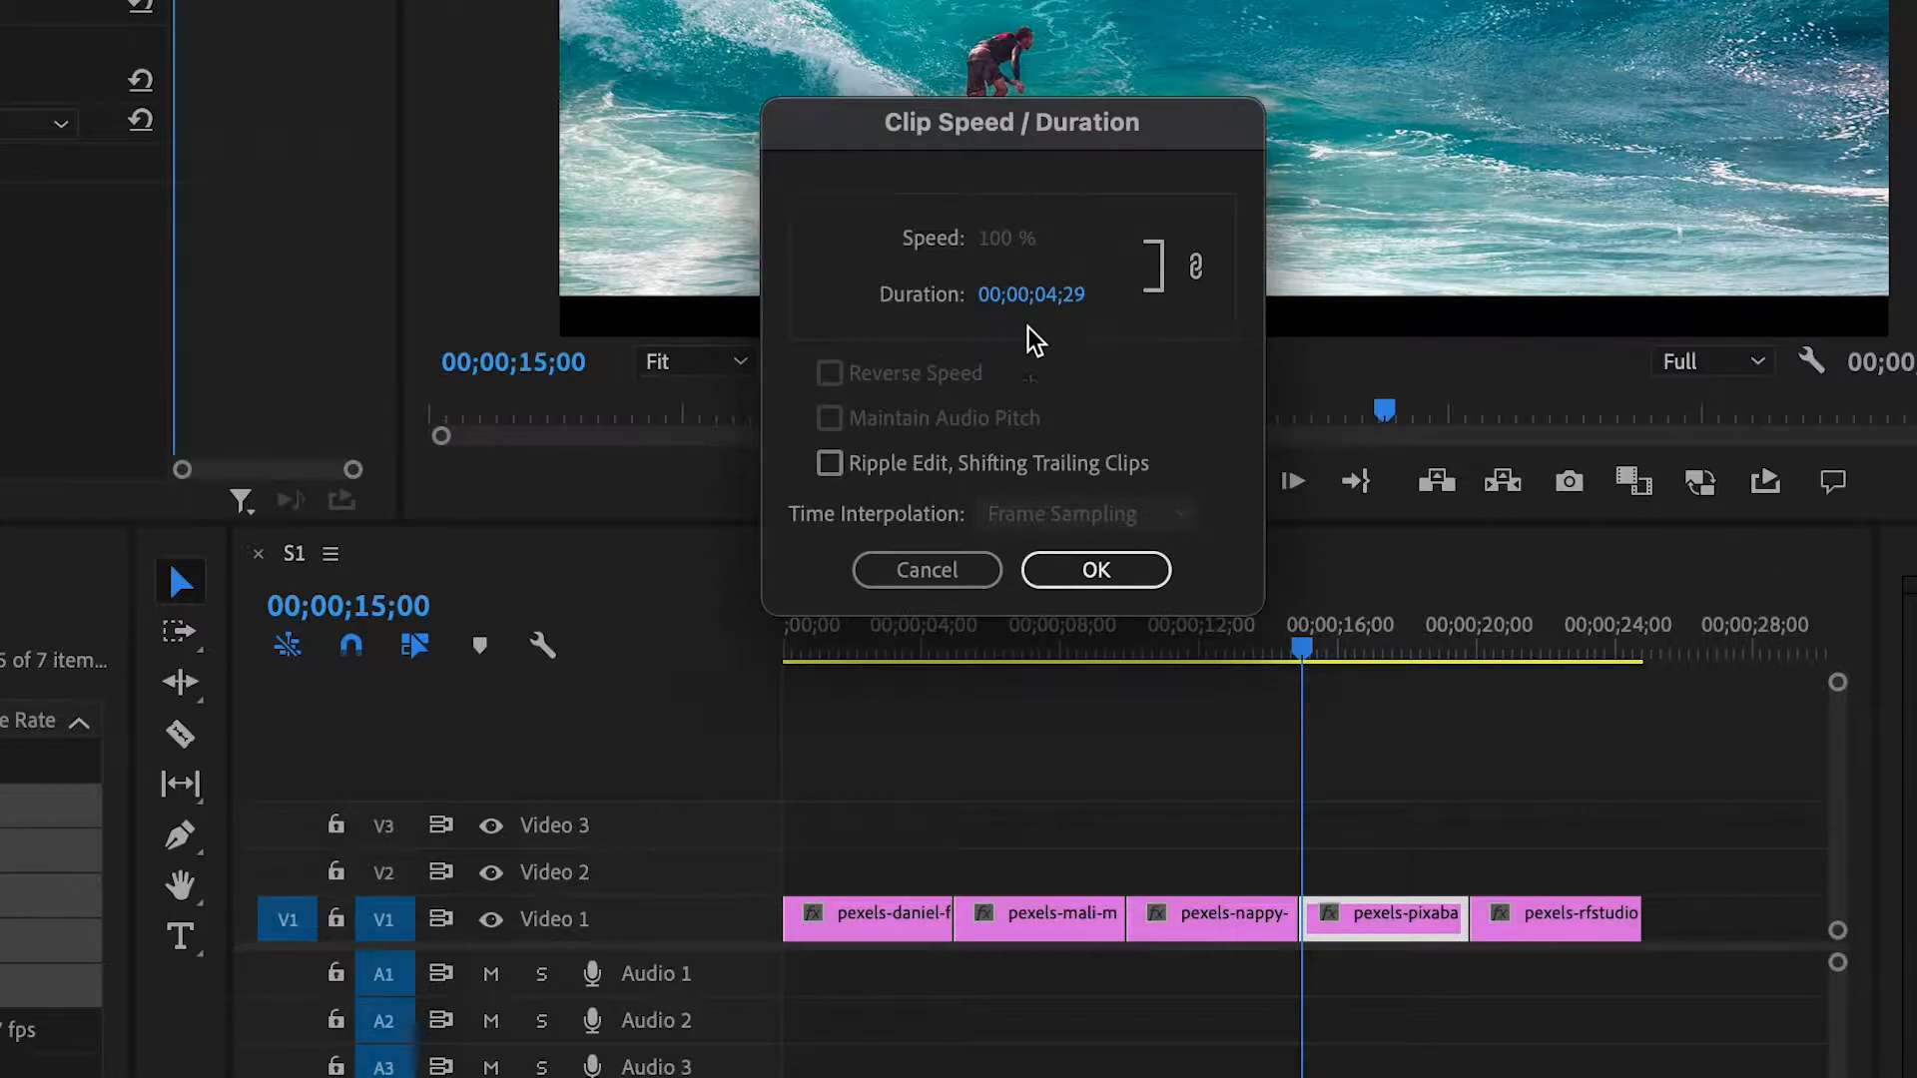
mouse_move(1093, 321)
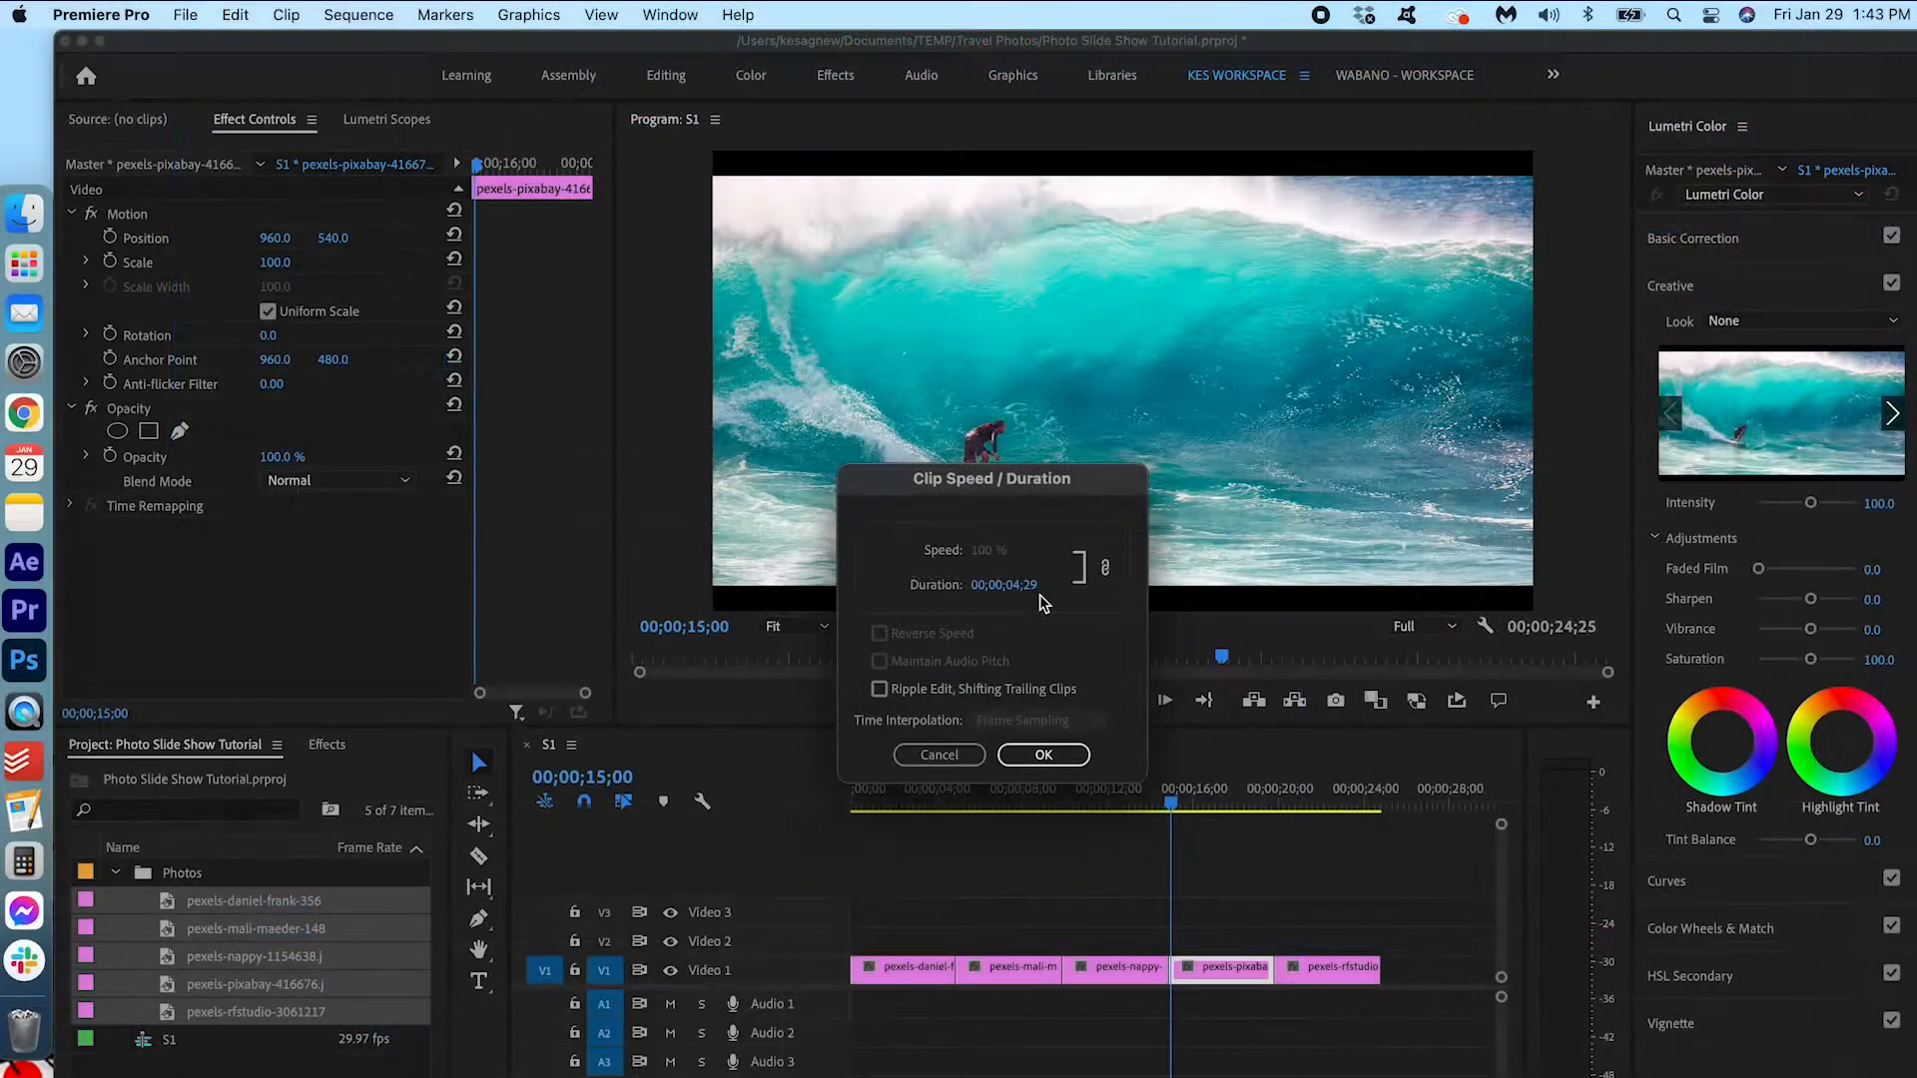
left_click(1042, 754)
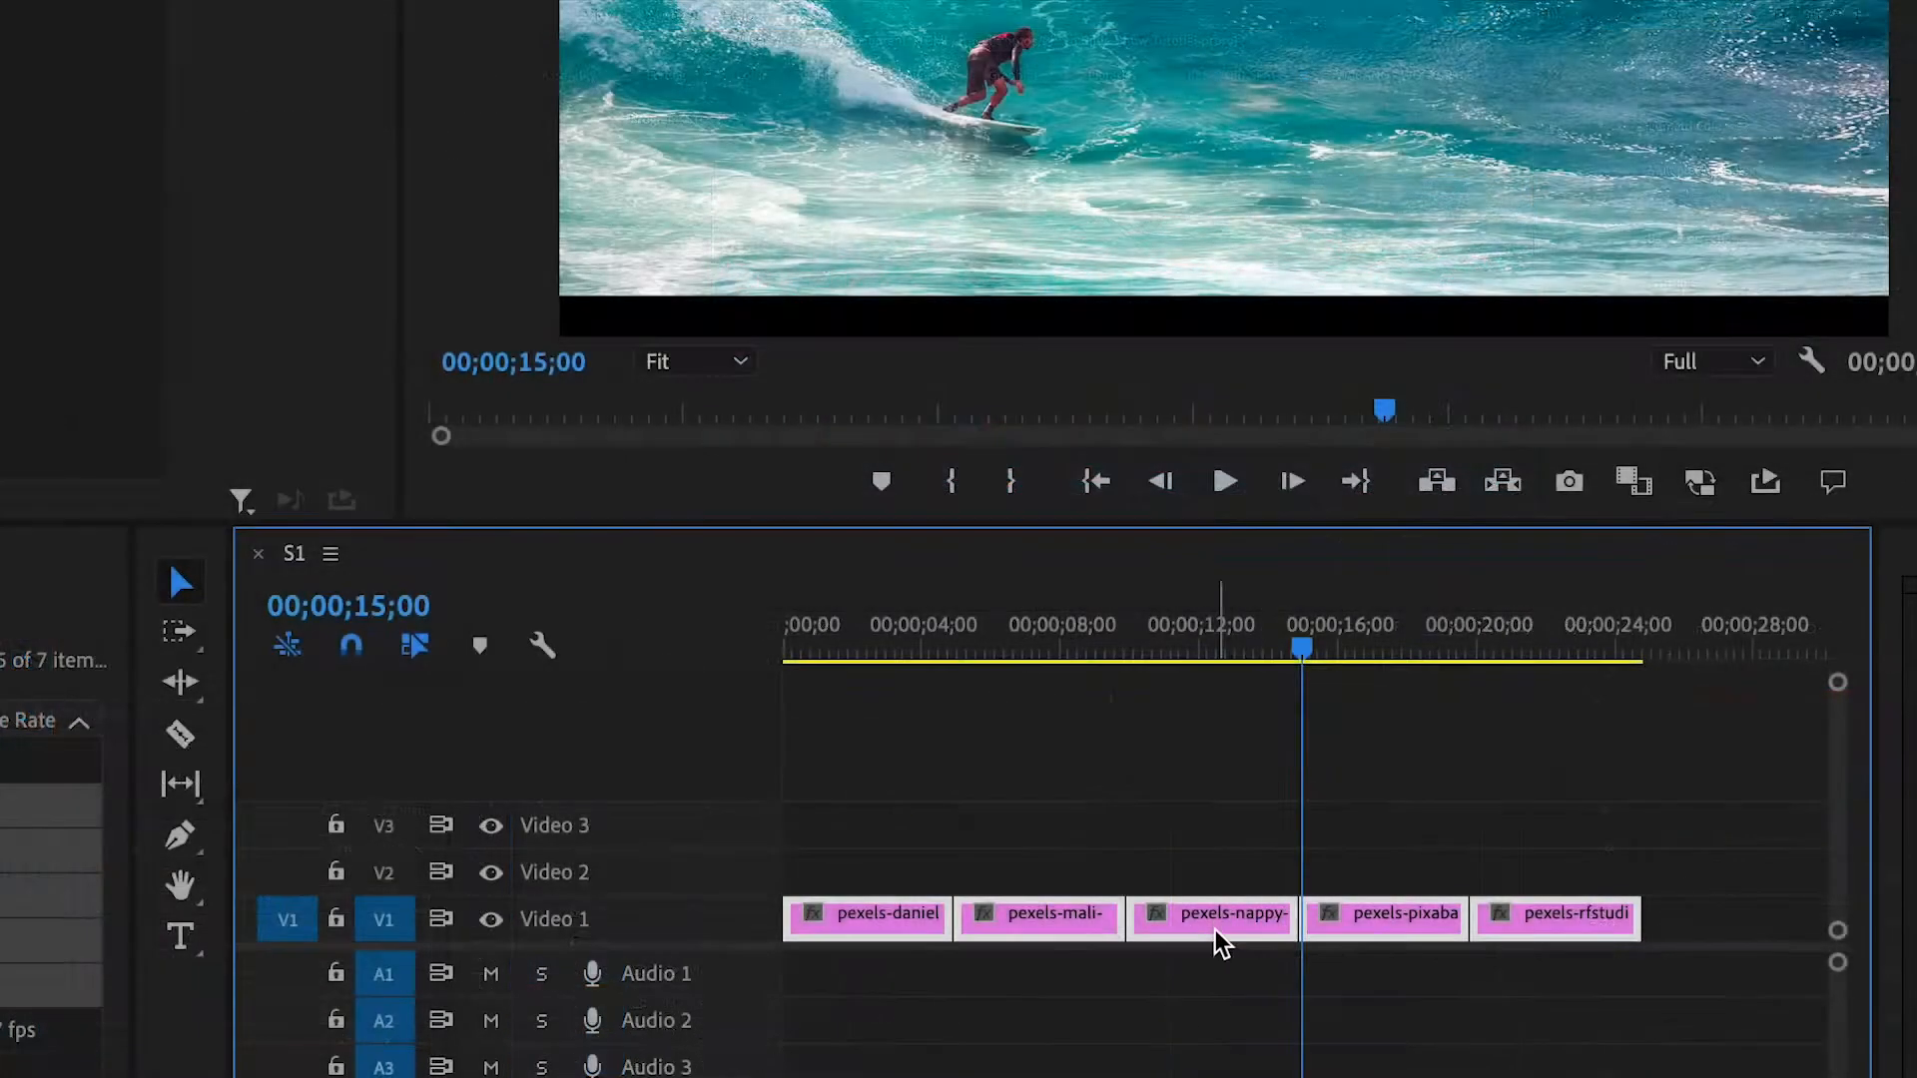
mouse_move(1654, 603)
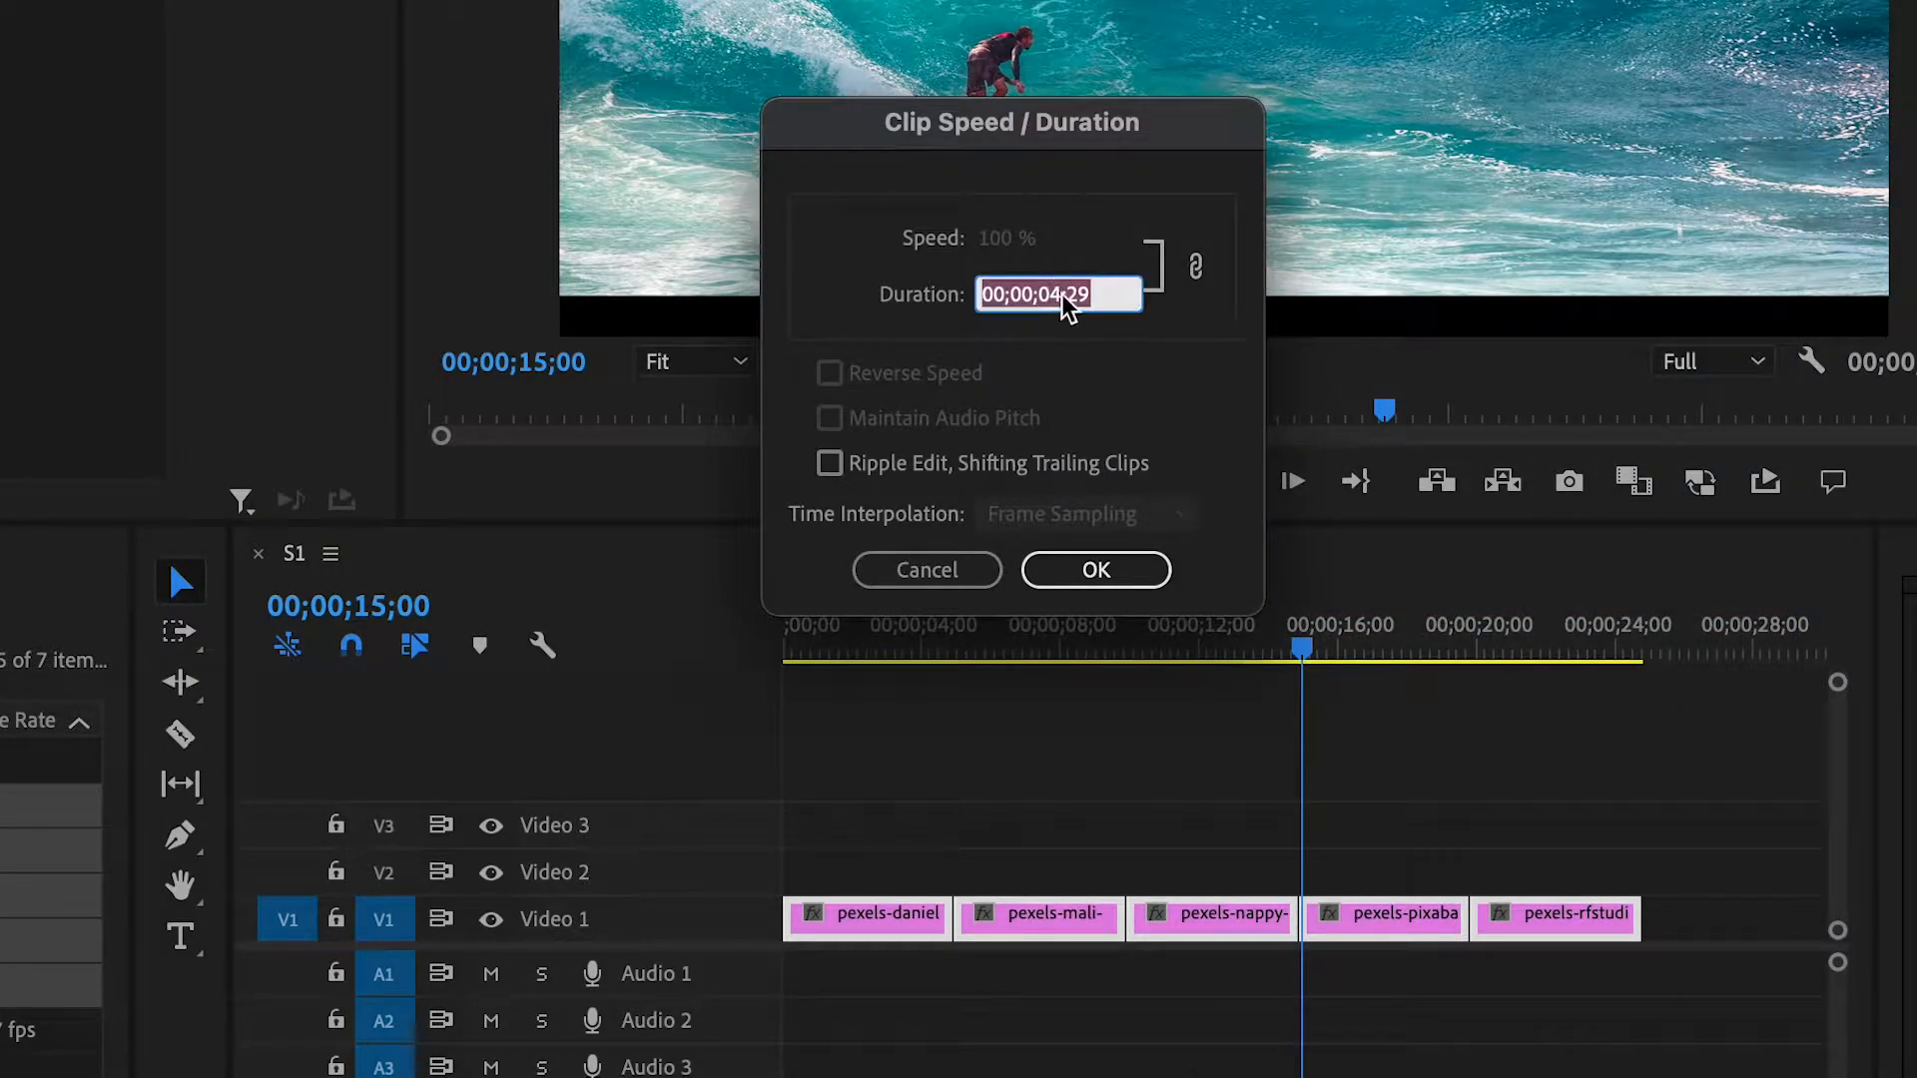
type("00;00;03;29")
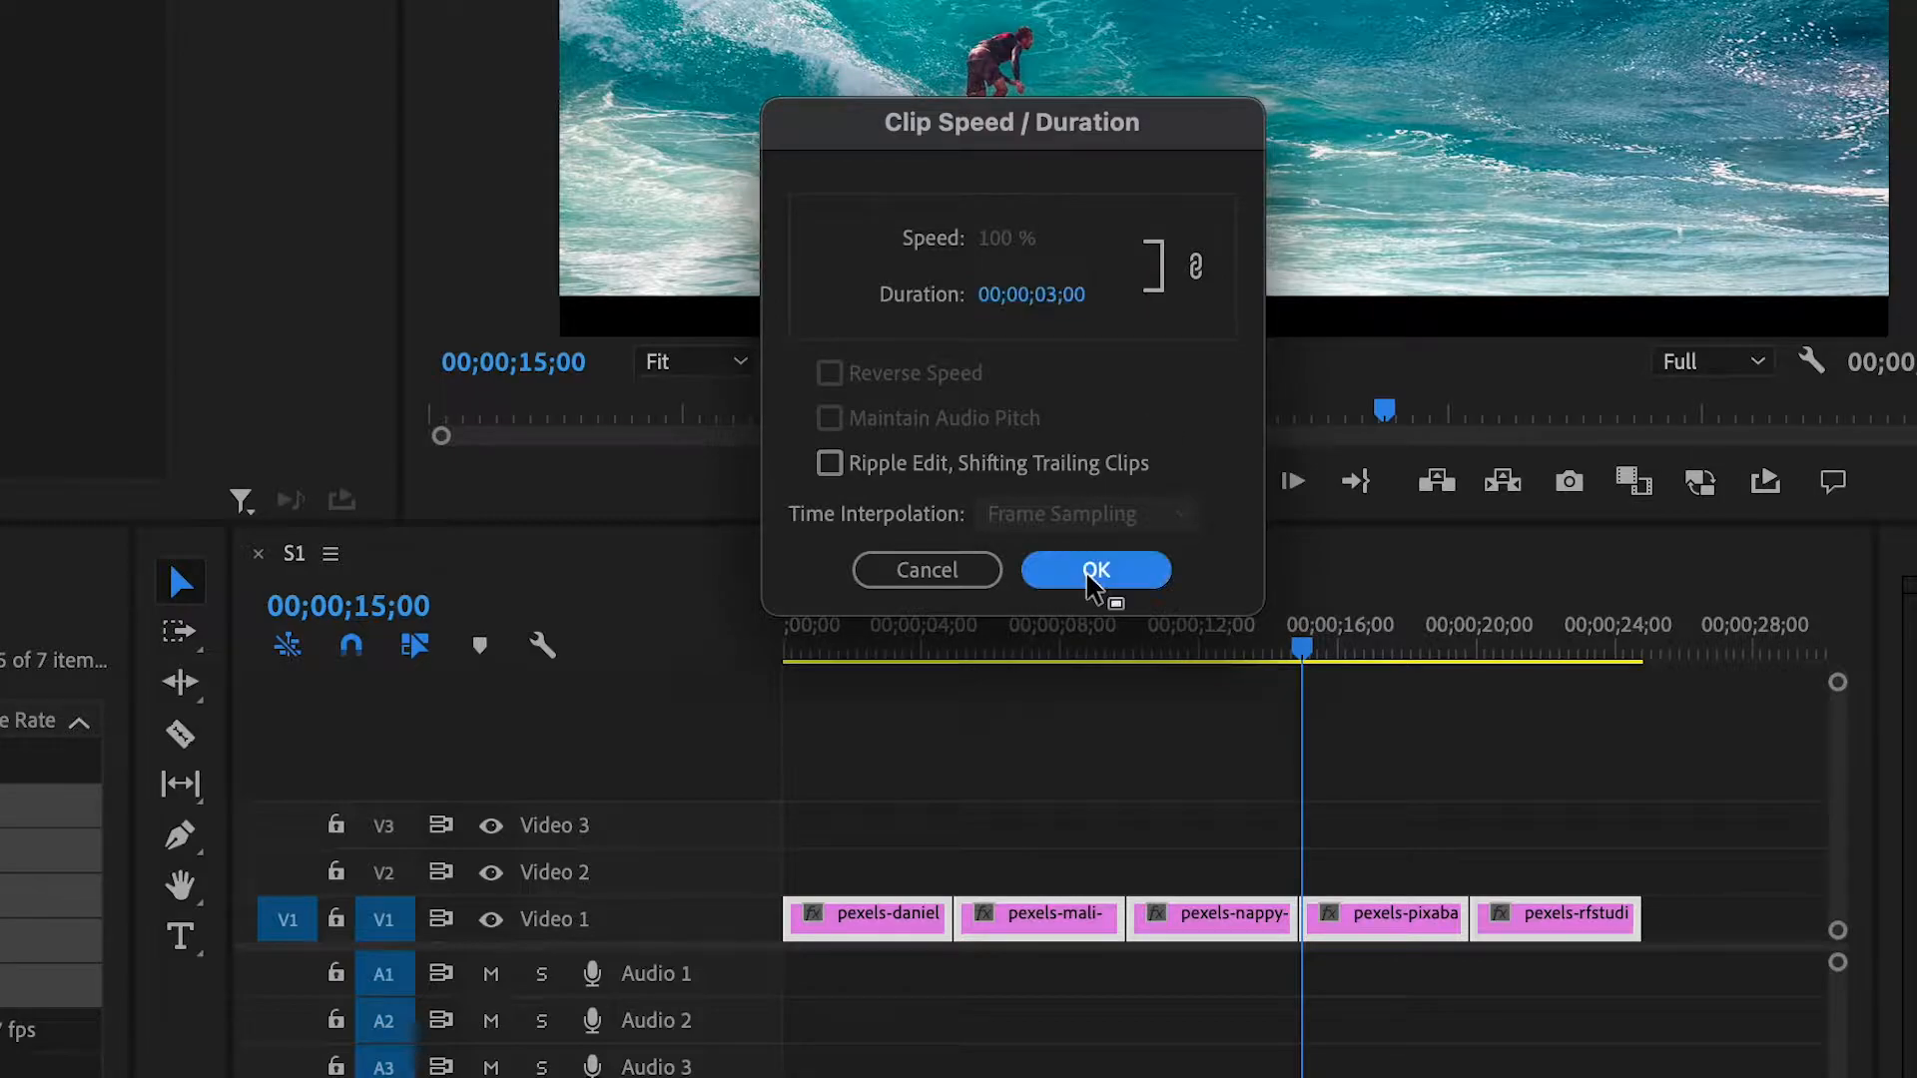
left_click(1092, 571)
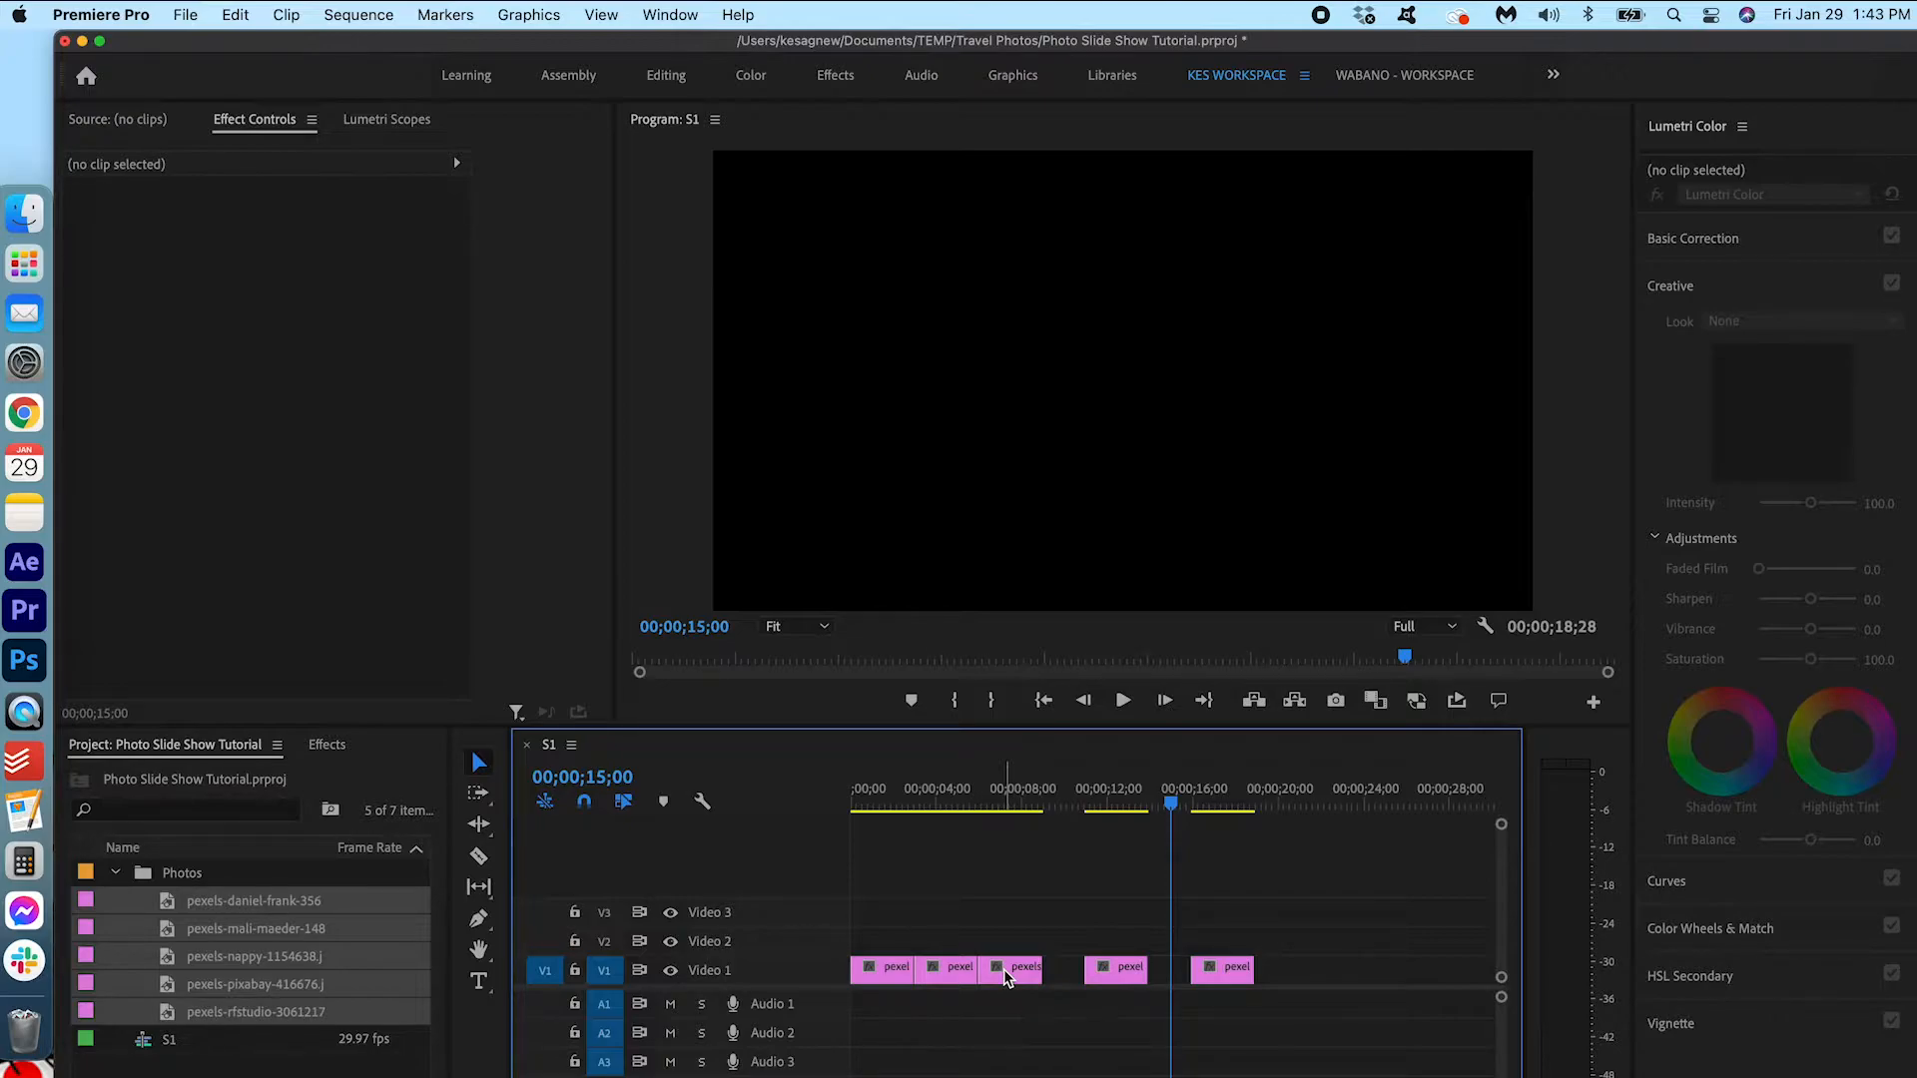
mouse_move(477, 116)
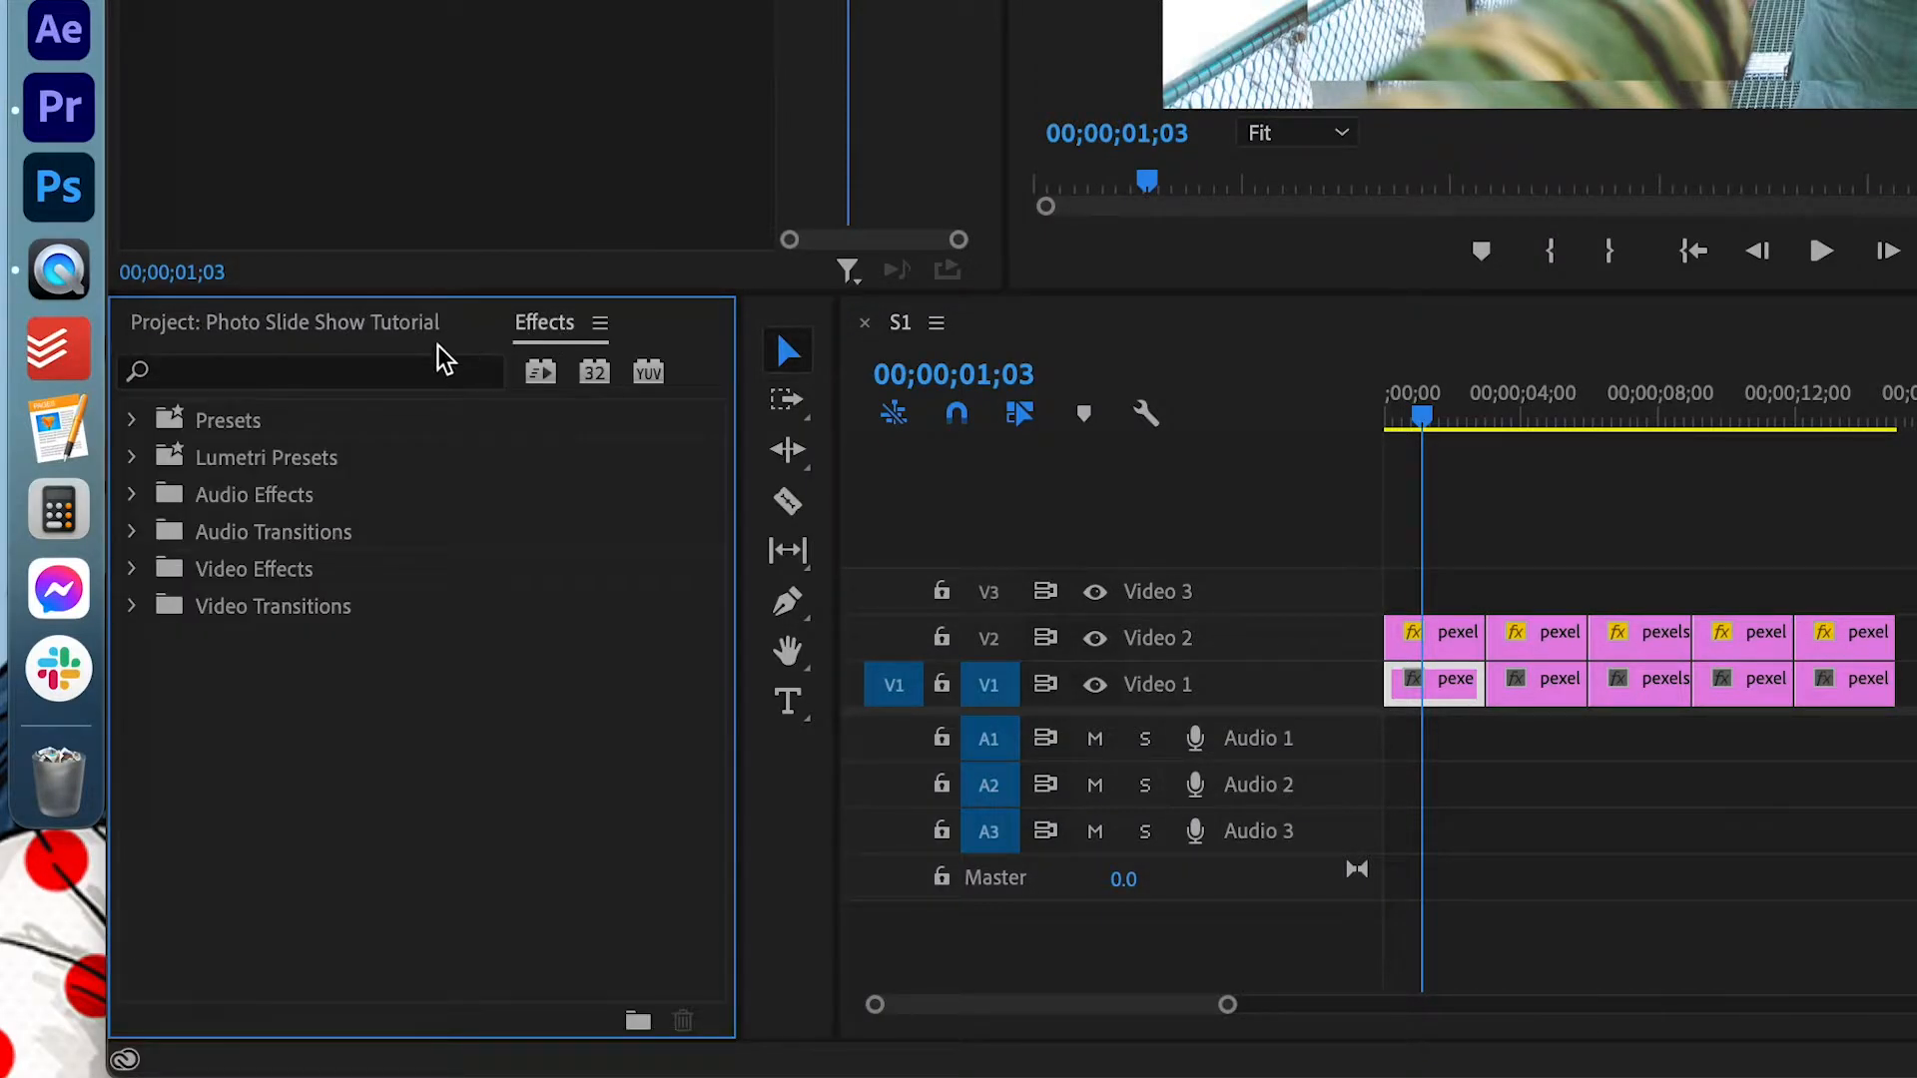
Step: Find Gaussian Blur in Effects and select the first blurred background clip
type("gaus")
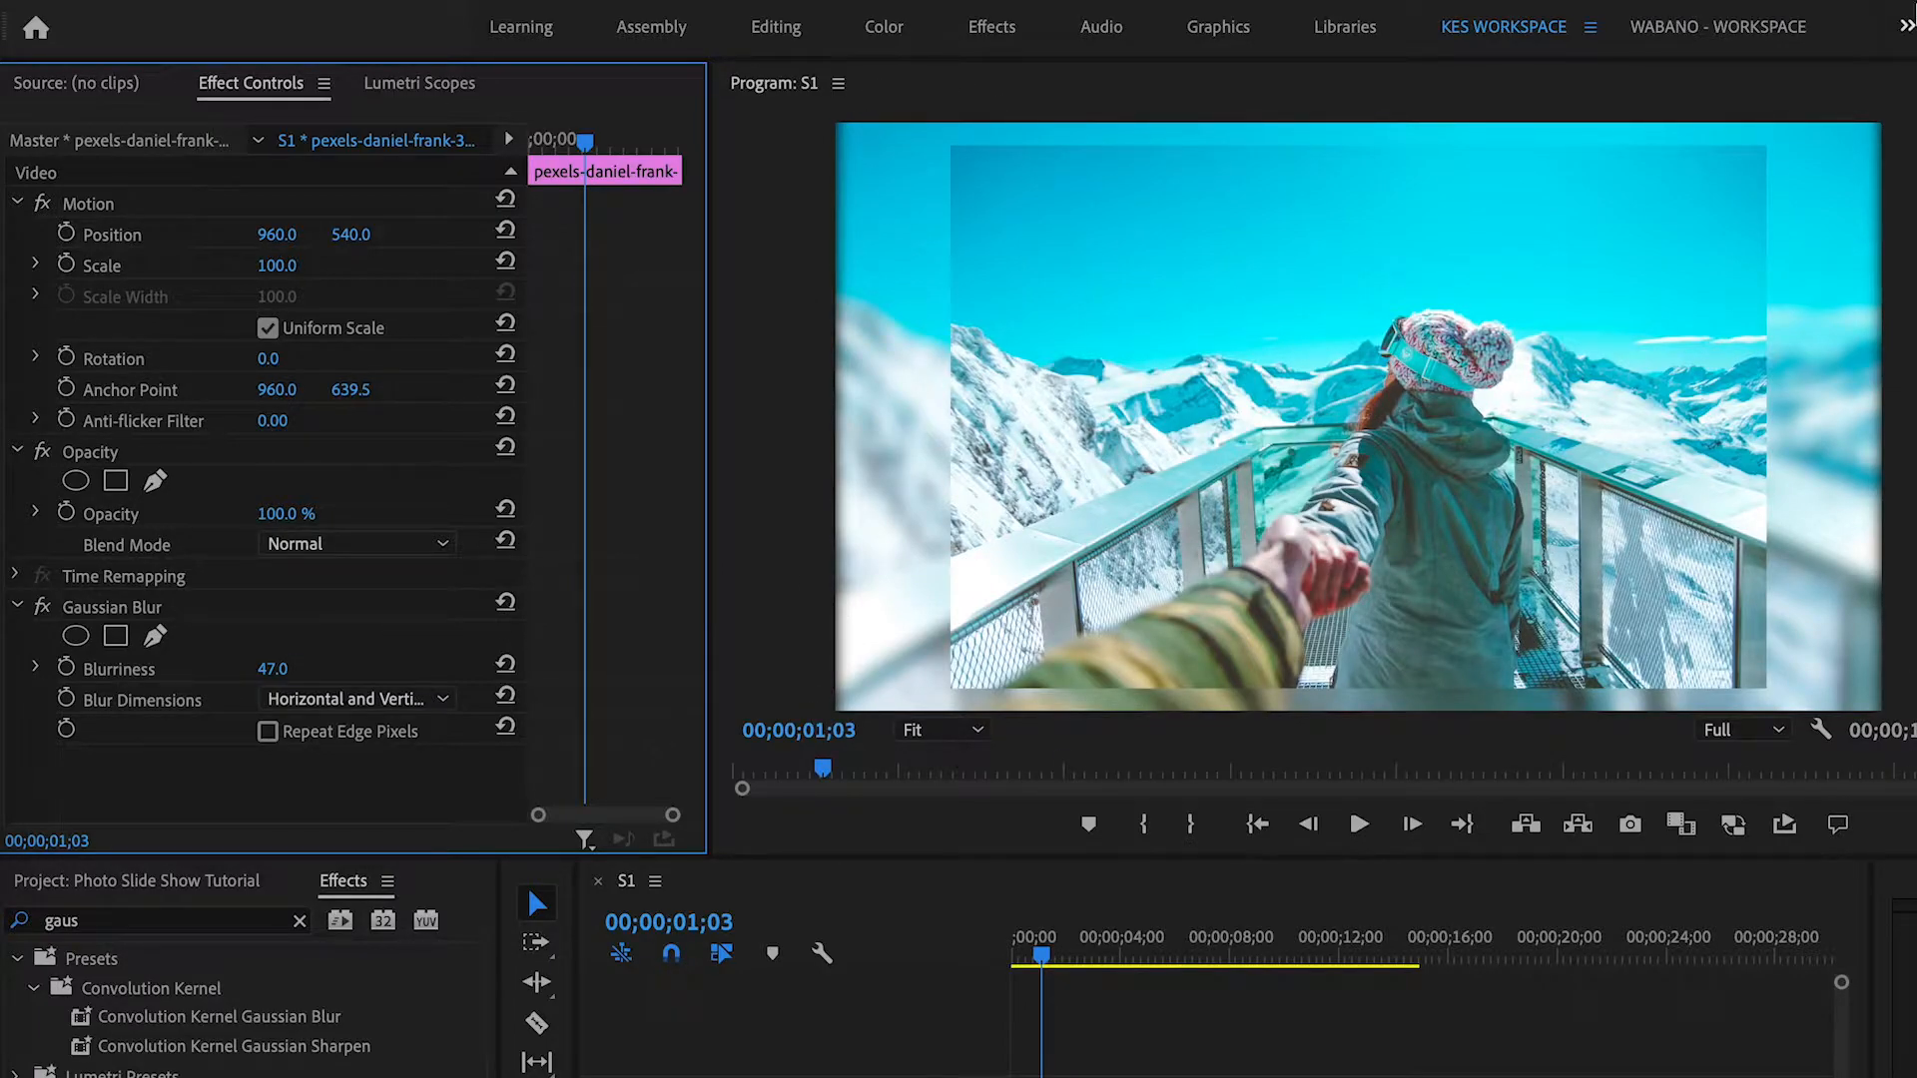
left_click(265, 731)
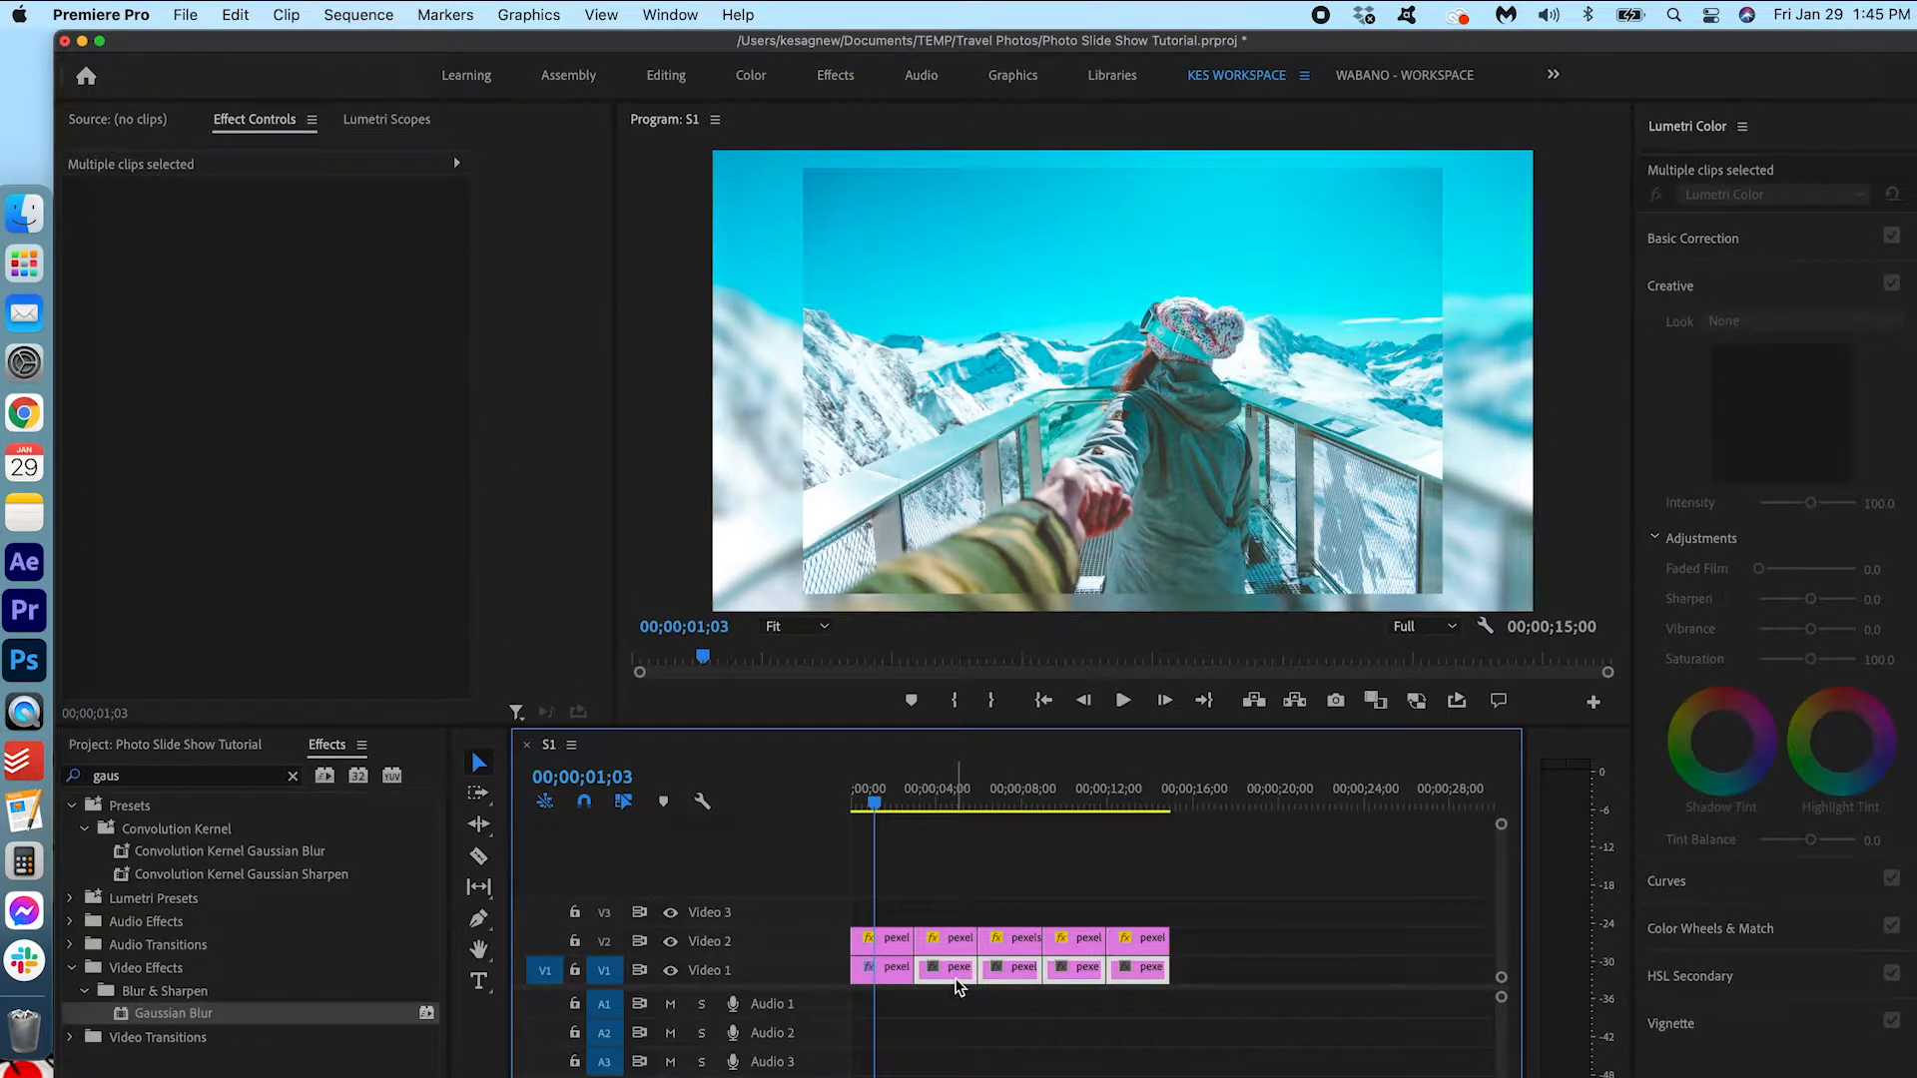
Step: Paste the copied Gaussian Blur attributes onto the other background clips
right_click(960, 967)
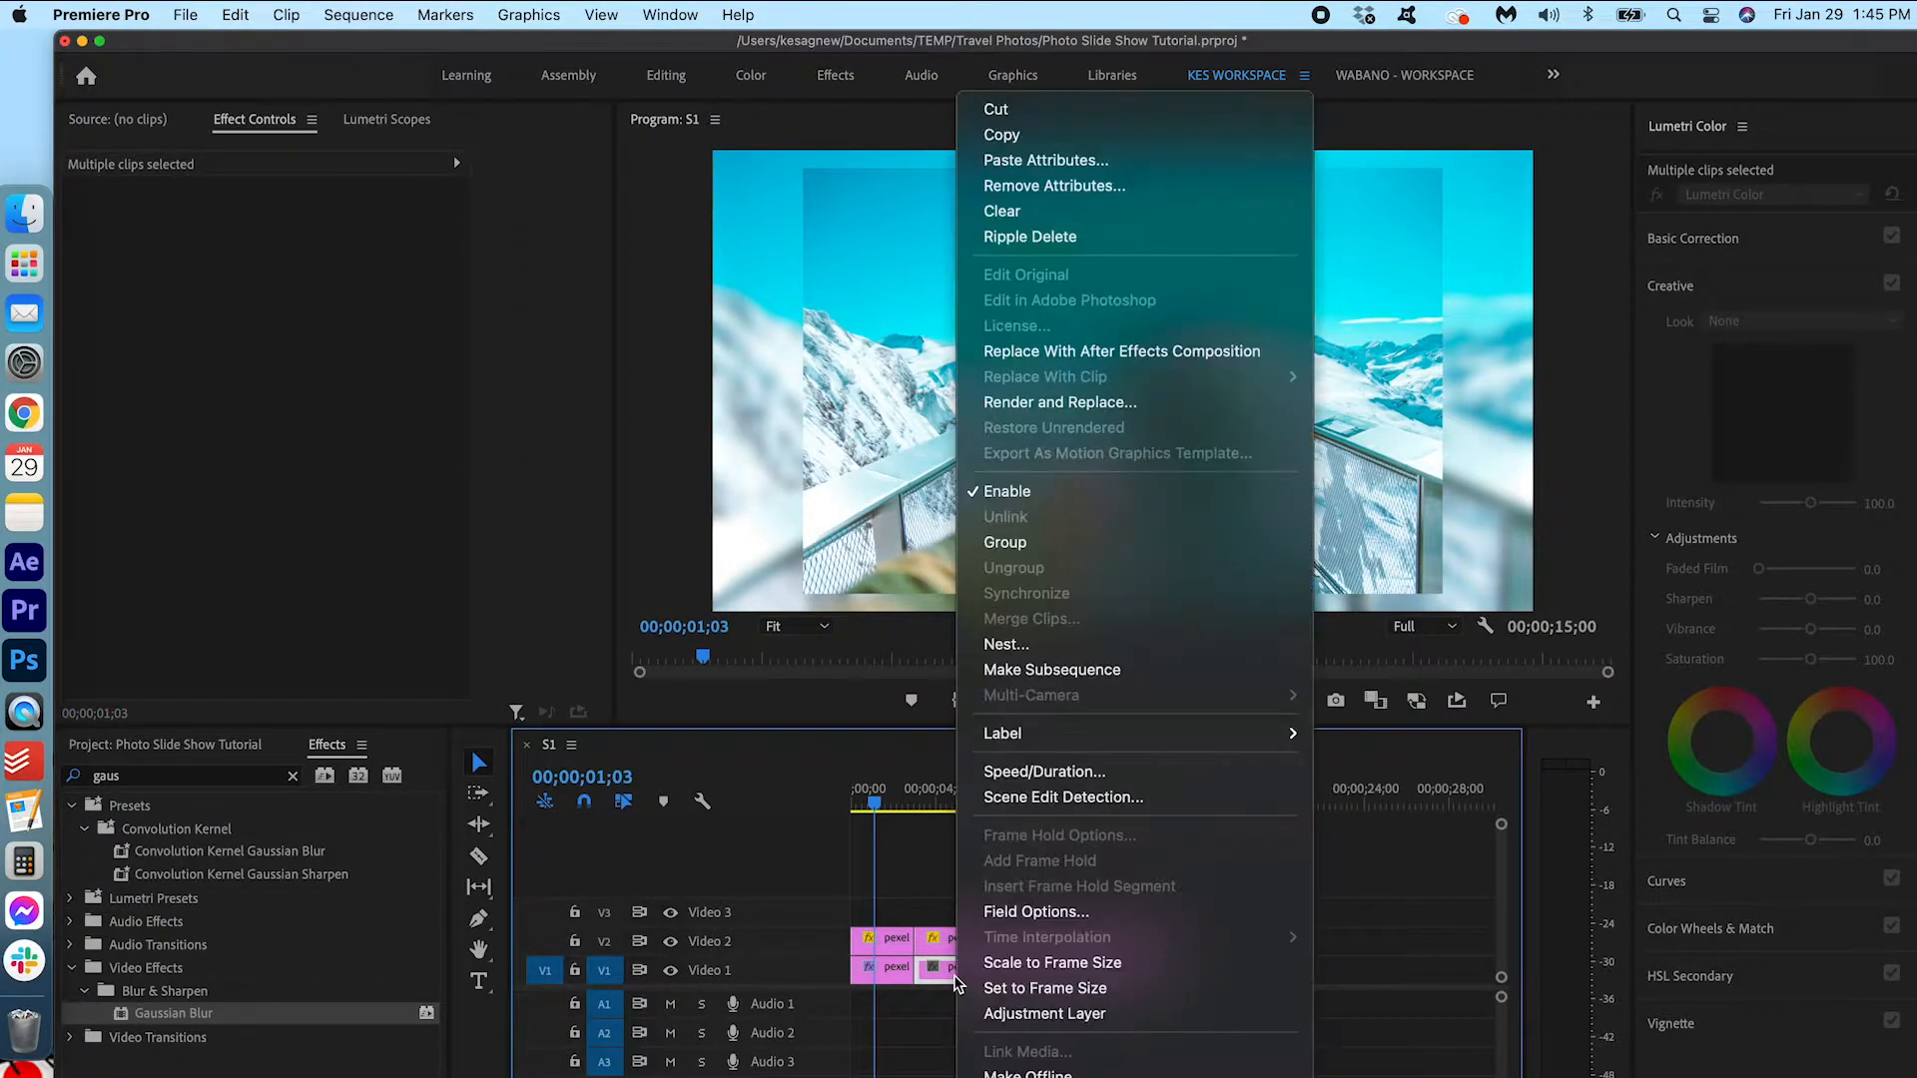
mouse_move(1232, 178)
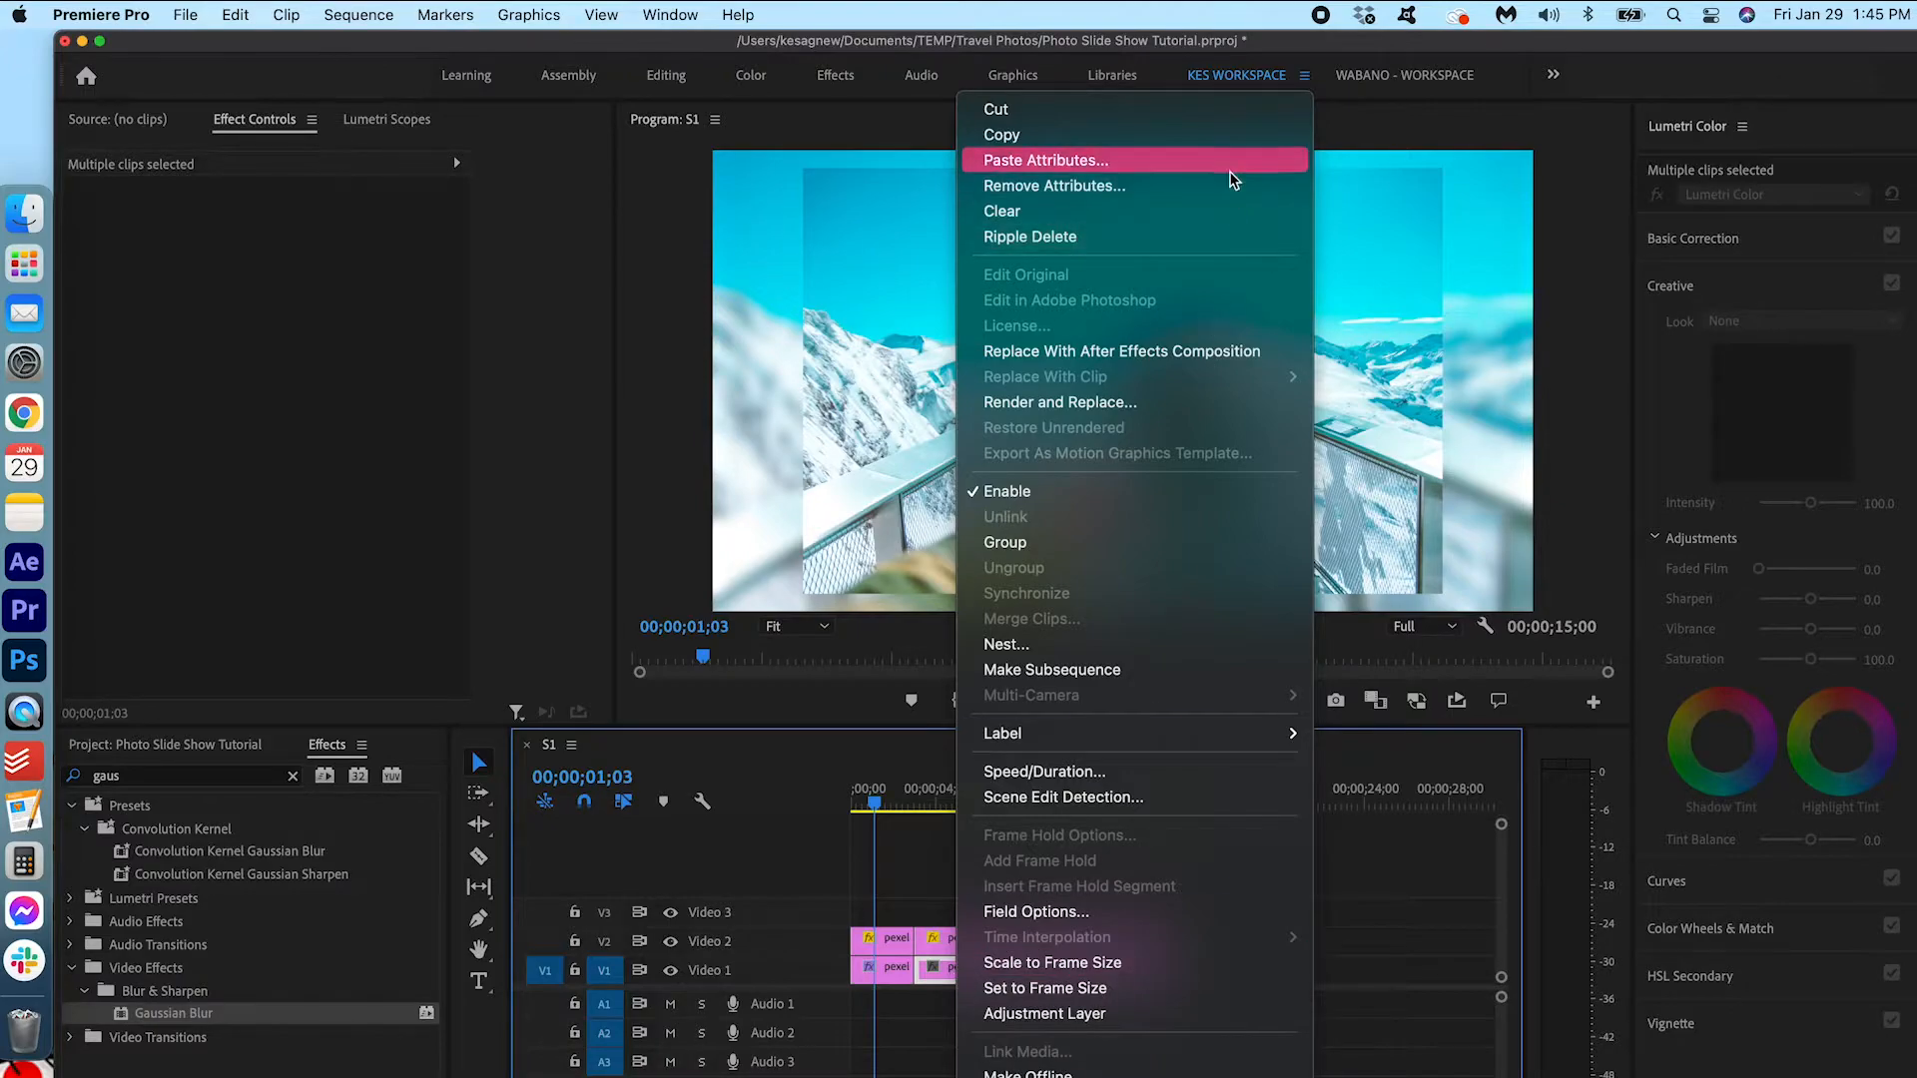
left_click(1042, 159)
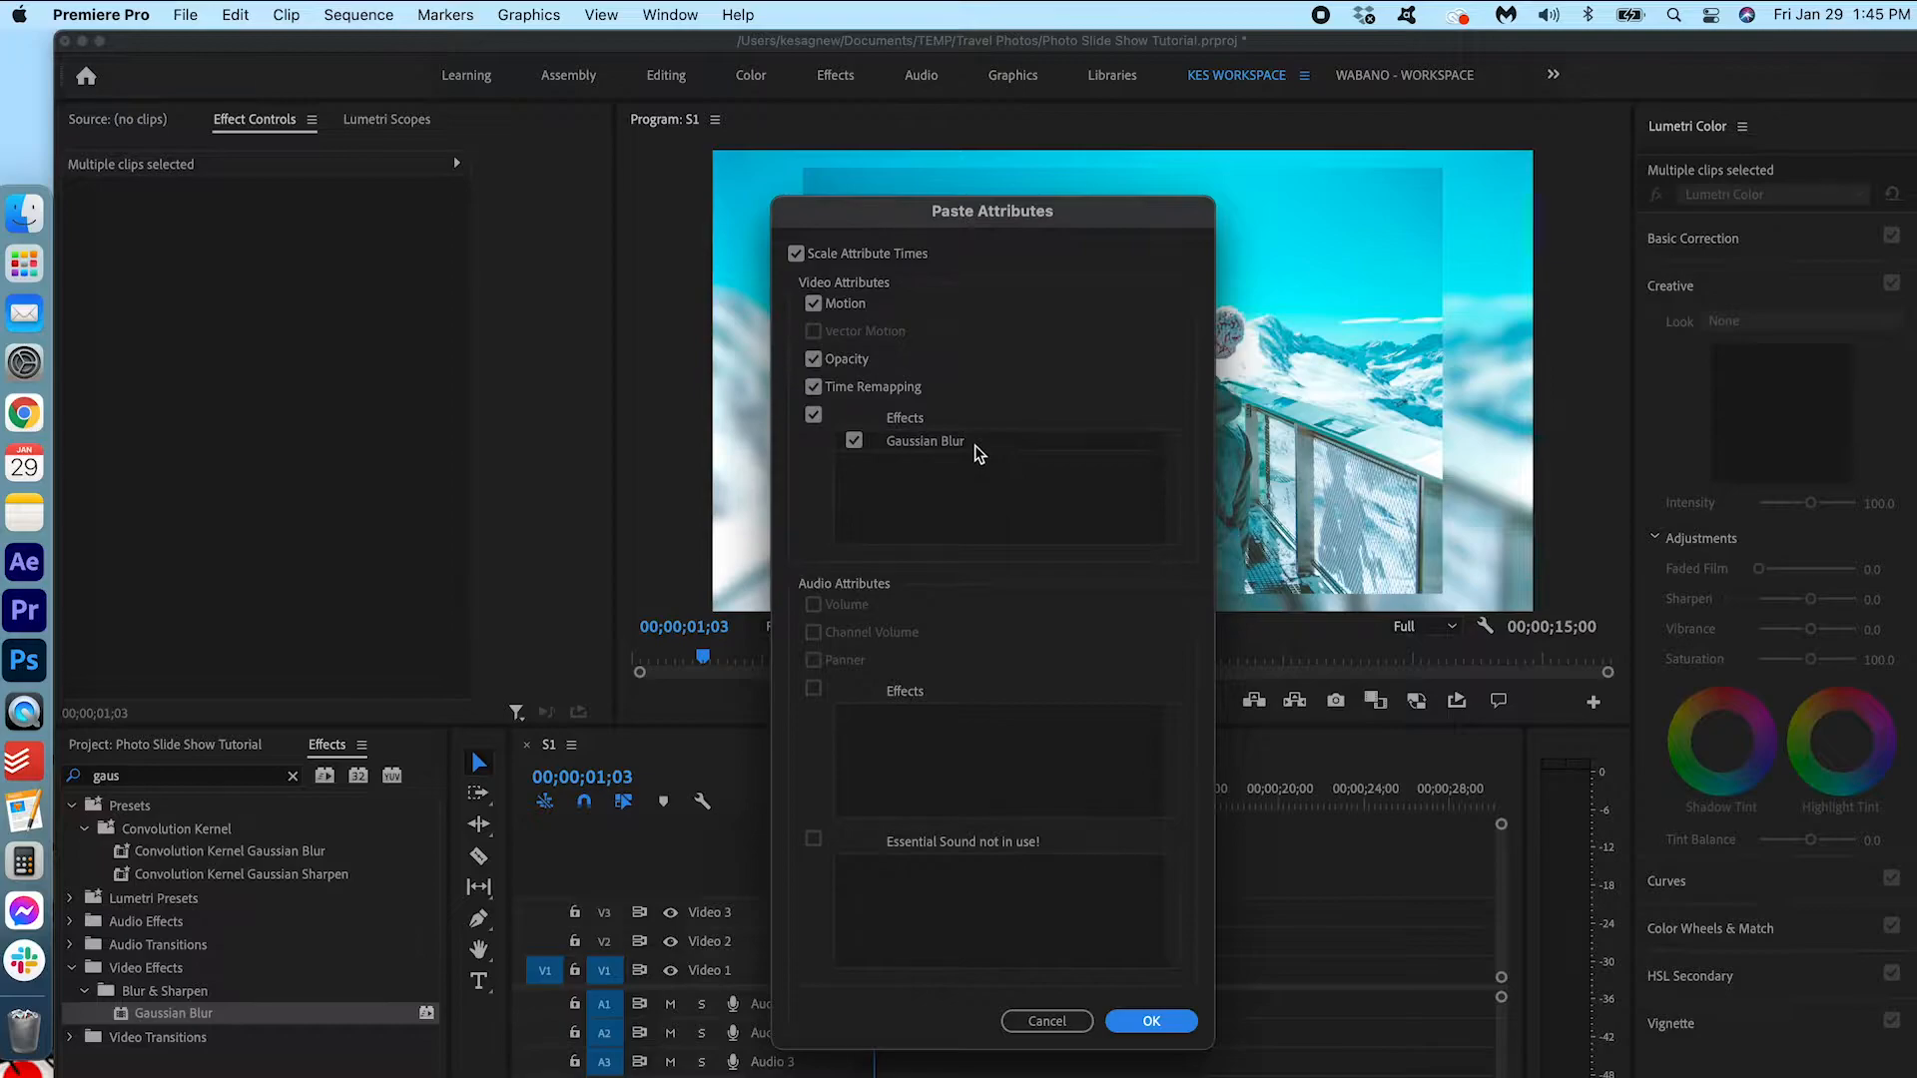
left_click(1151, 1020)
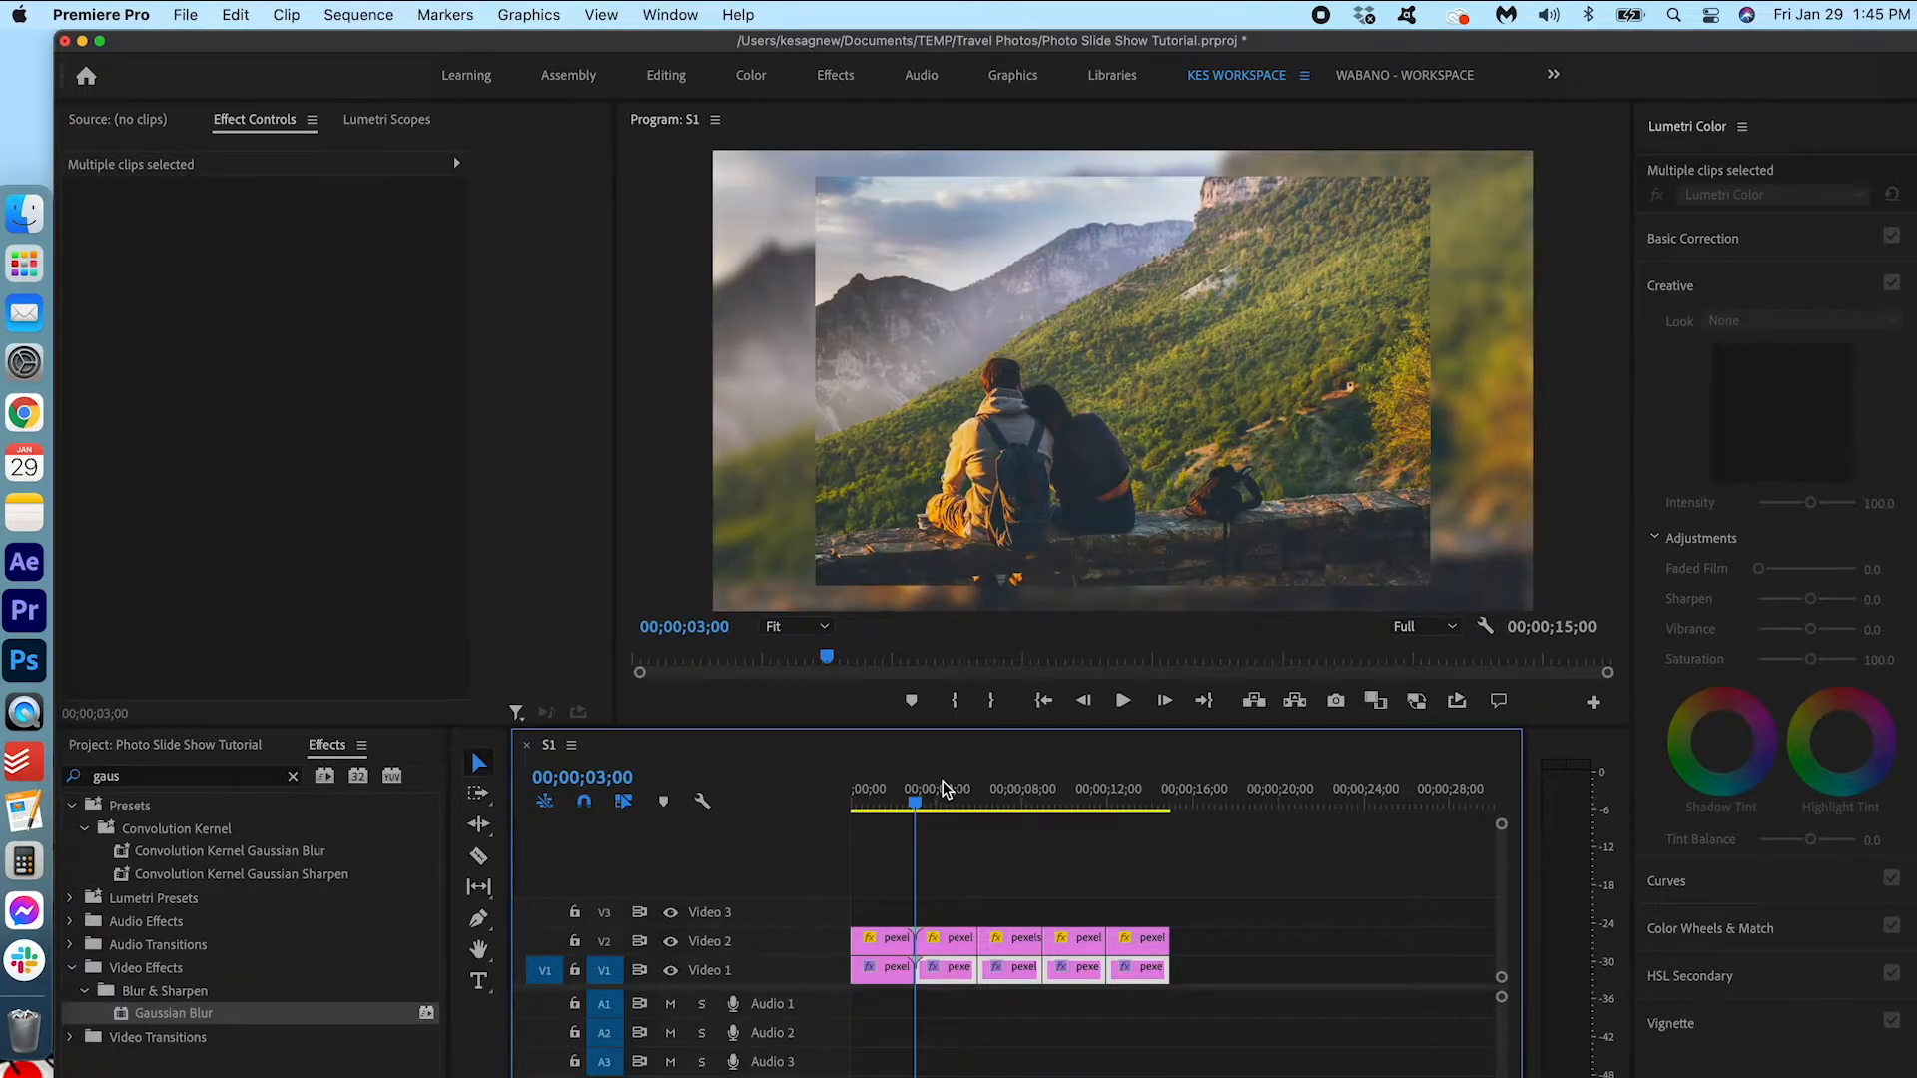
Step: Scrub later in the slideshow and check the surfing photo's blurred background copy
left_click(1066, 800)
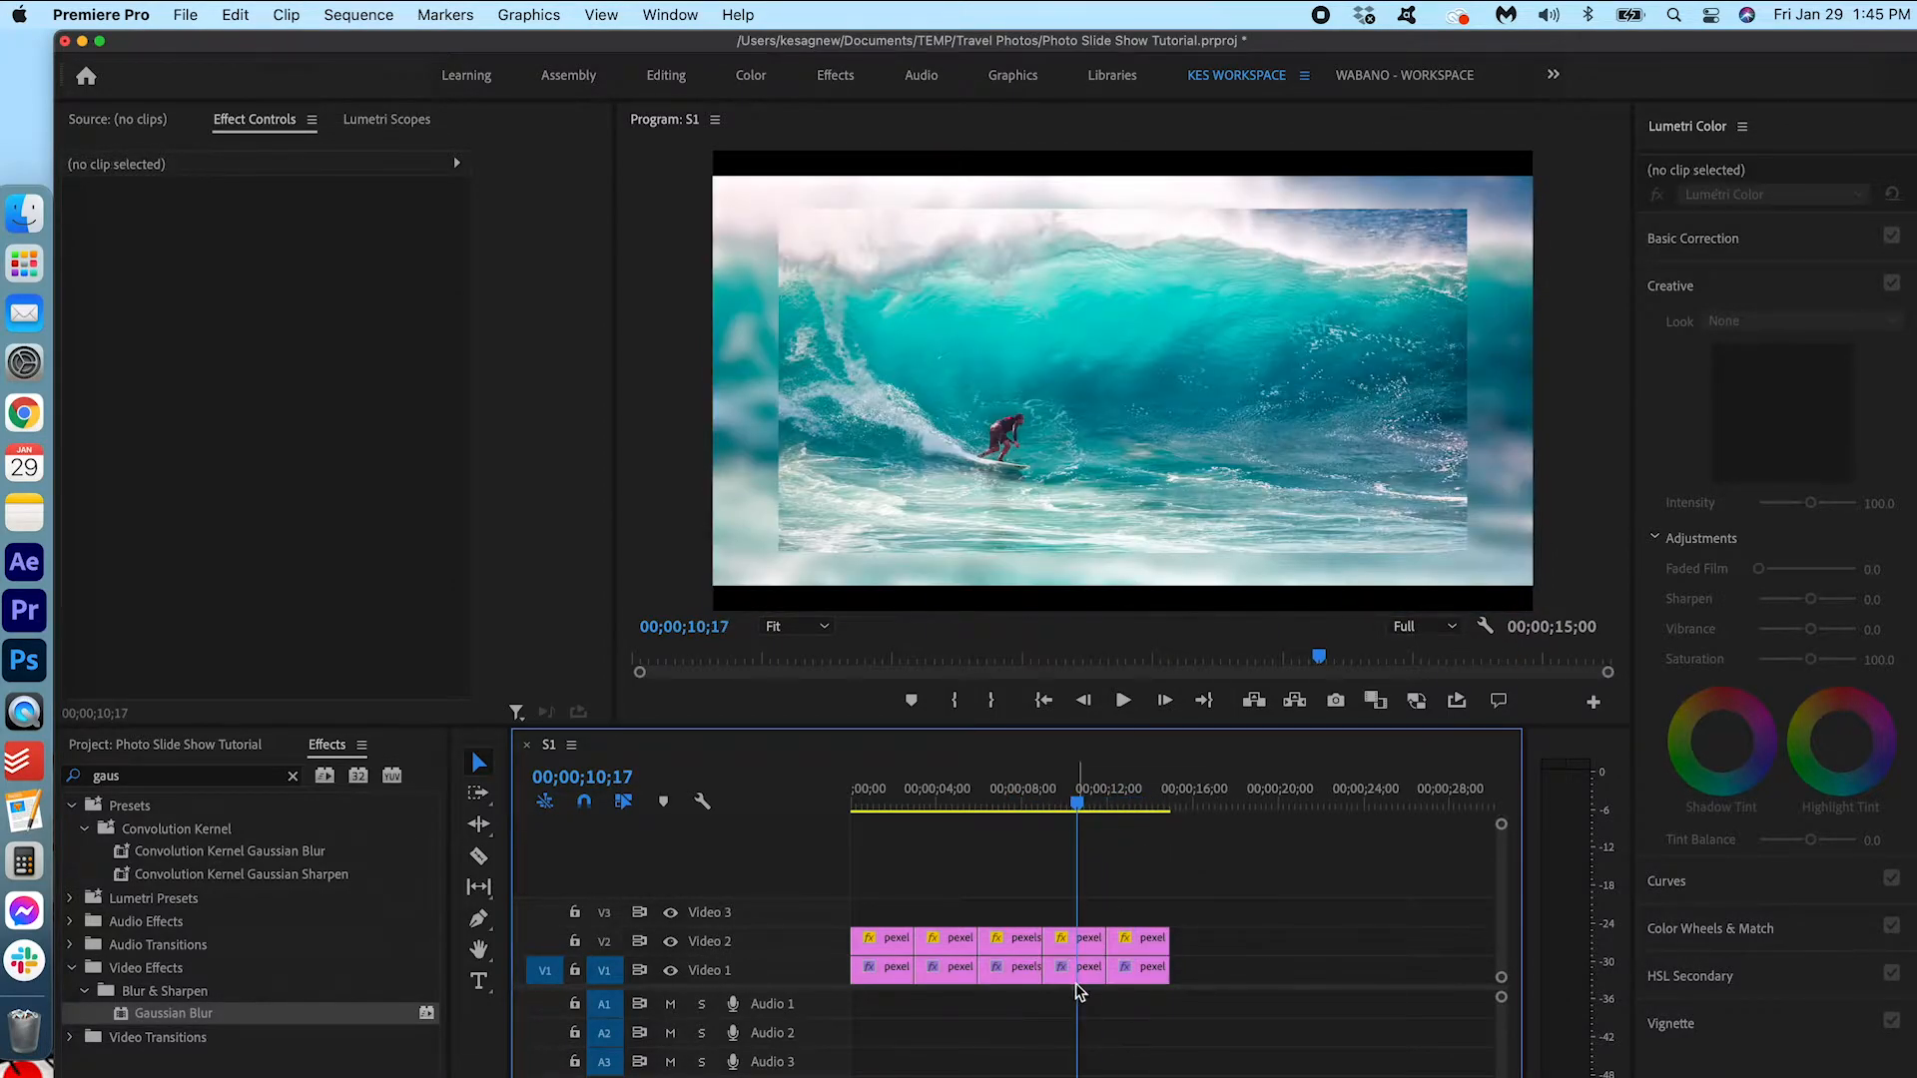
left_click(1076, 966)
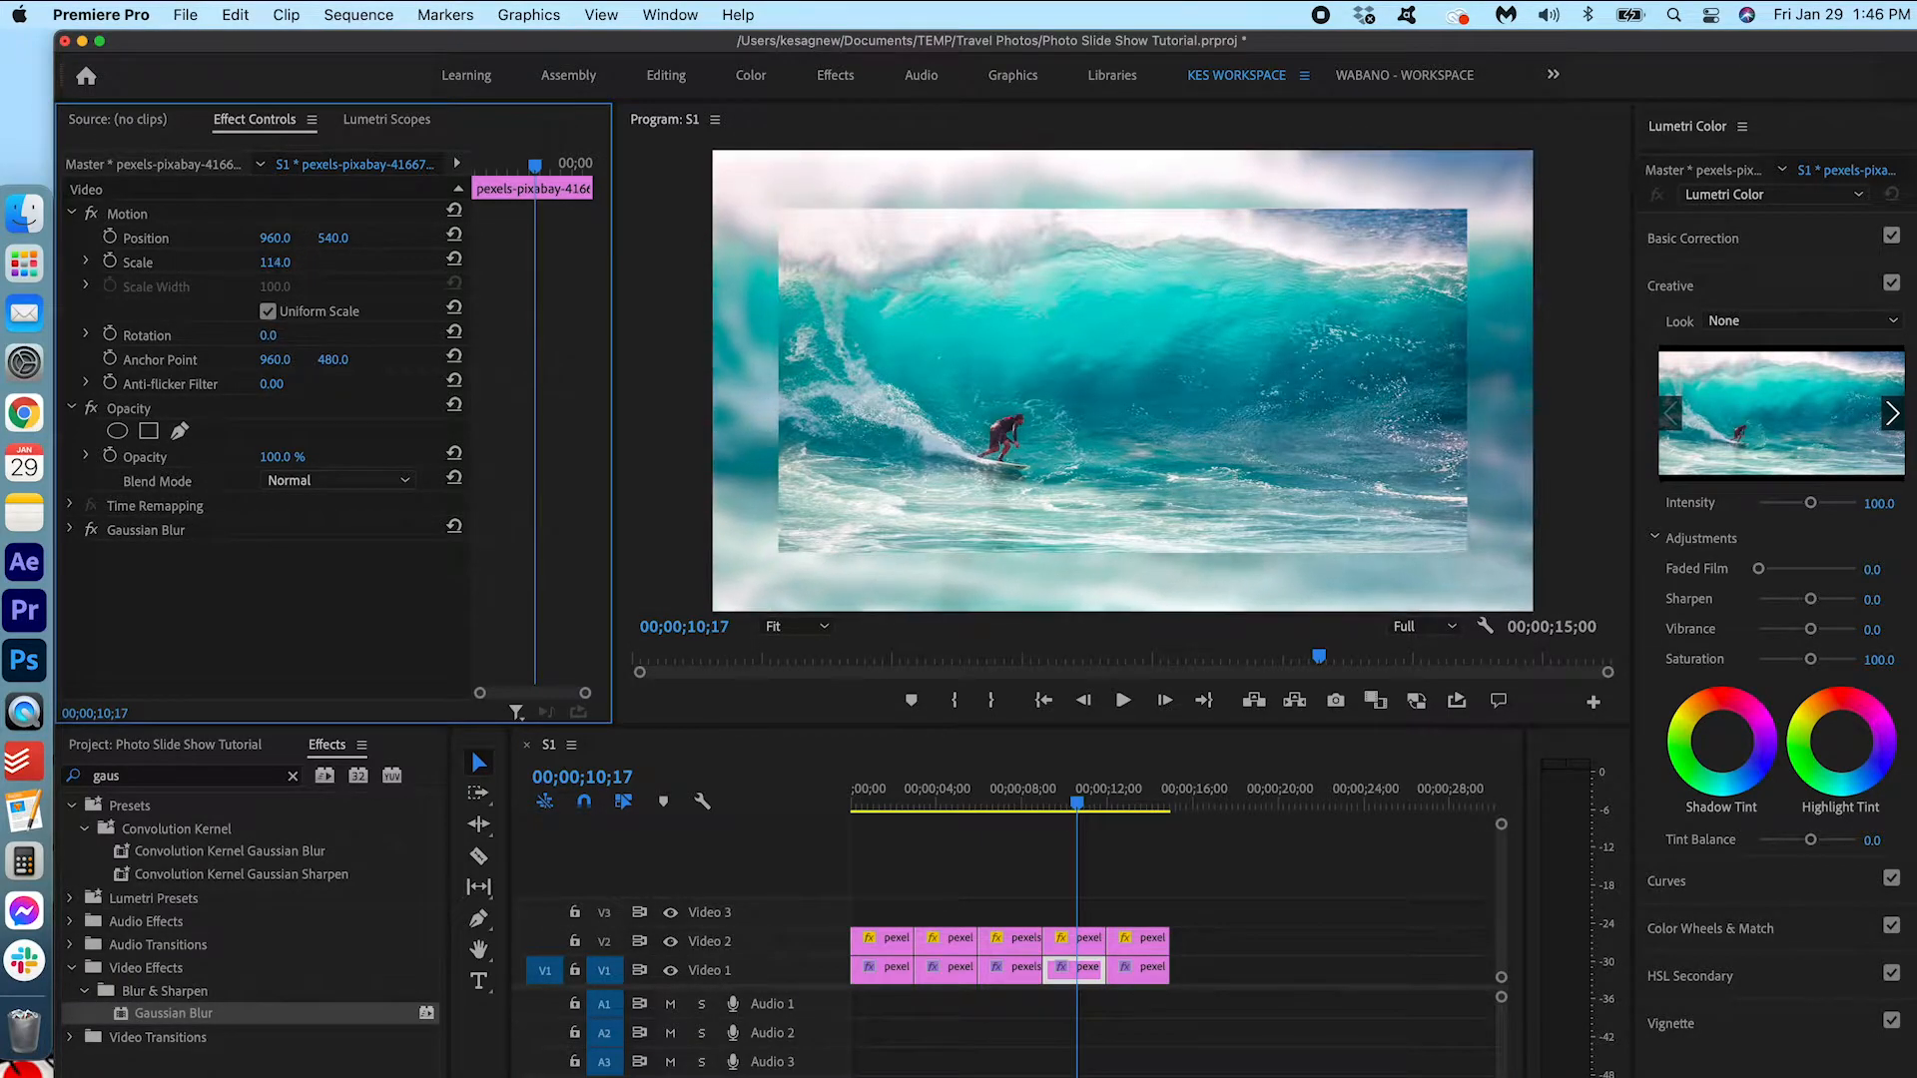
left_click(899, 803)
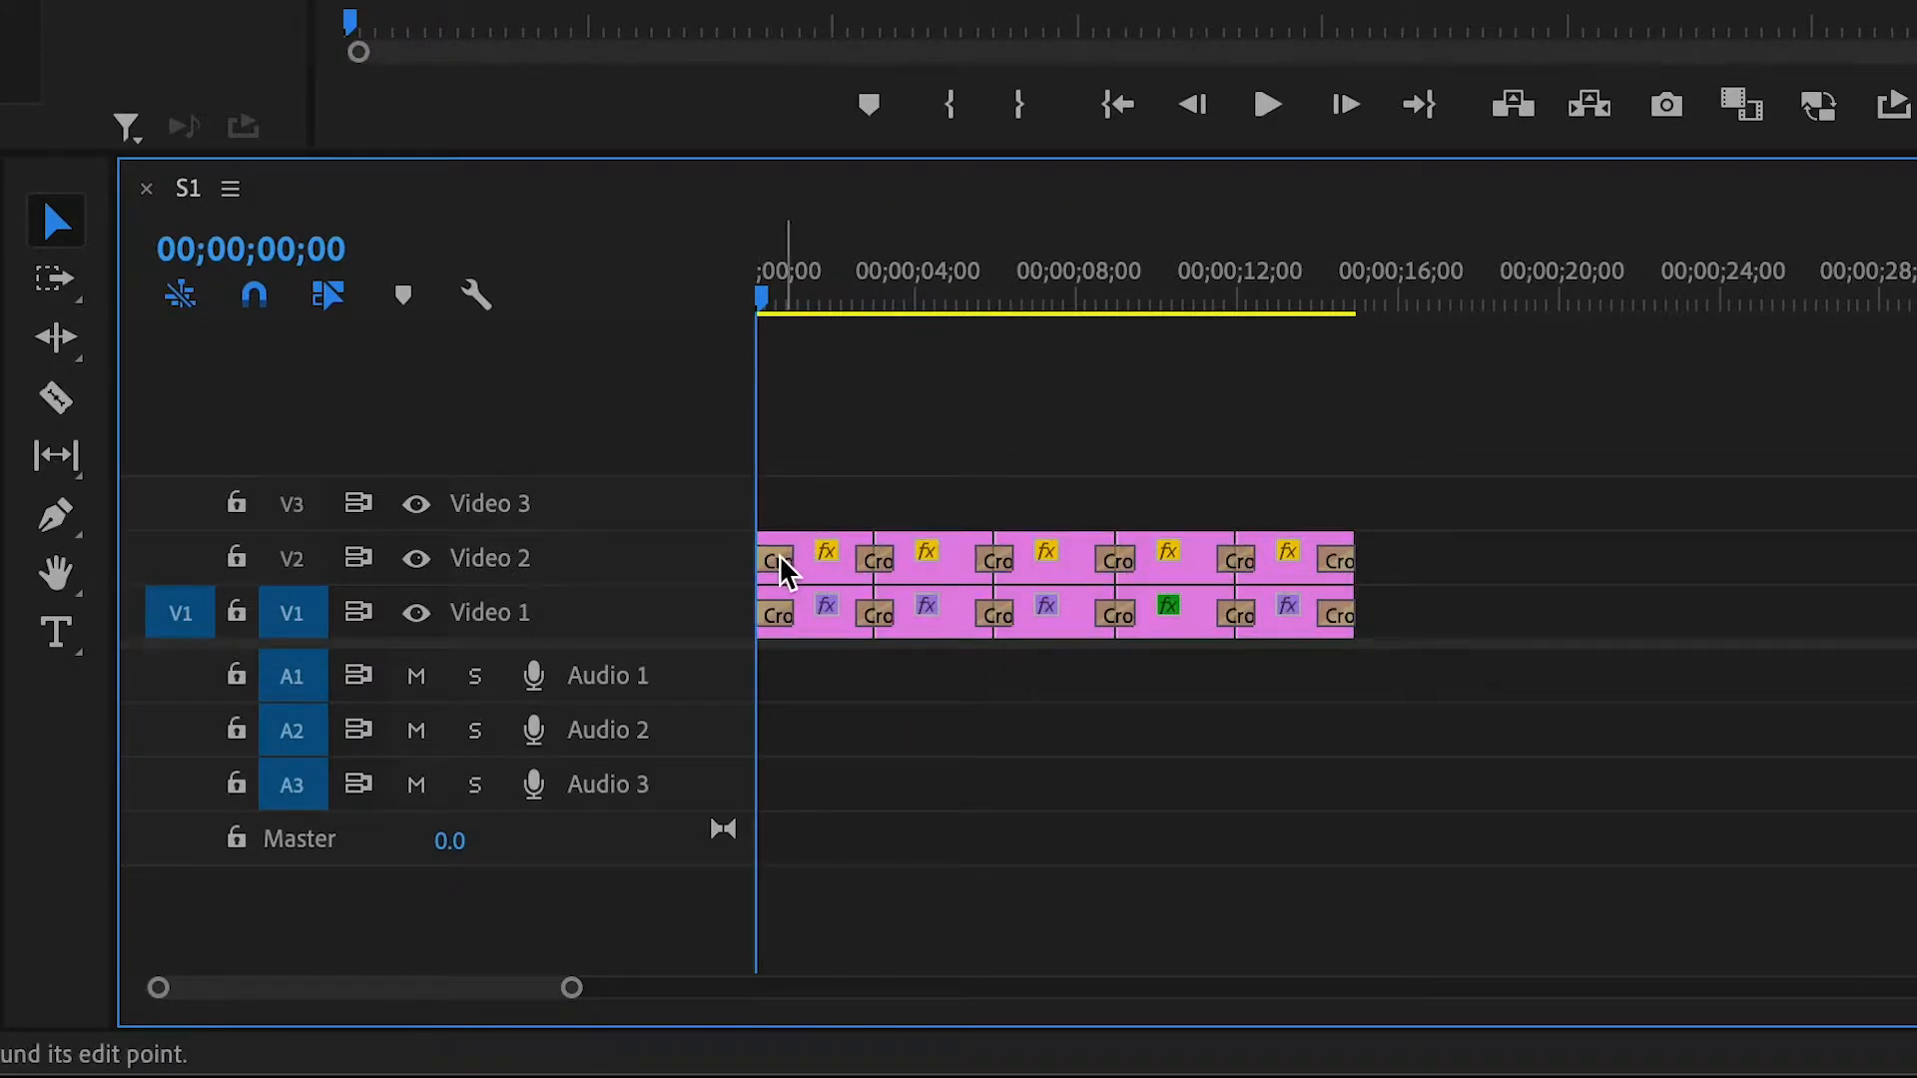
mouse_move(773, 560)
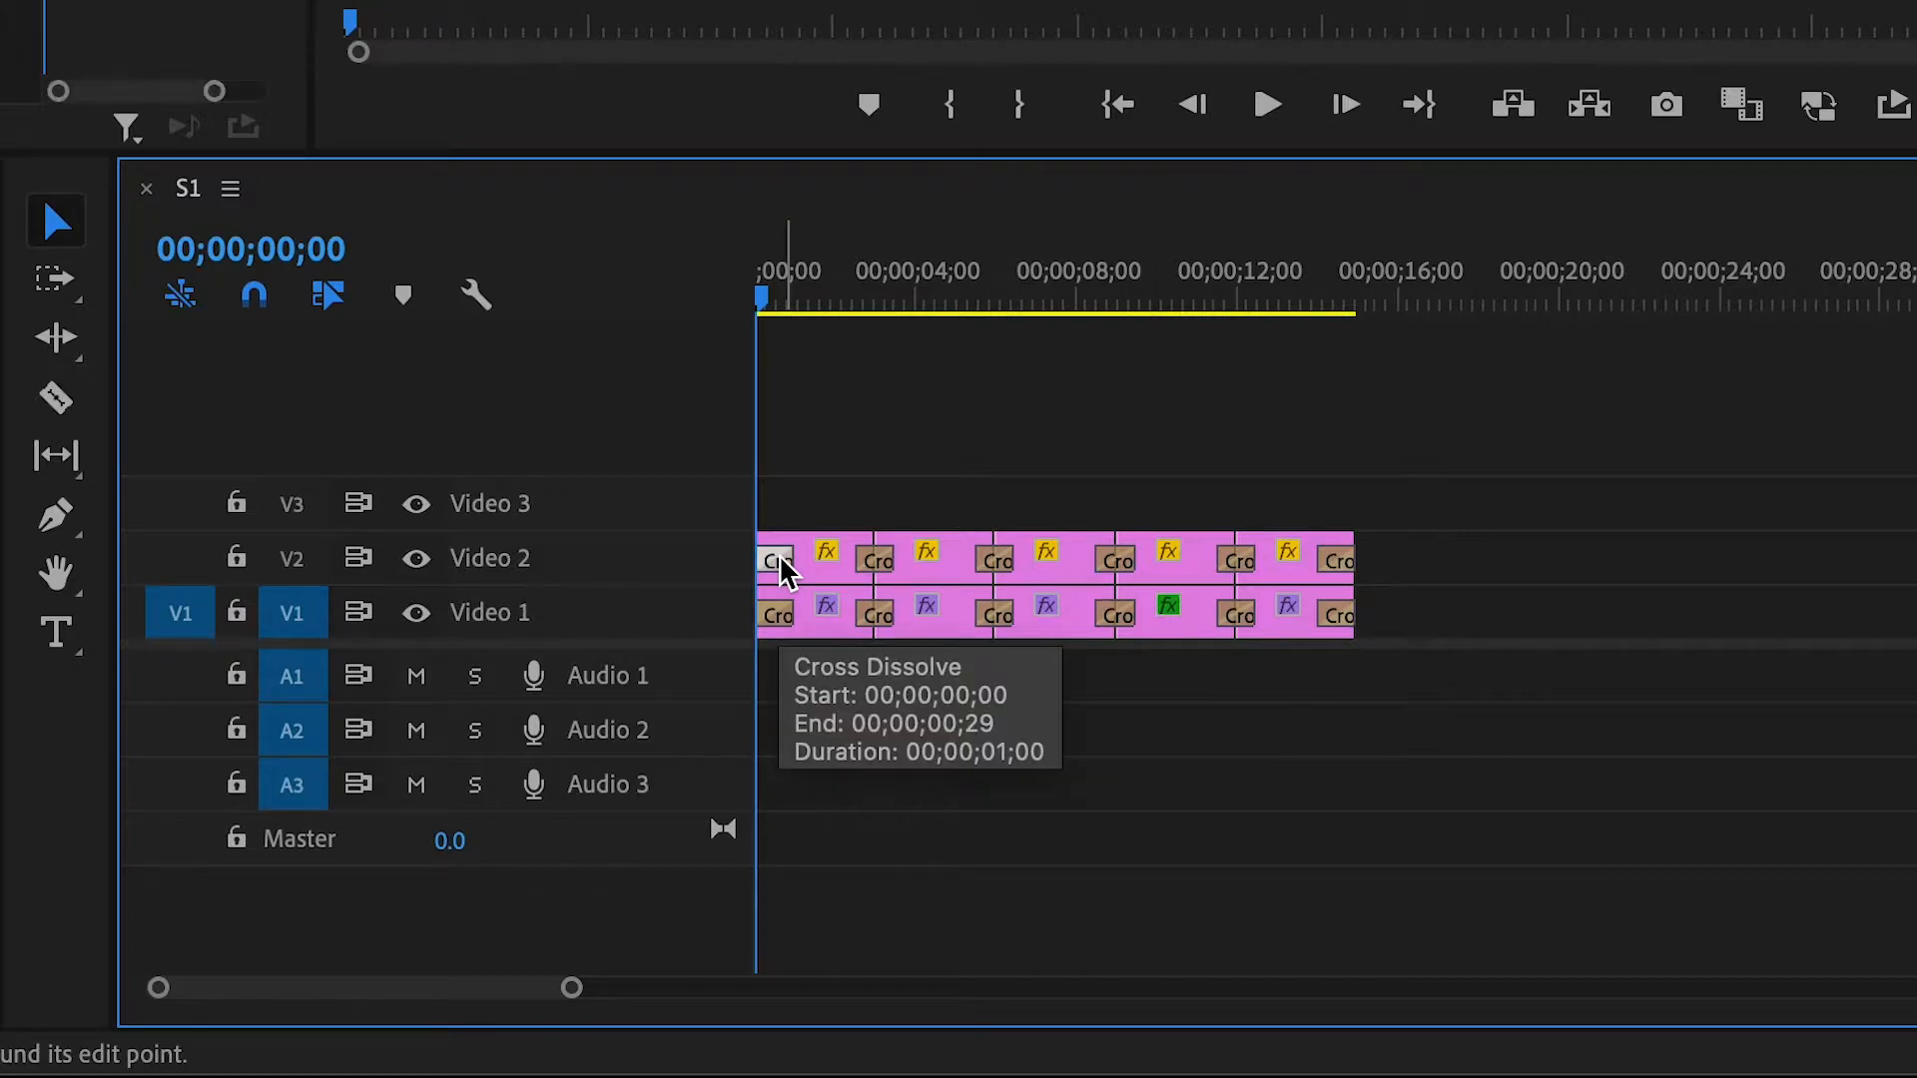
mouse_move(1344, 581)
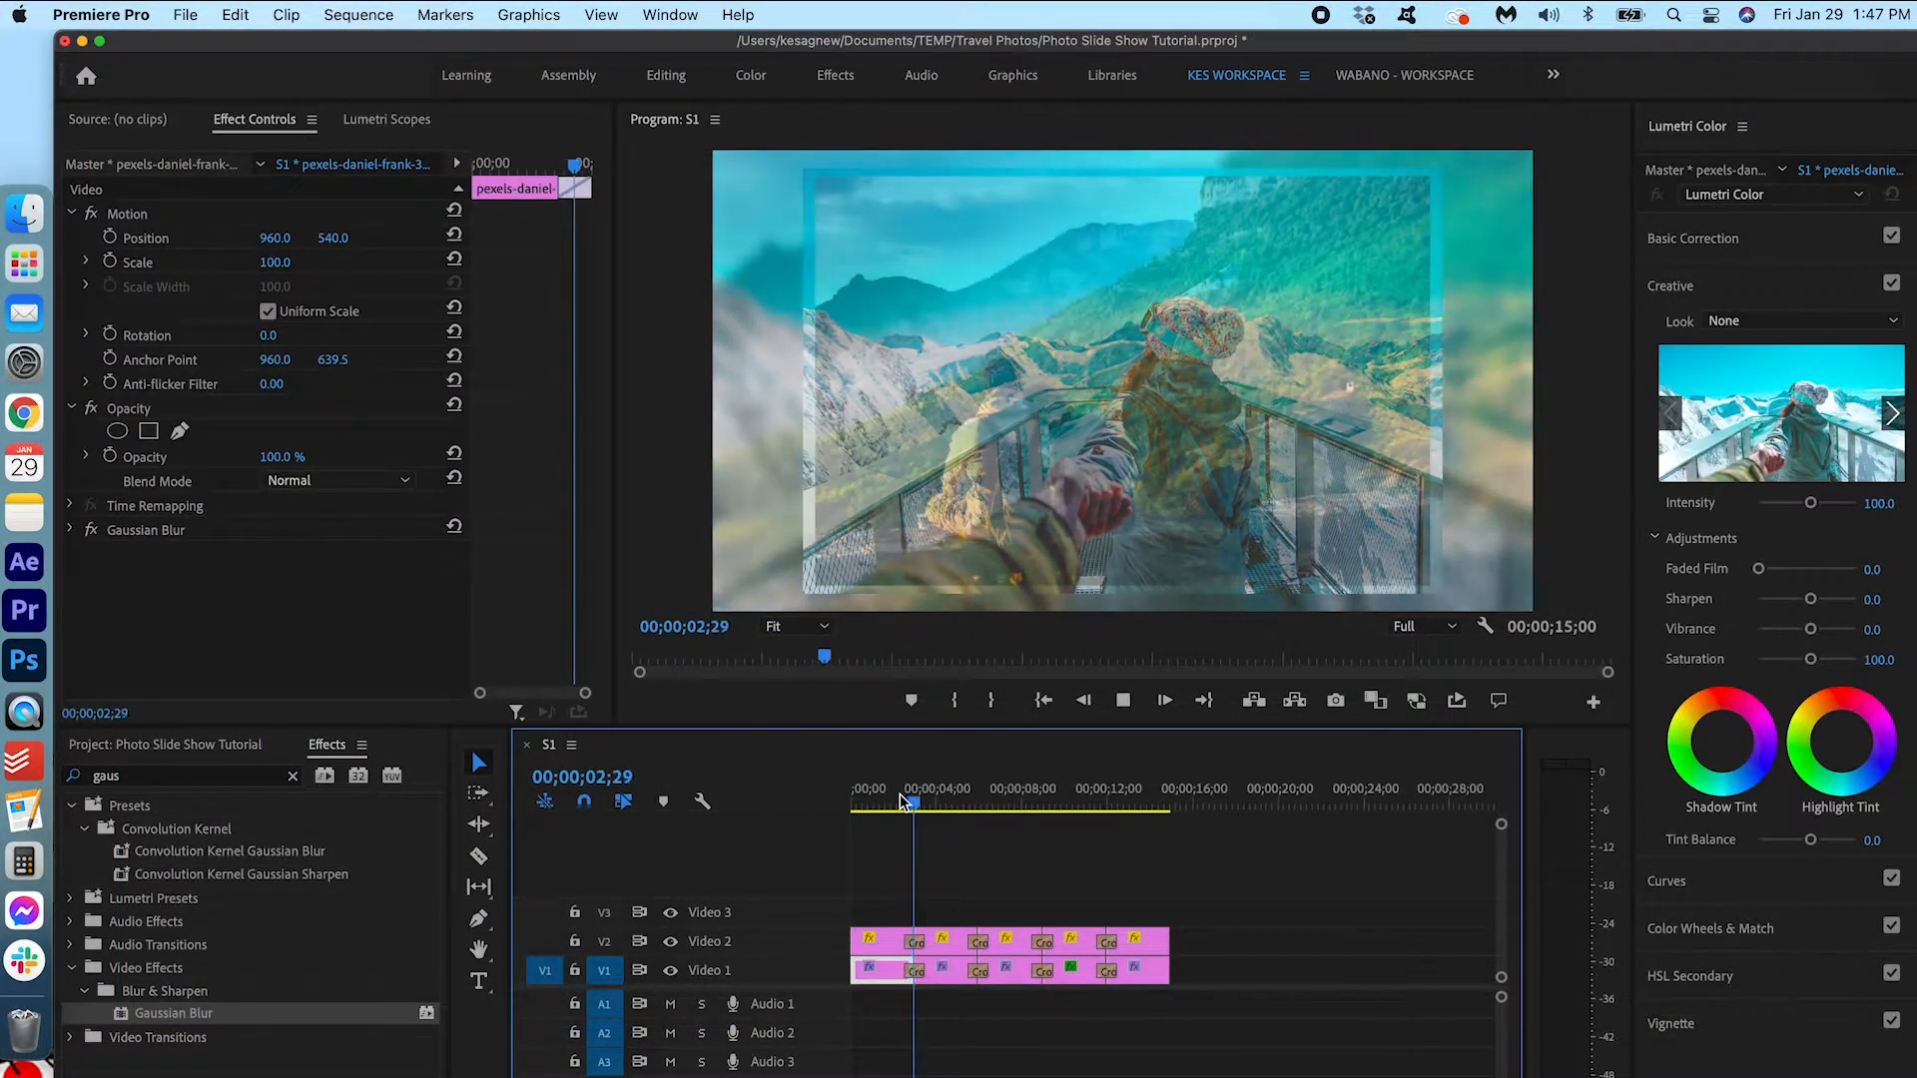
Step: Scrub the timeline to preview the cross dissolves between the photos
left_click(967, 789)
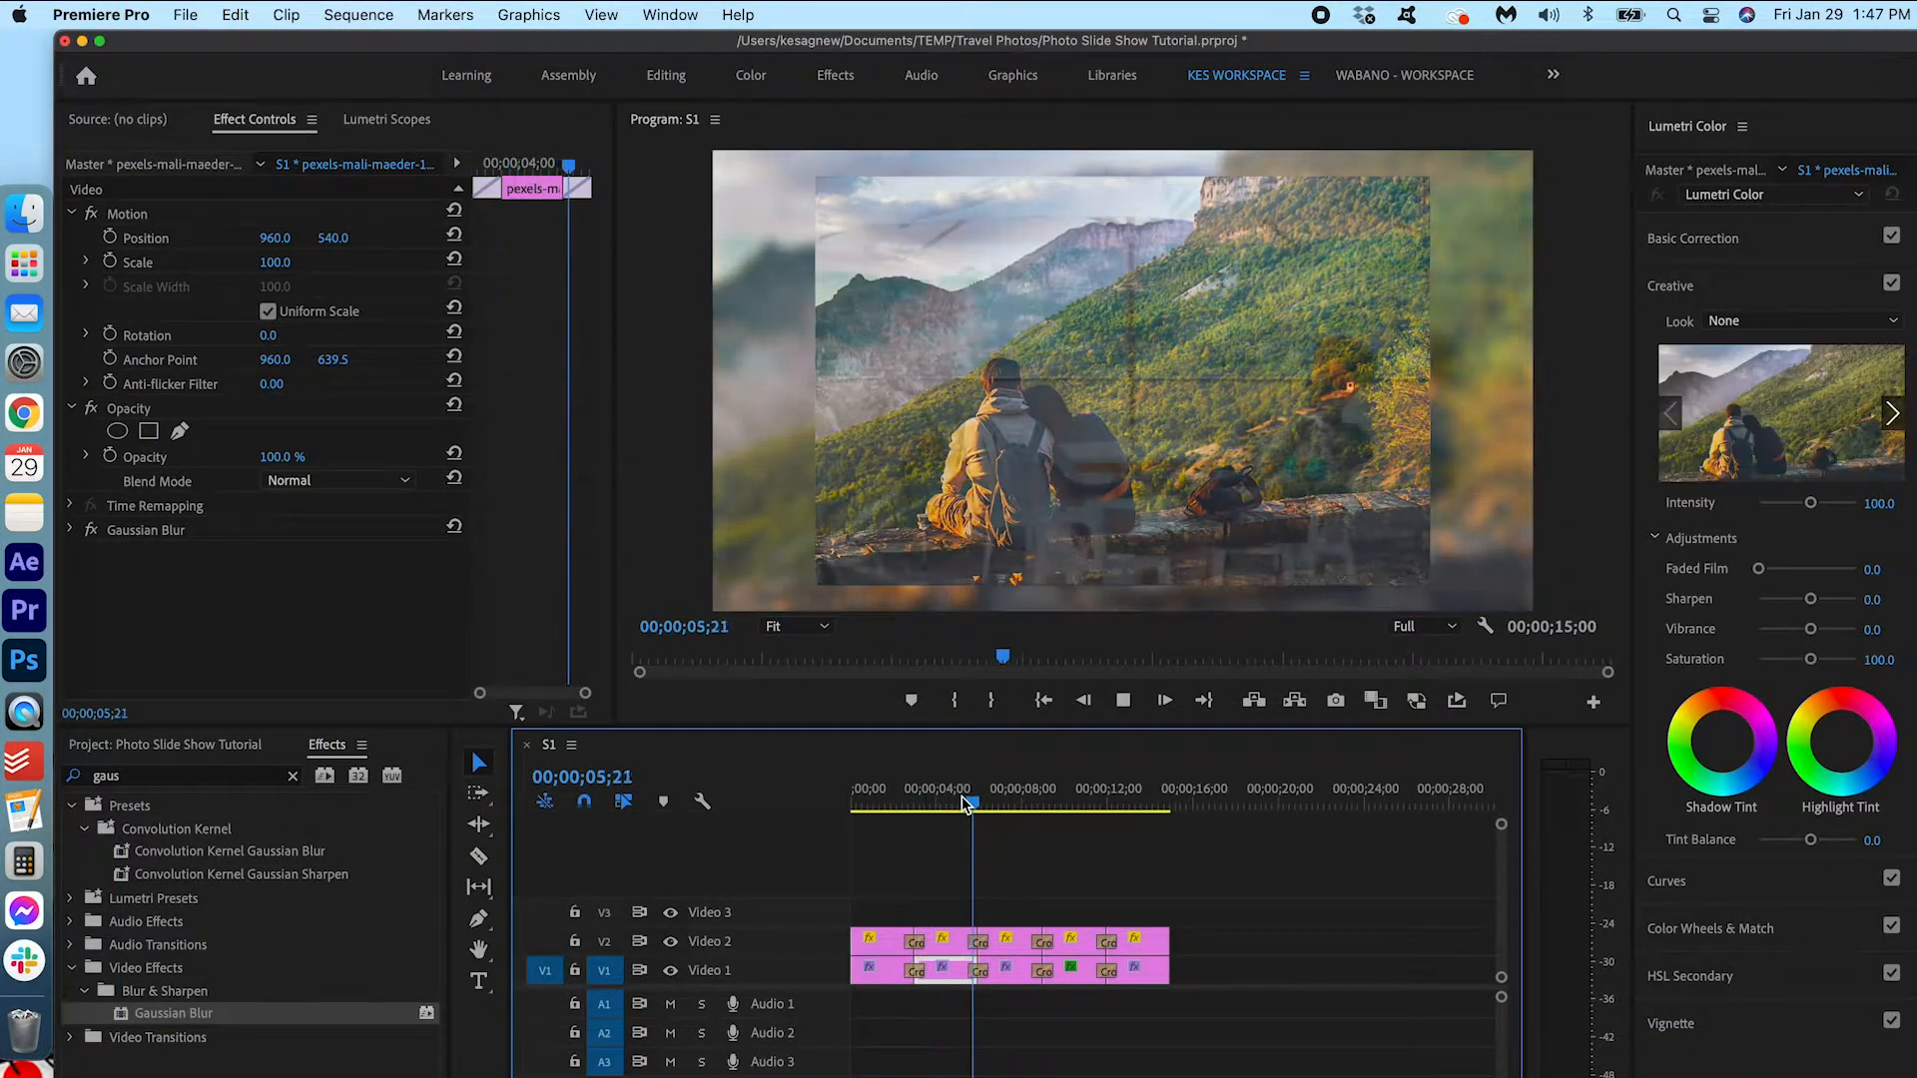
left_click(1032, 804)
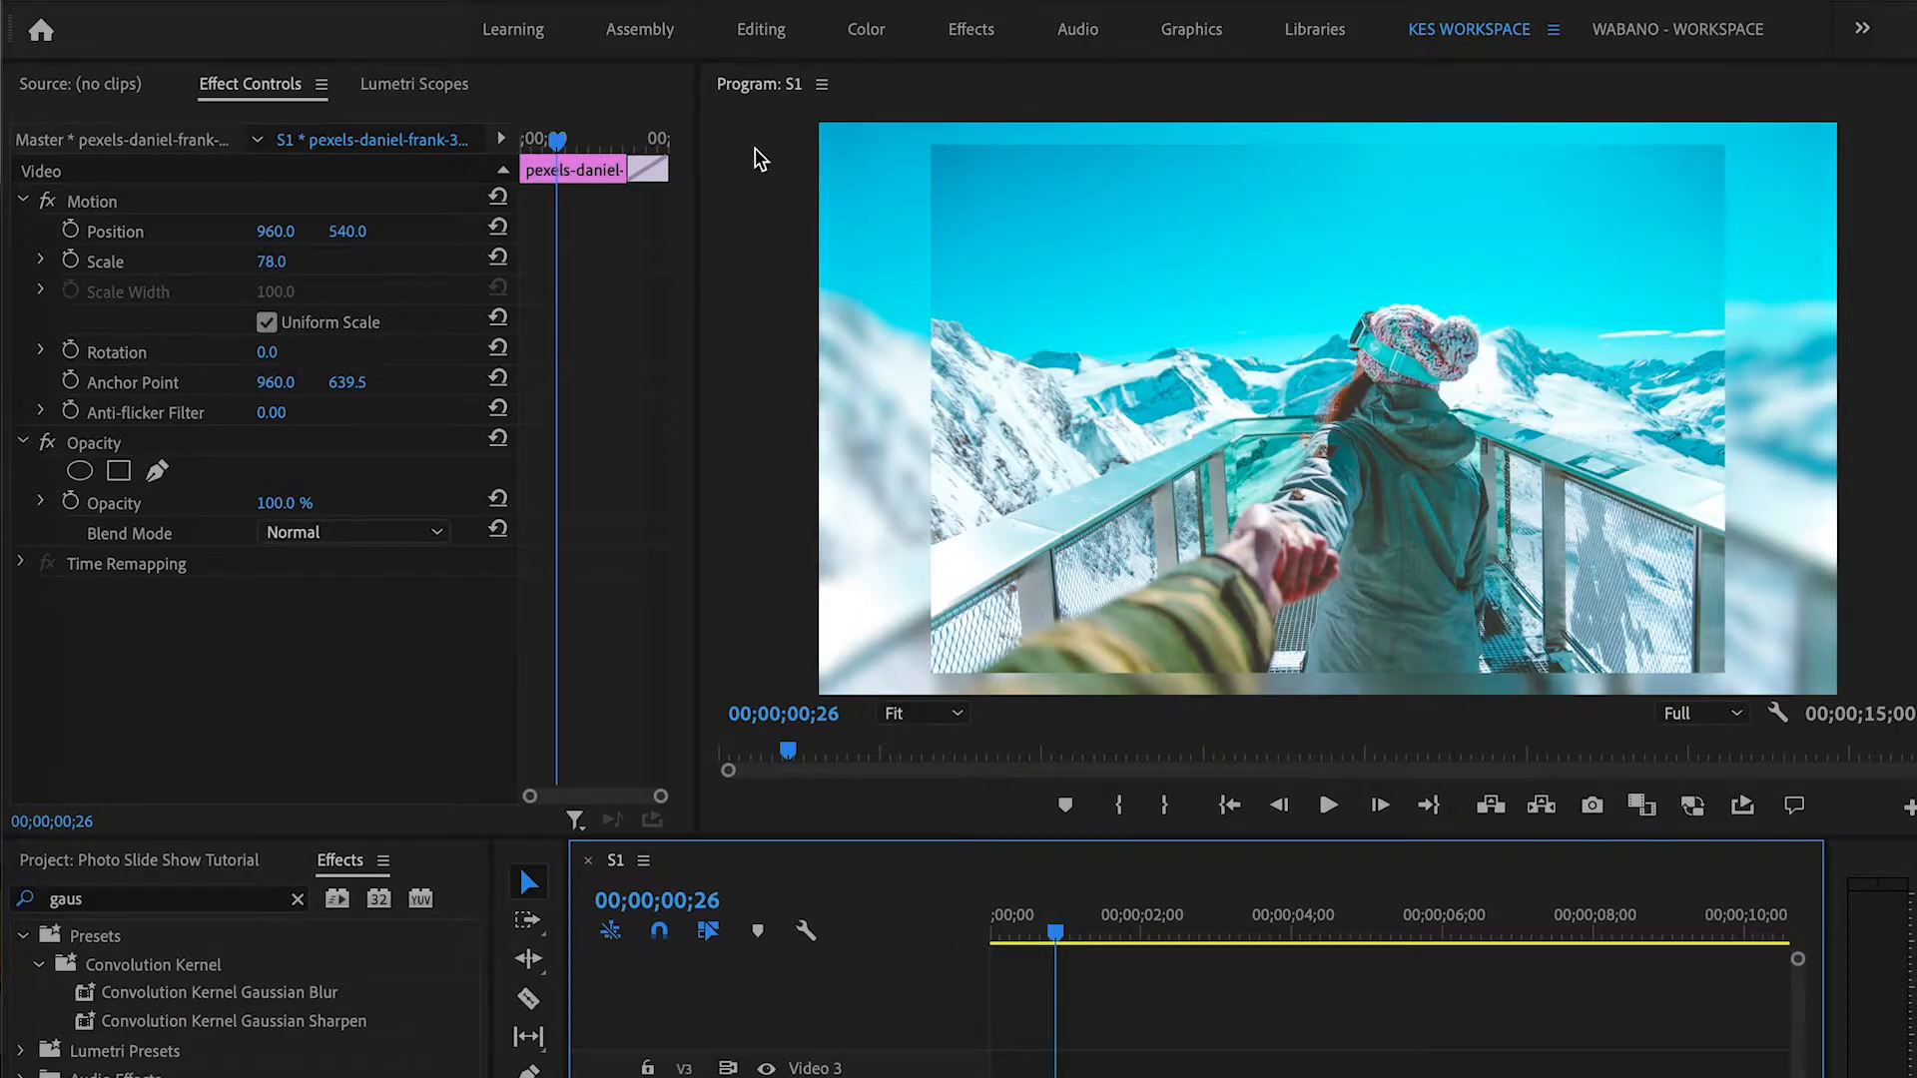
Step: Keyframe the first photo's scale from 78 to 75 and rotation to 2.0 degrees
left_click(69, 260)
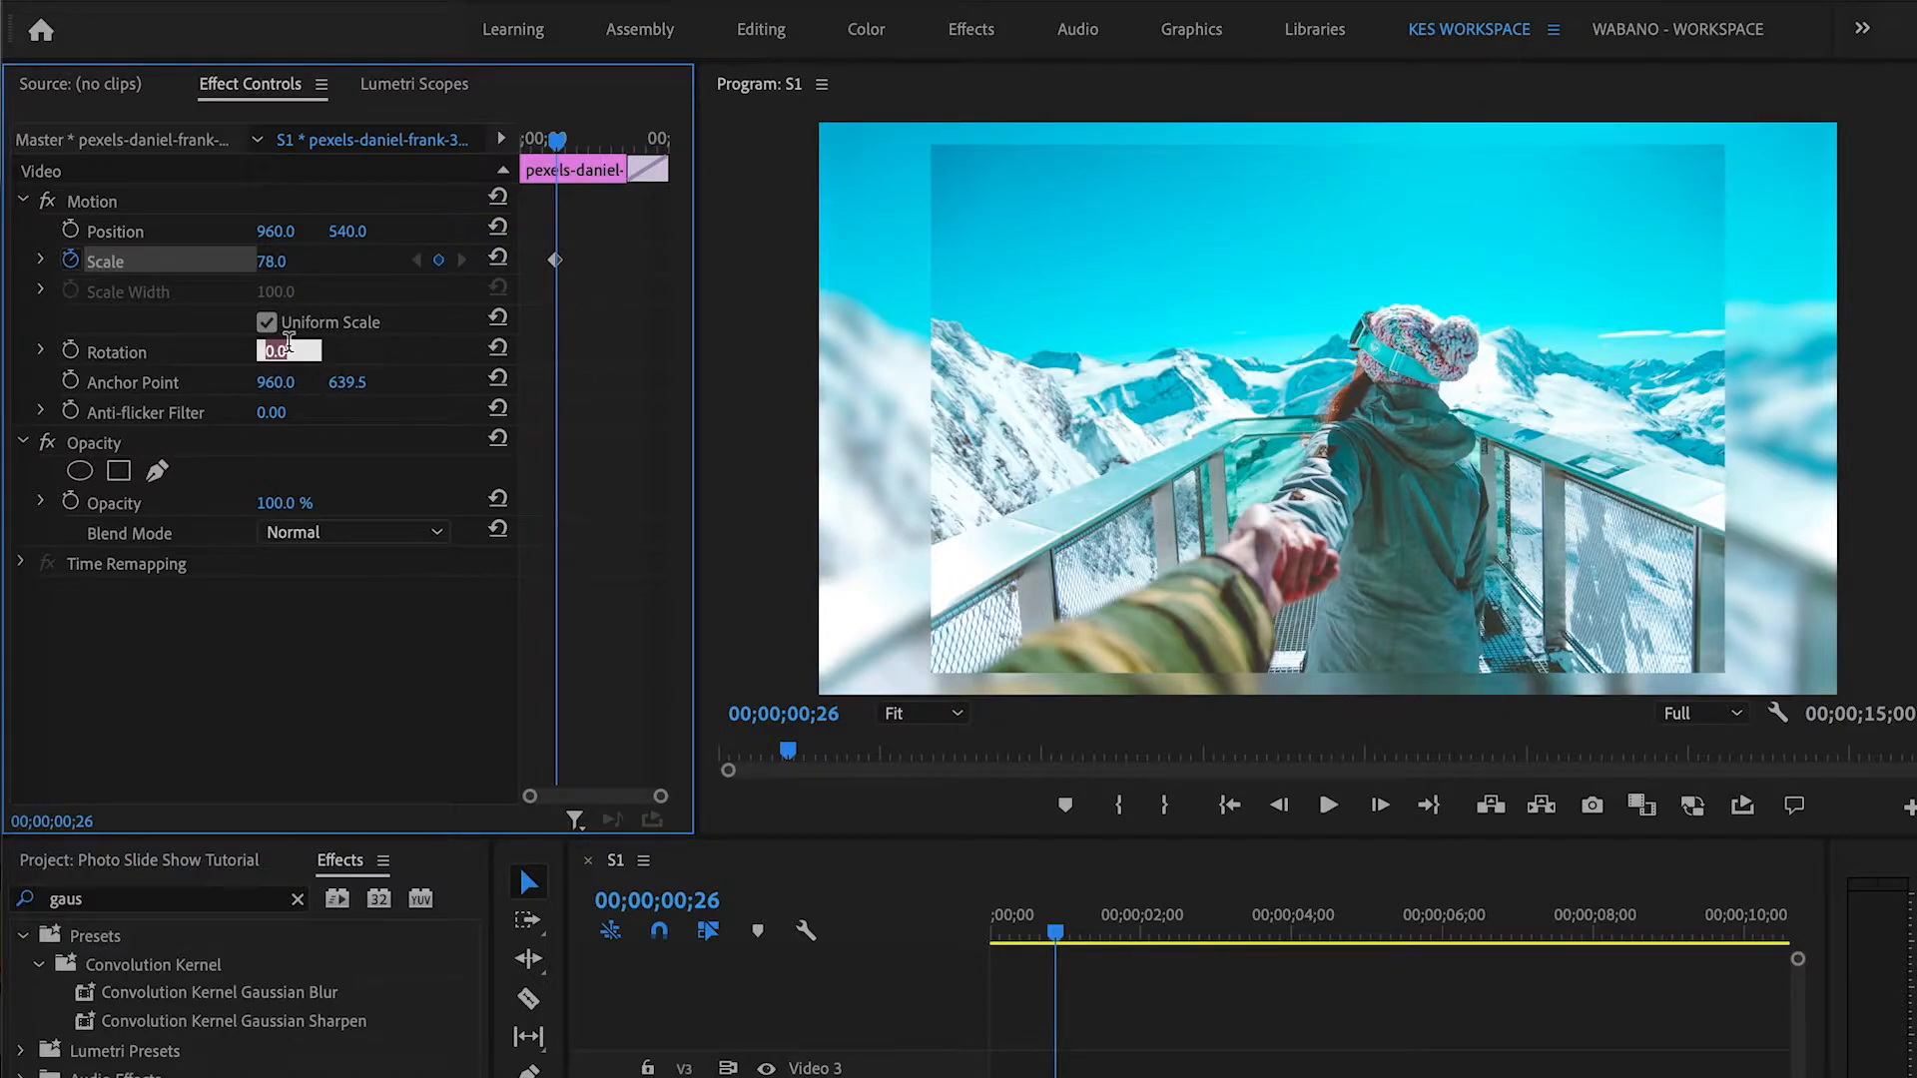
type("2.0")
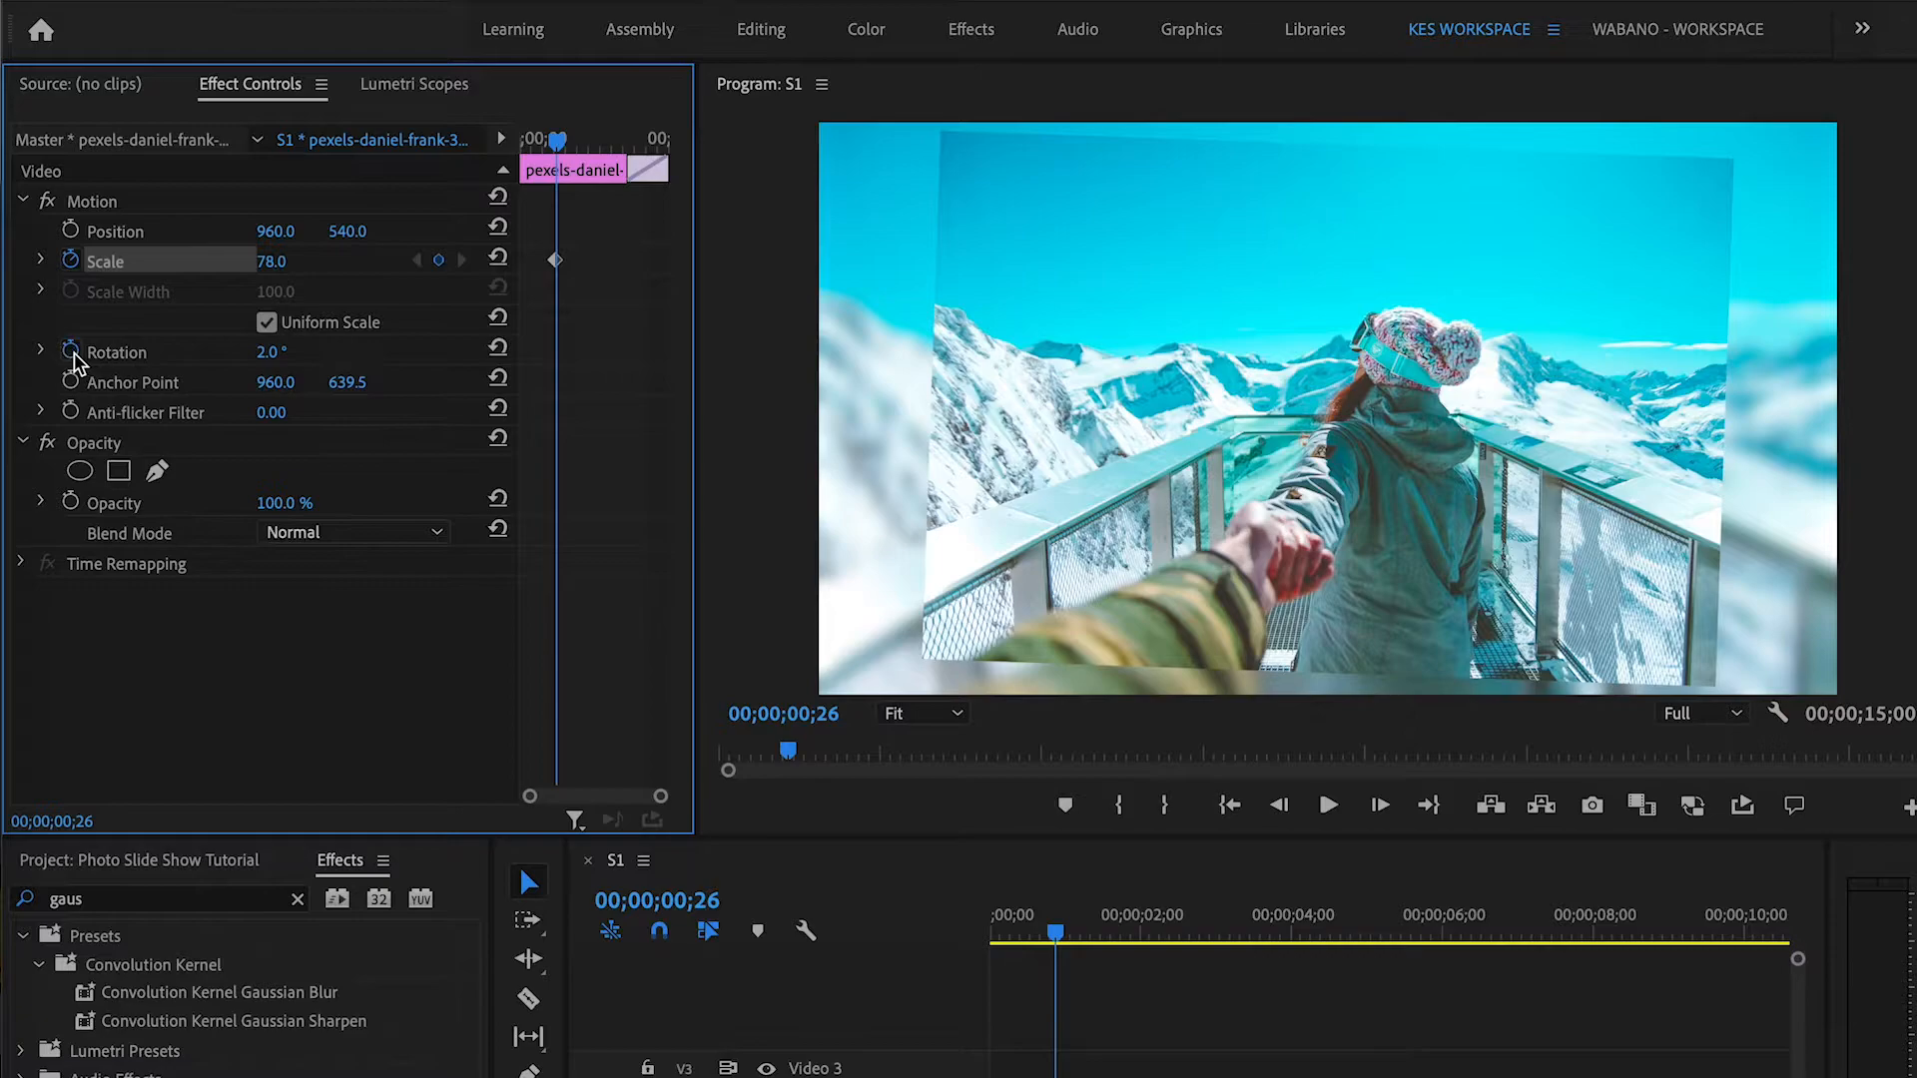
left_click(115, 351)
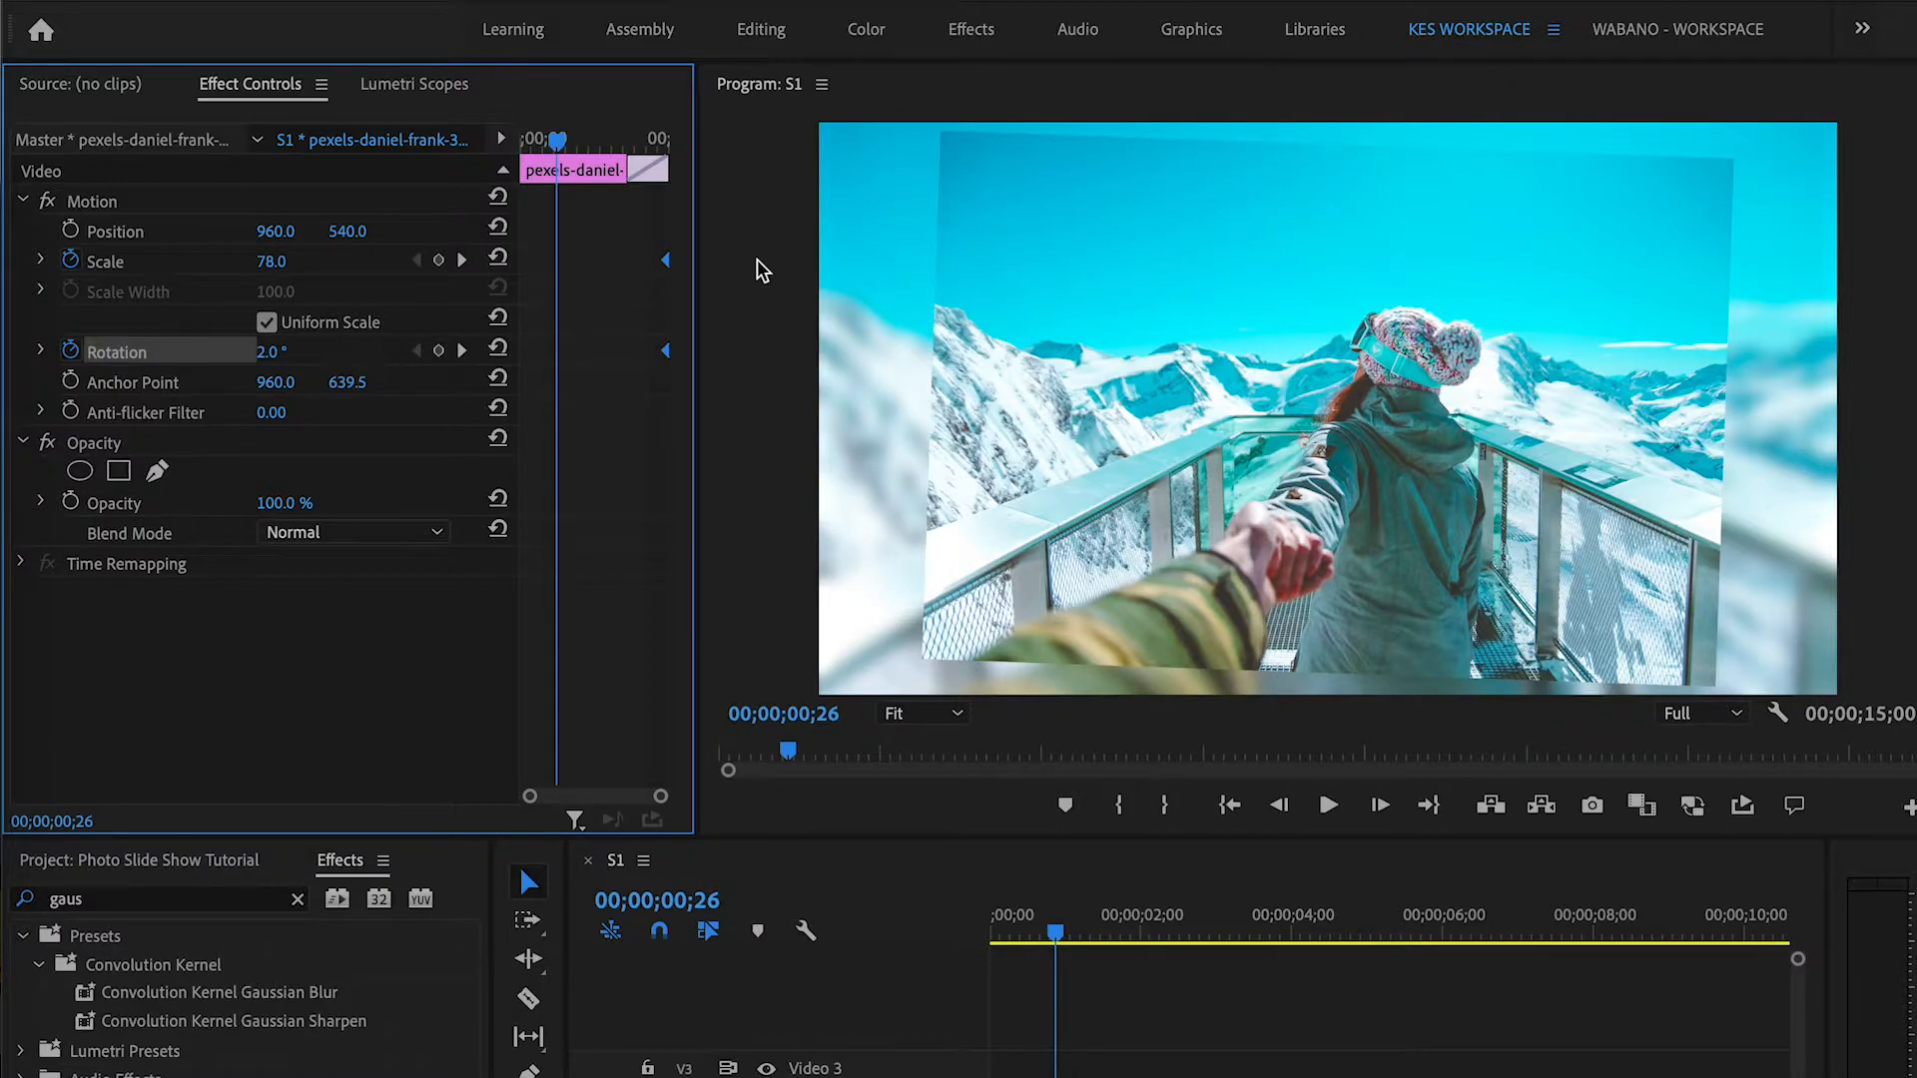
mouse_move(440, 259)
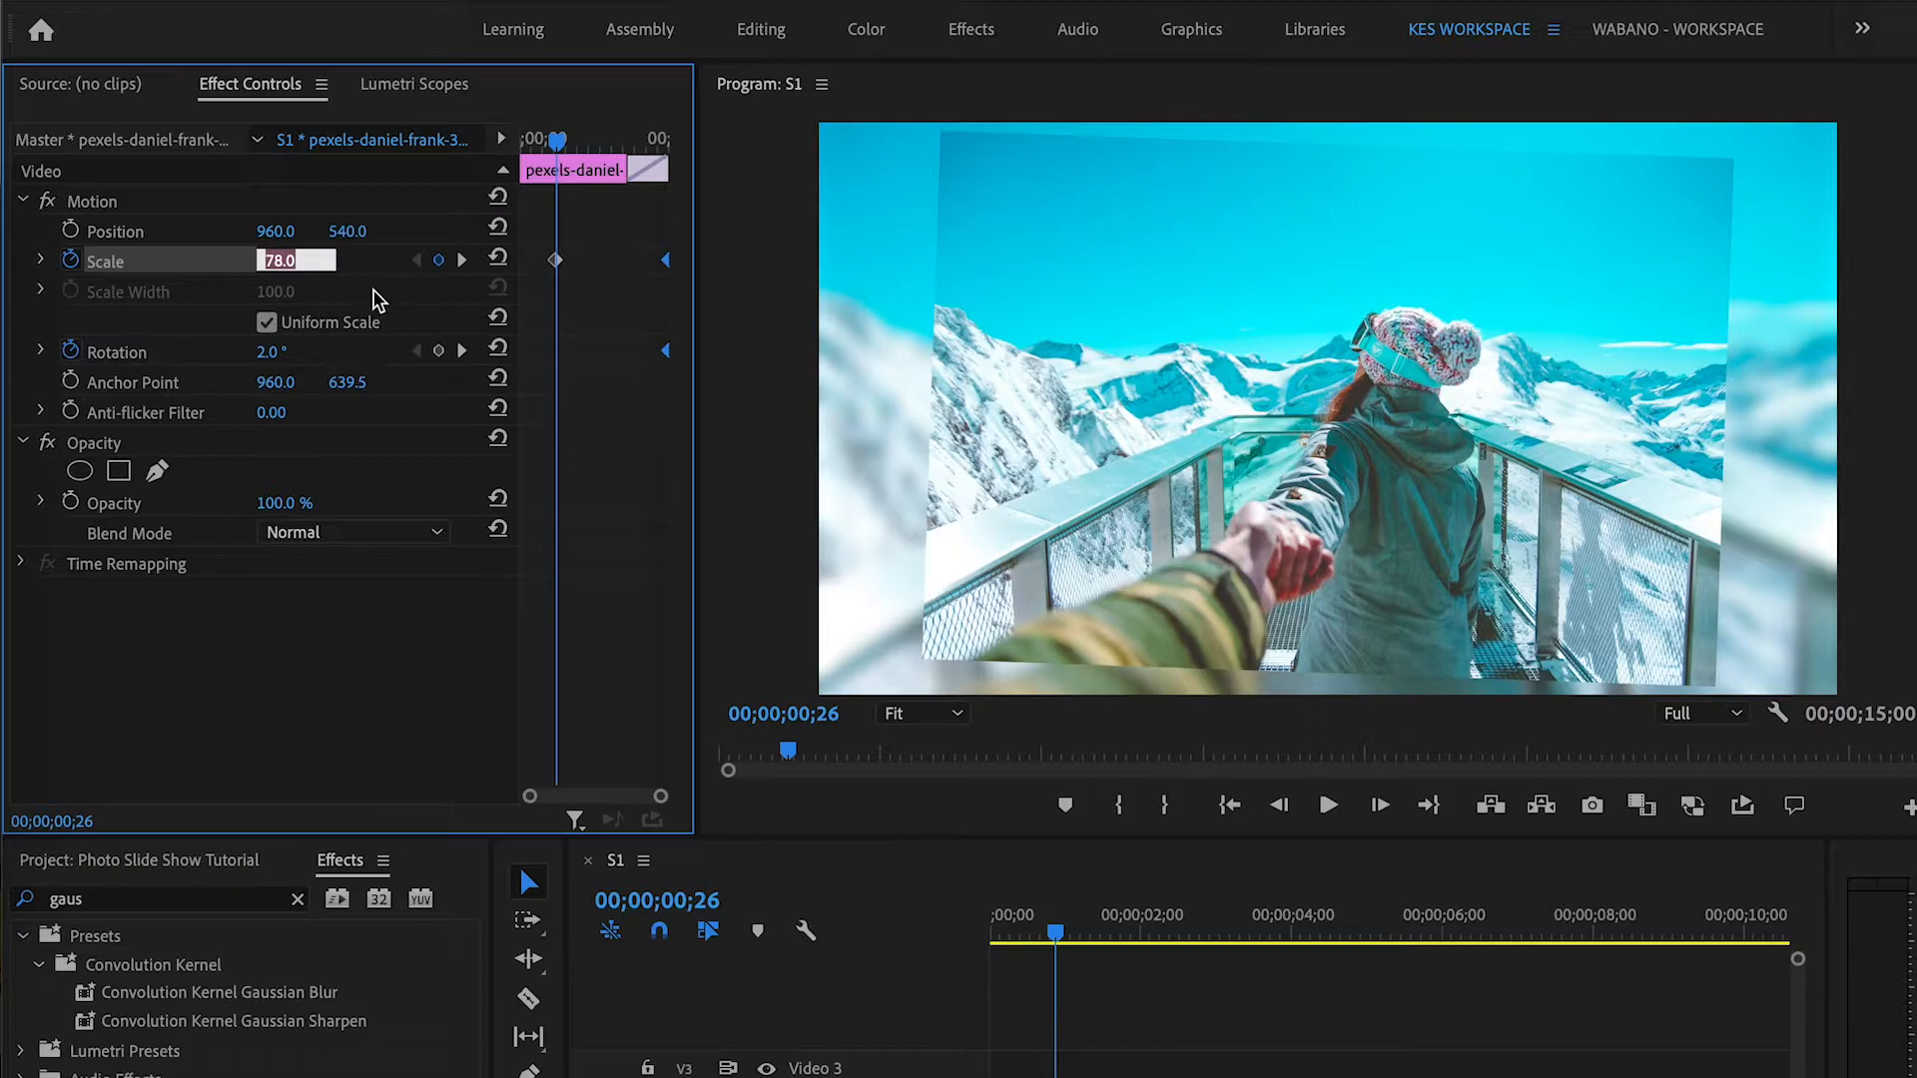
mouse_move(386, 306)
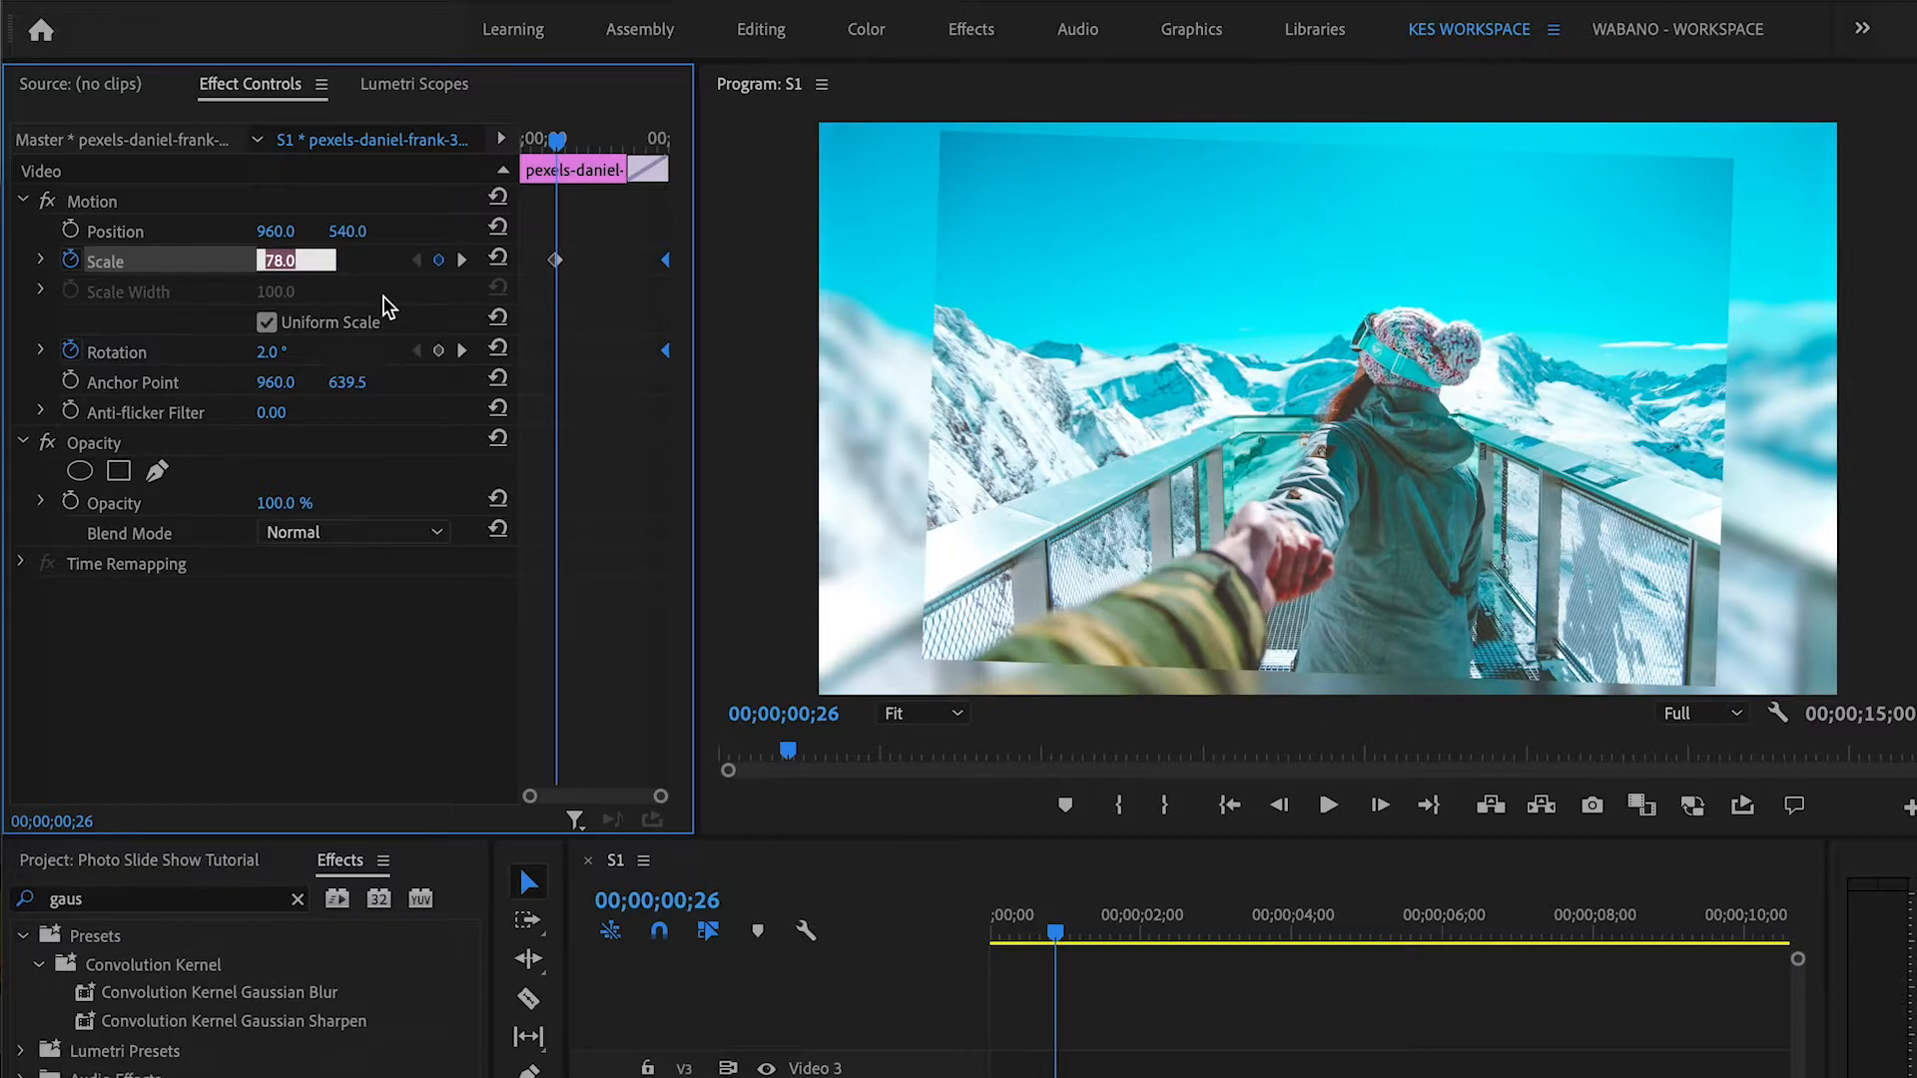
left_click_drag(293, 260, 276, 260)
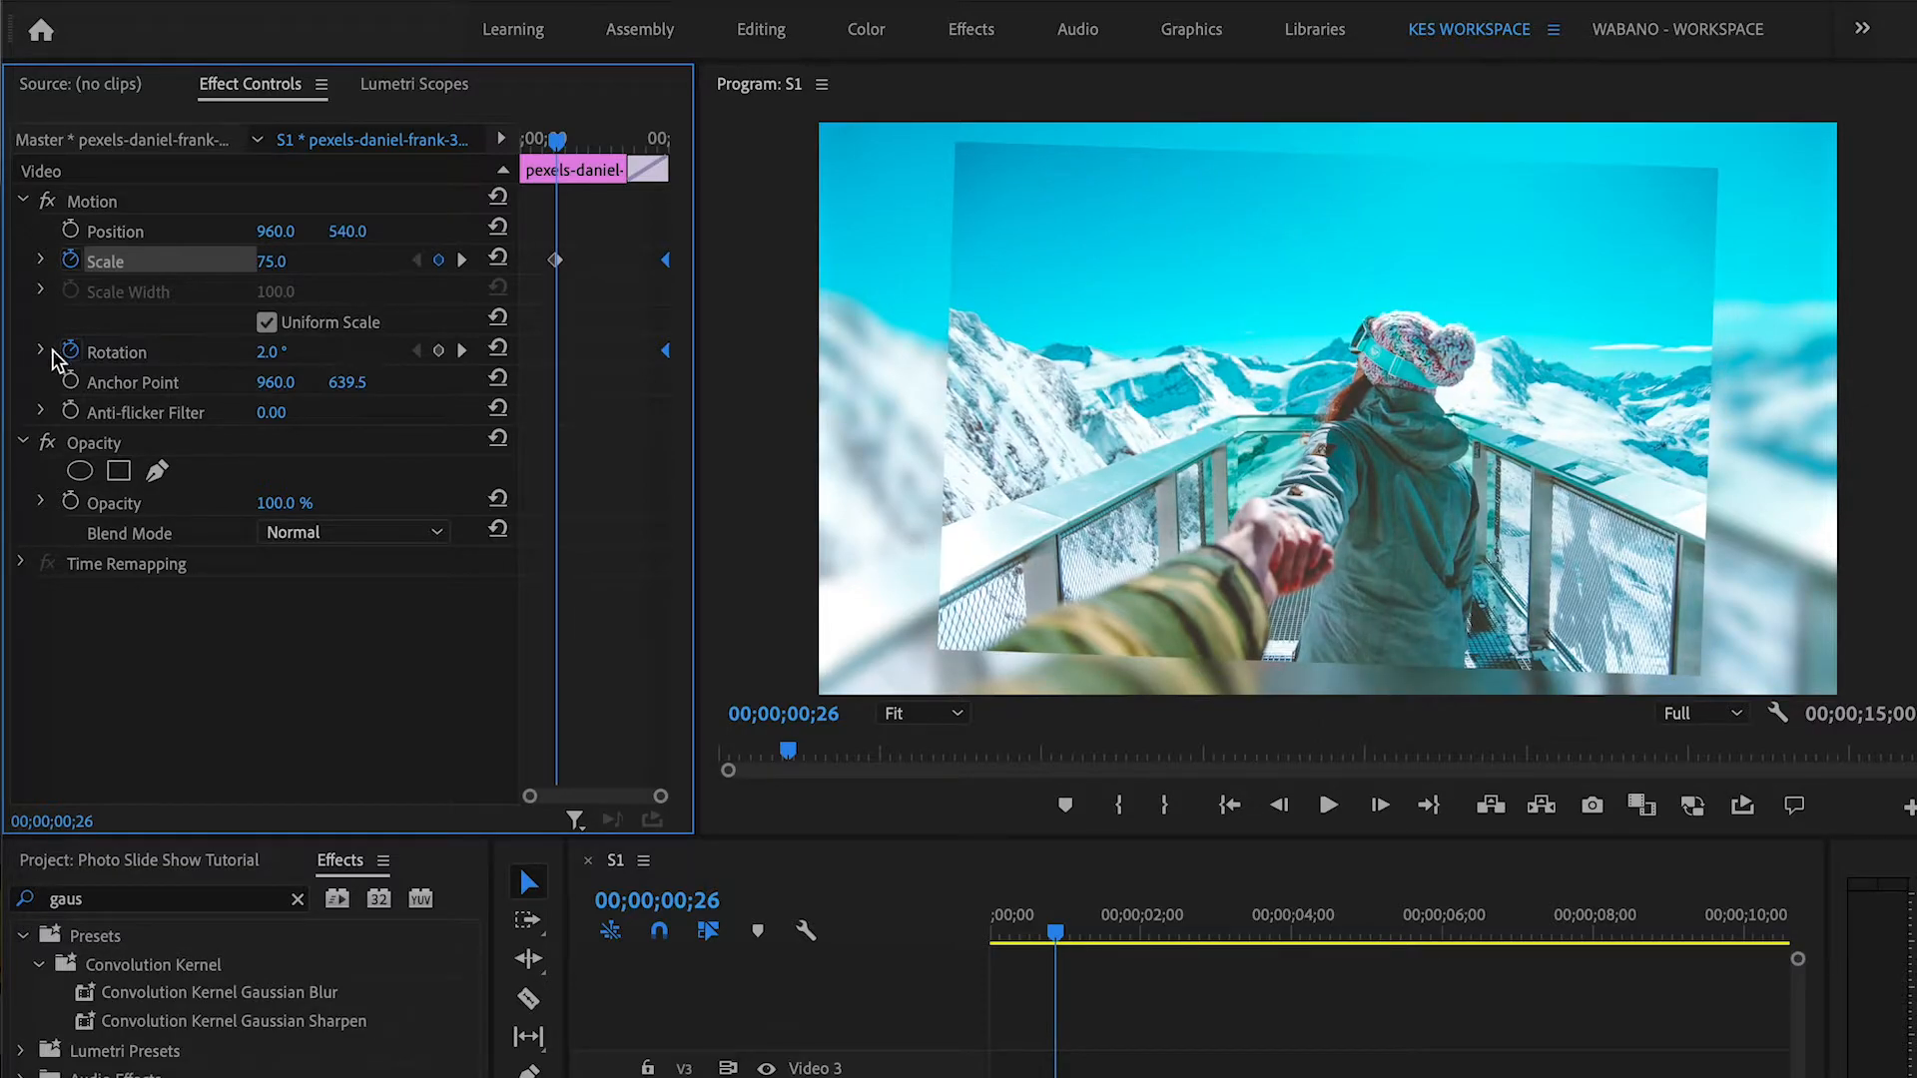
double_click(273, 352)
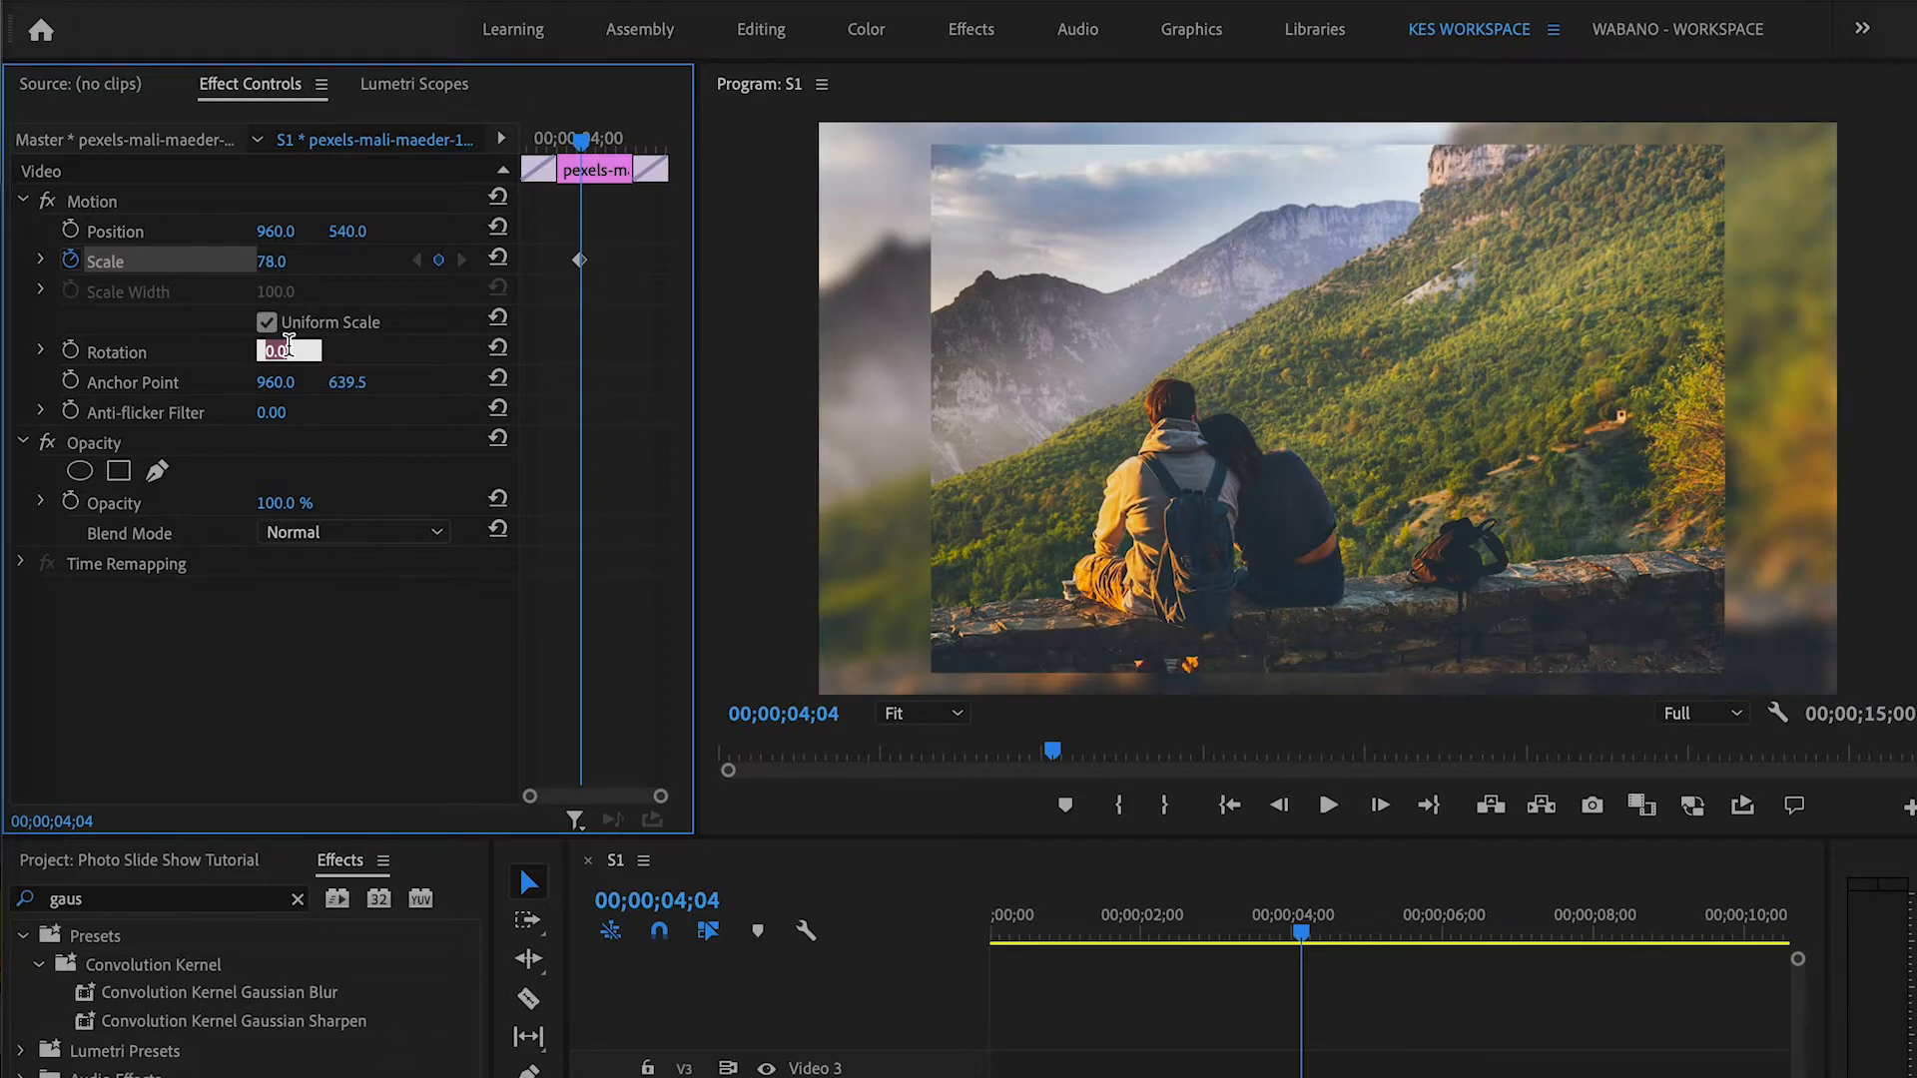
Step: Set the second photo's rotation to -2.0 degrees with scale and rotation keyframes
type("-2.0")
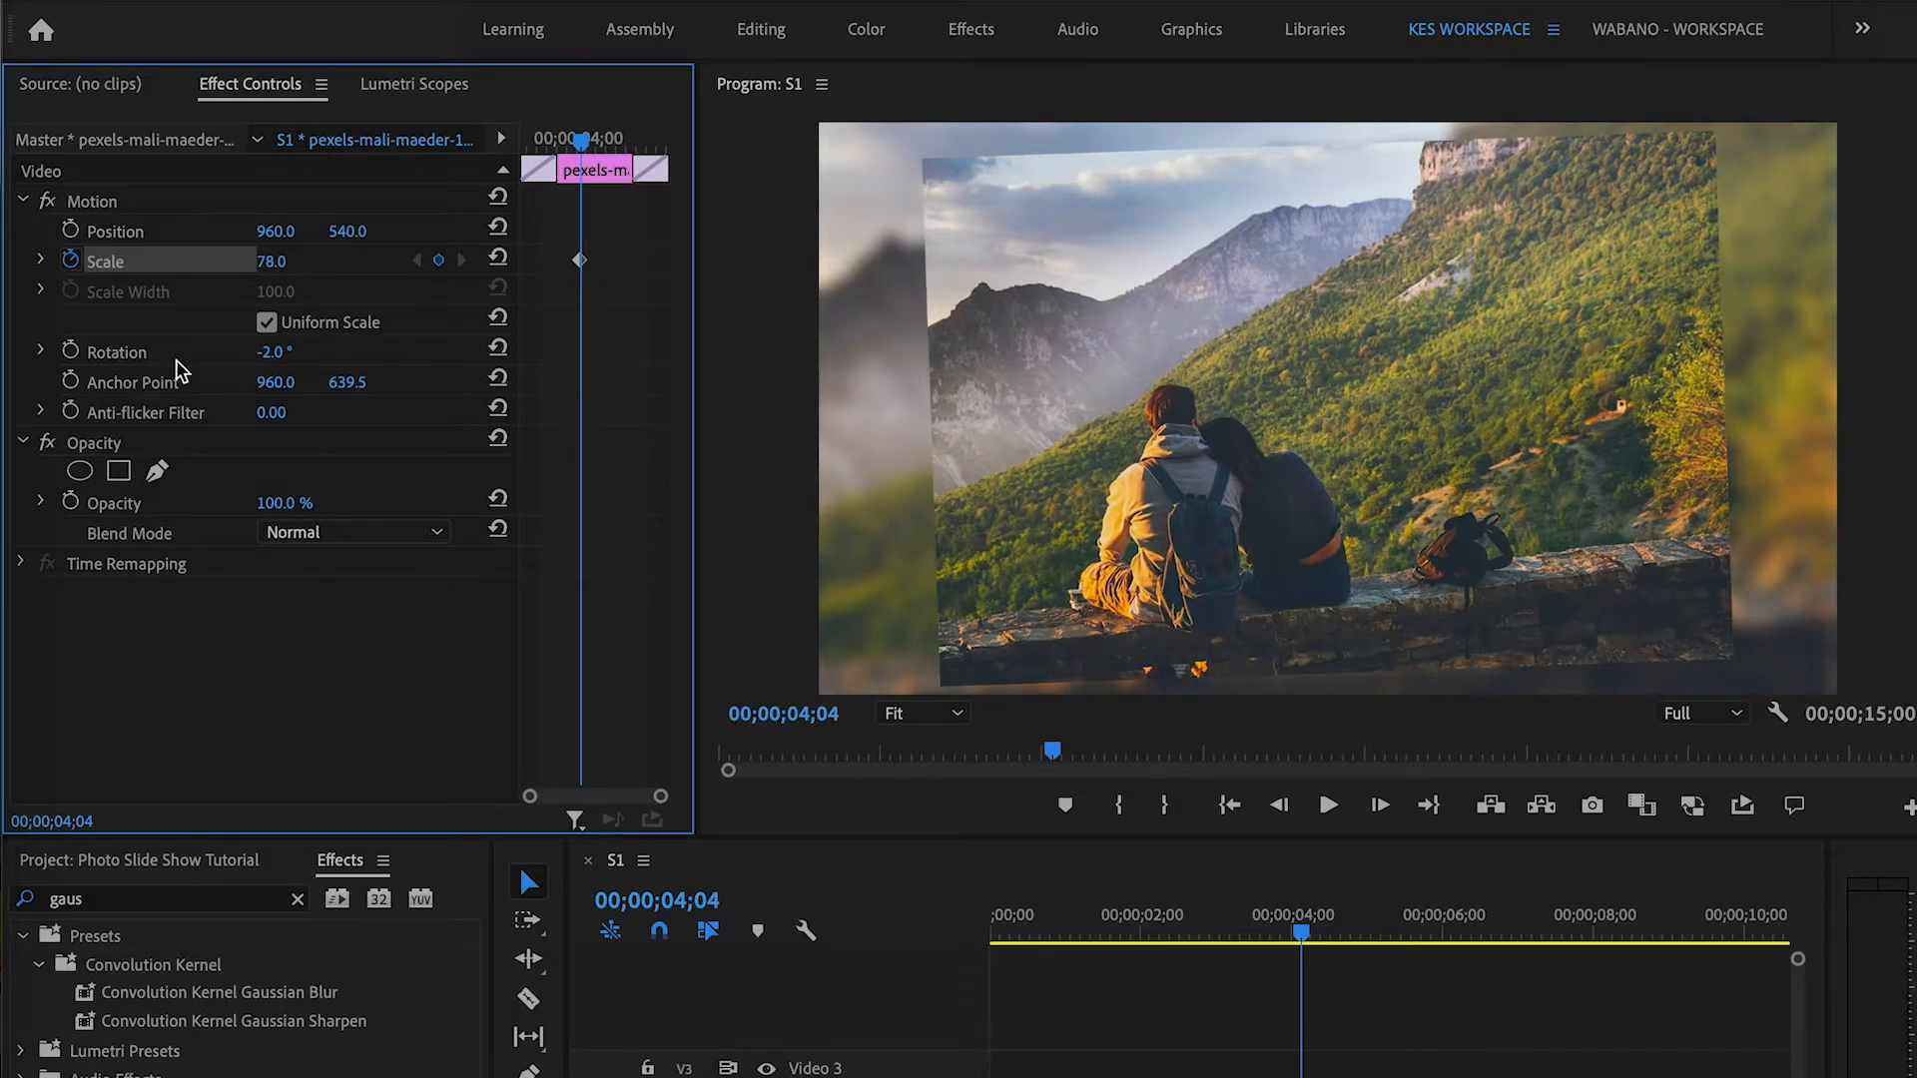
left_click(116, 352)
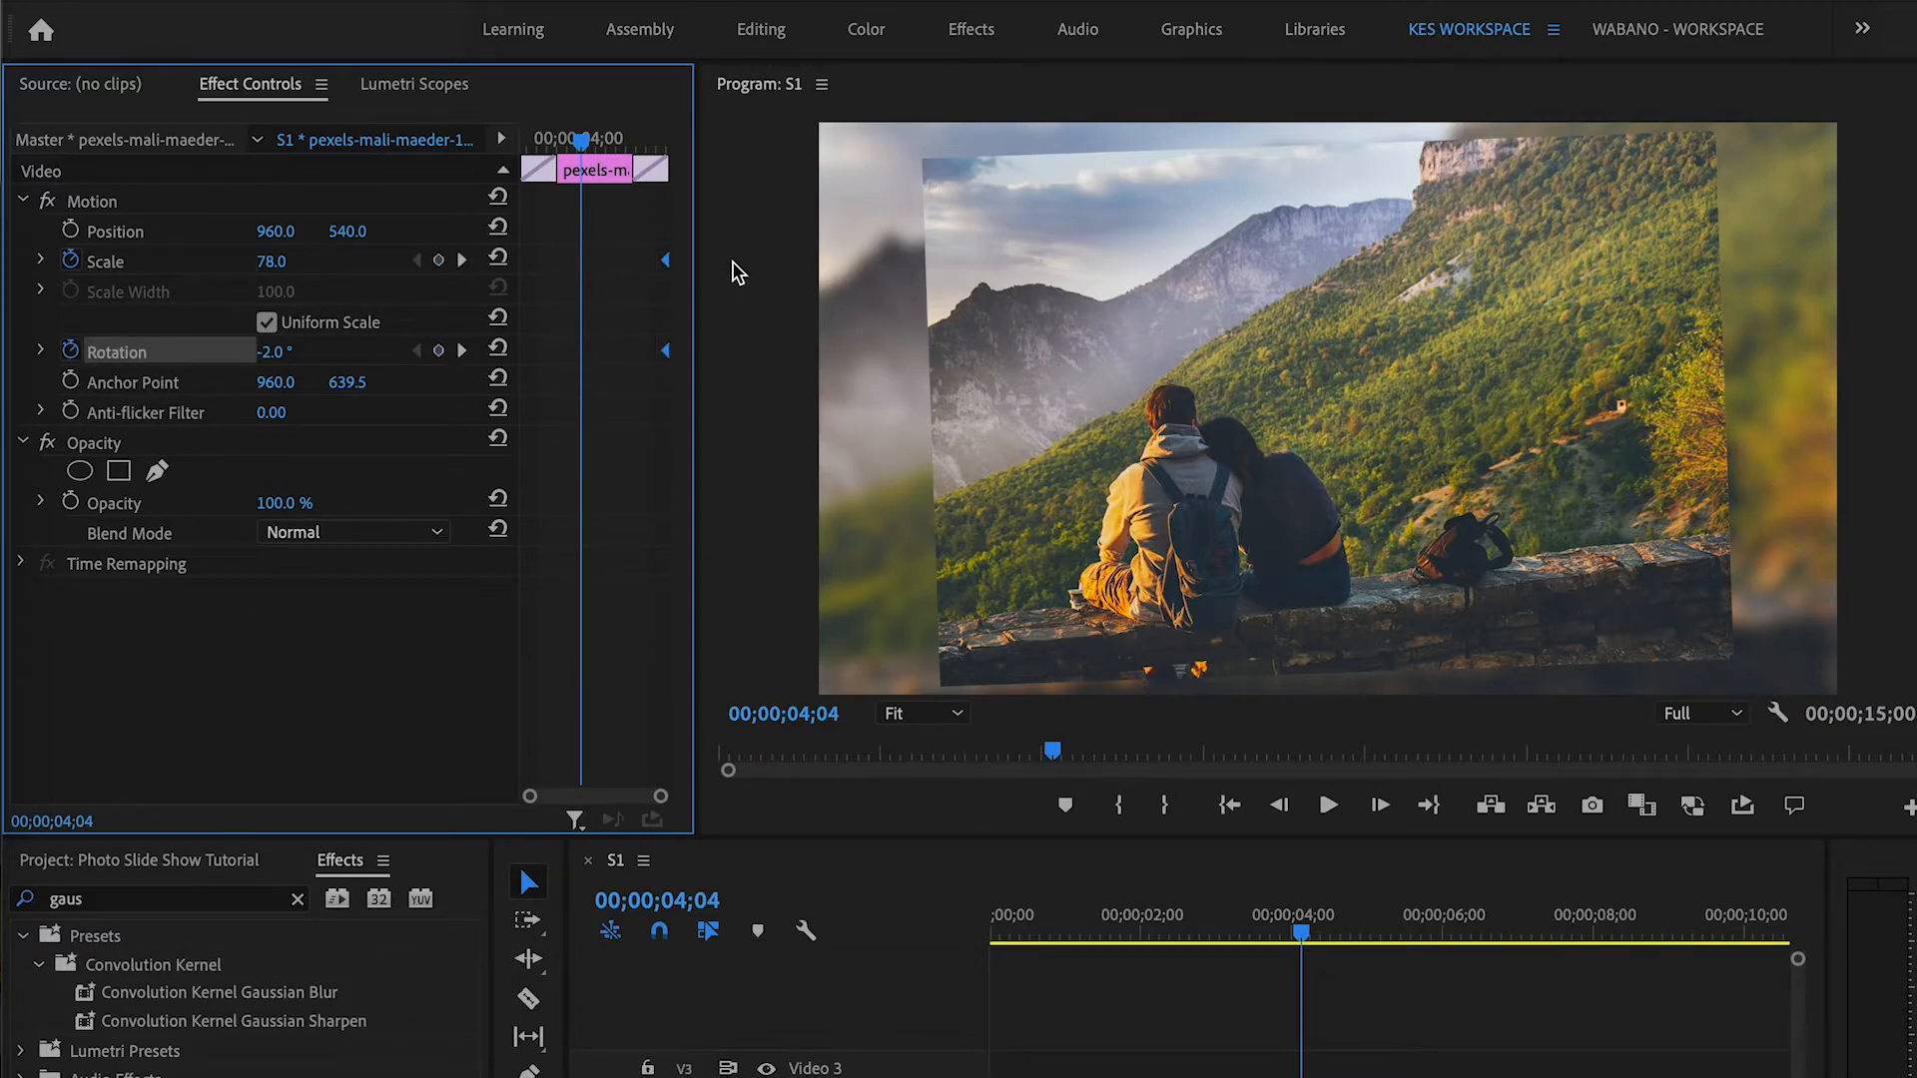
double_click(273, 260)
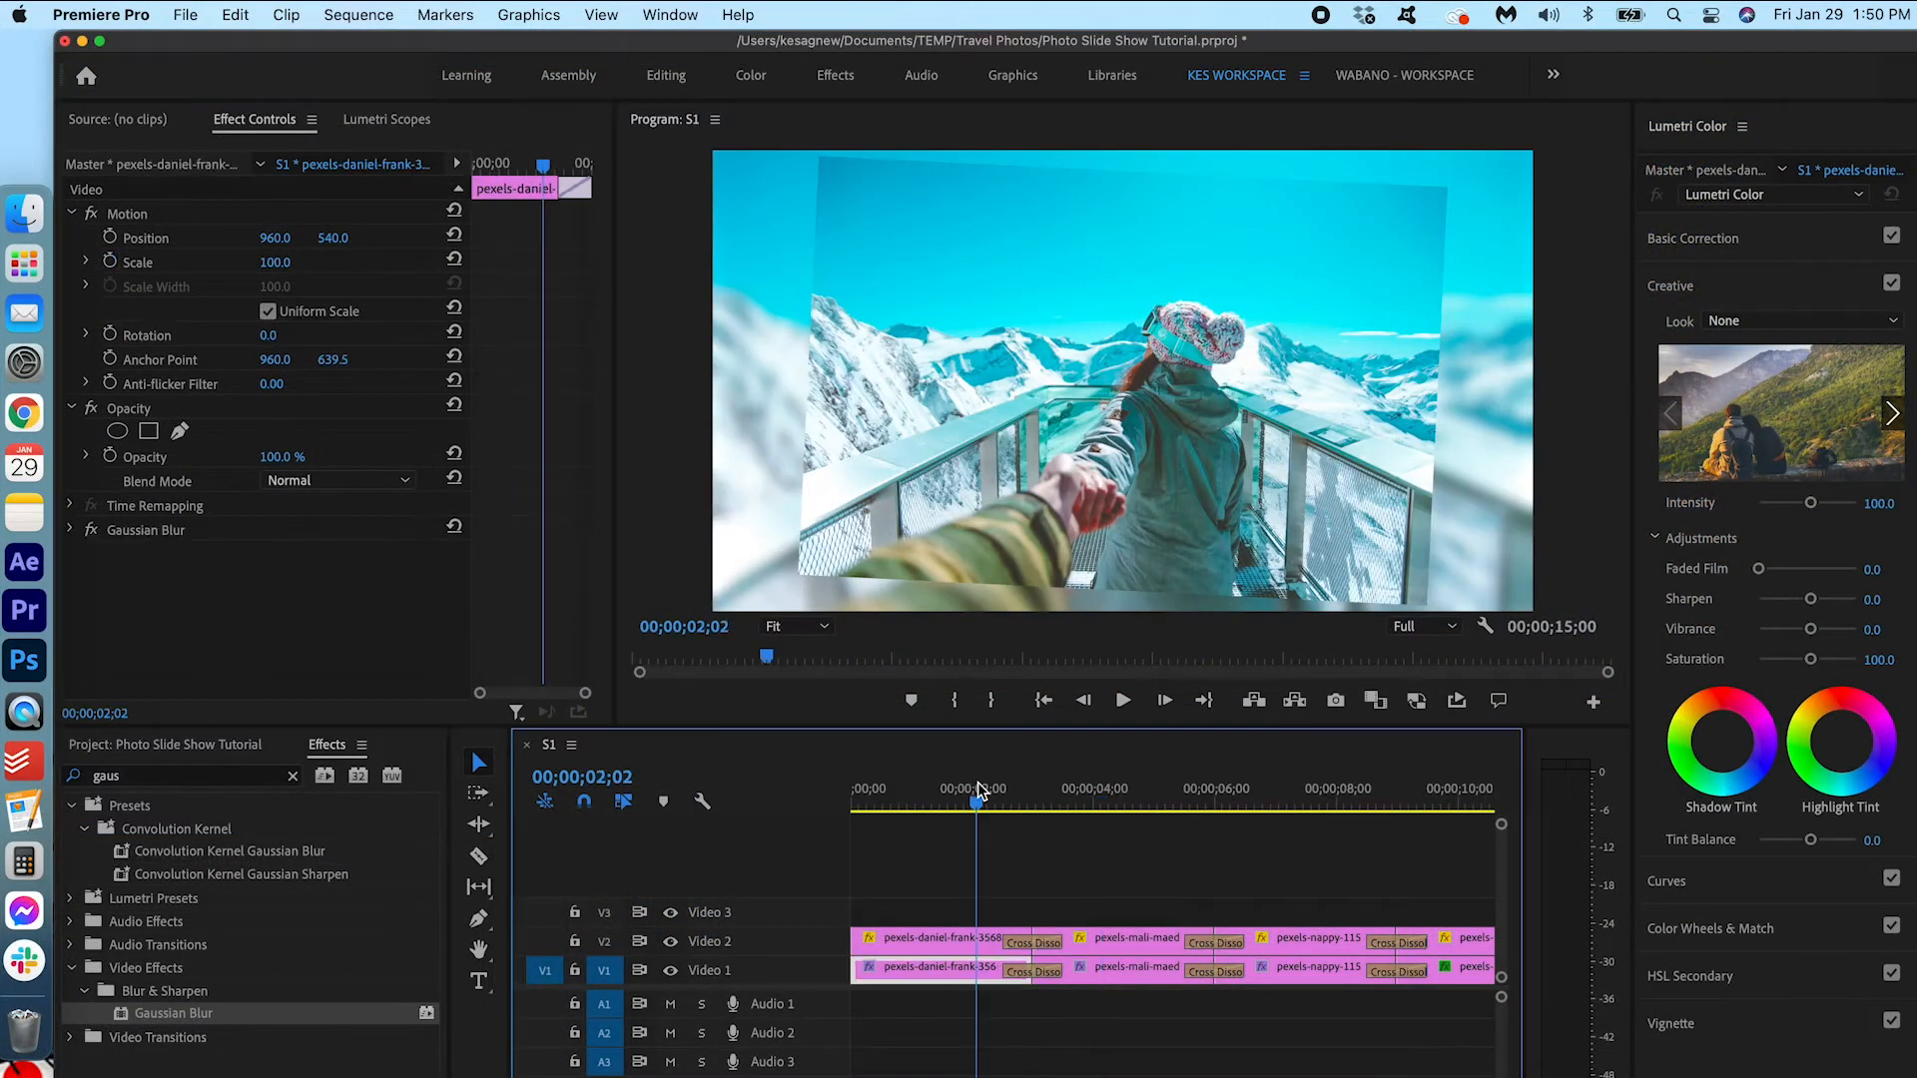
left_click(1121, 701)
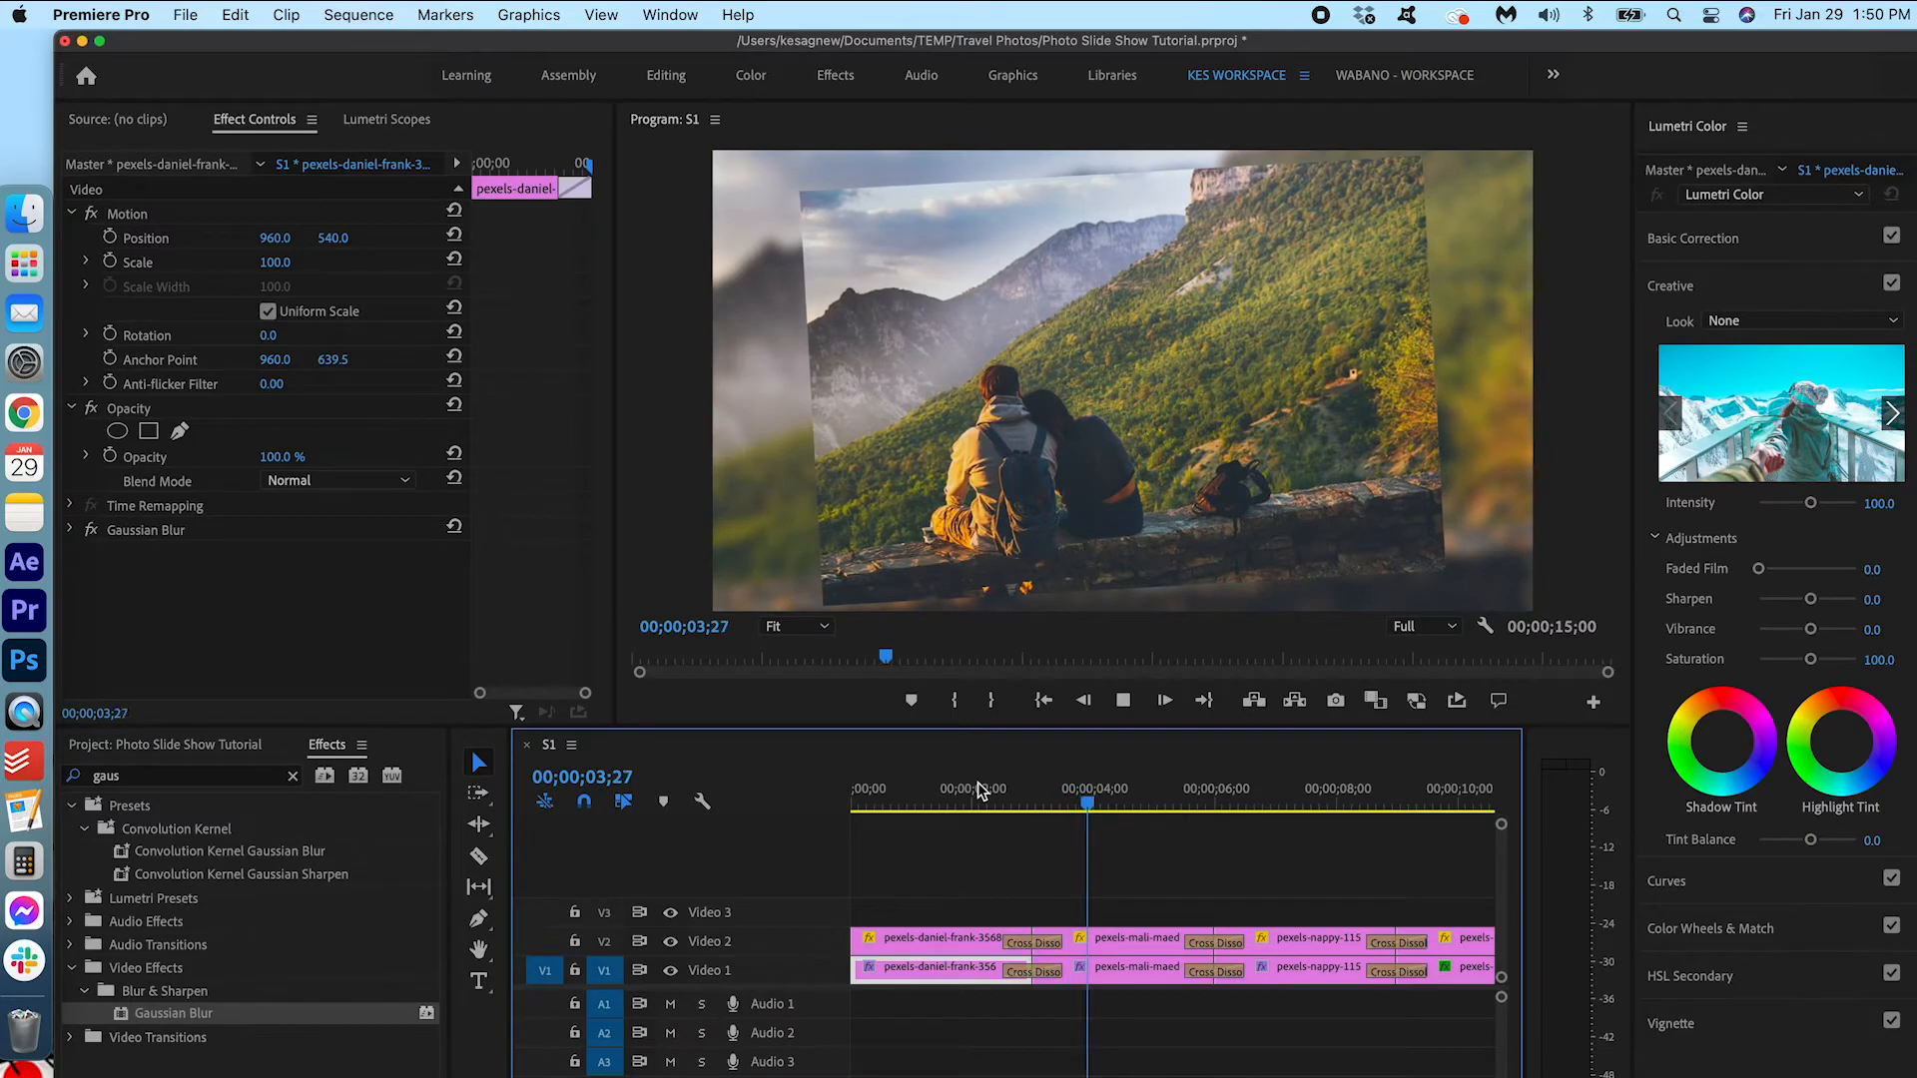
left_click(1001, 802)
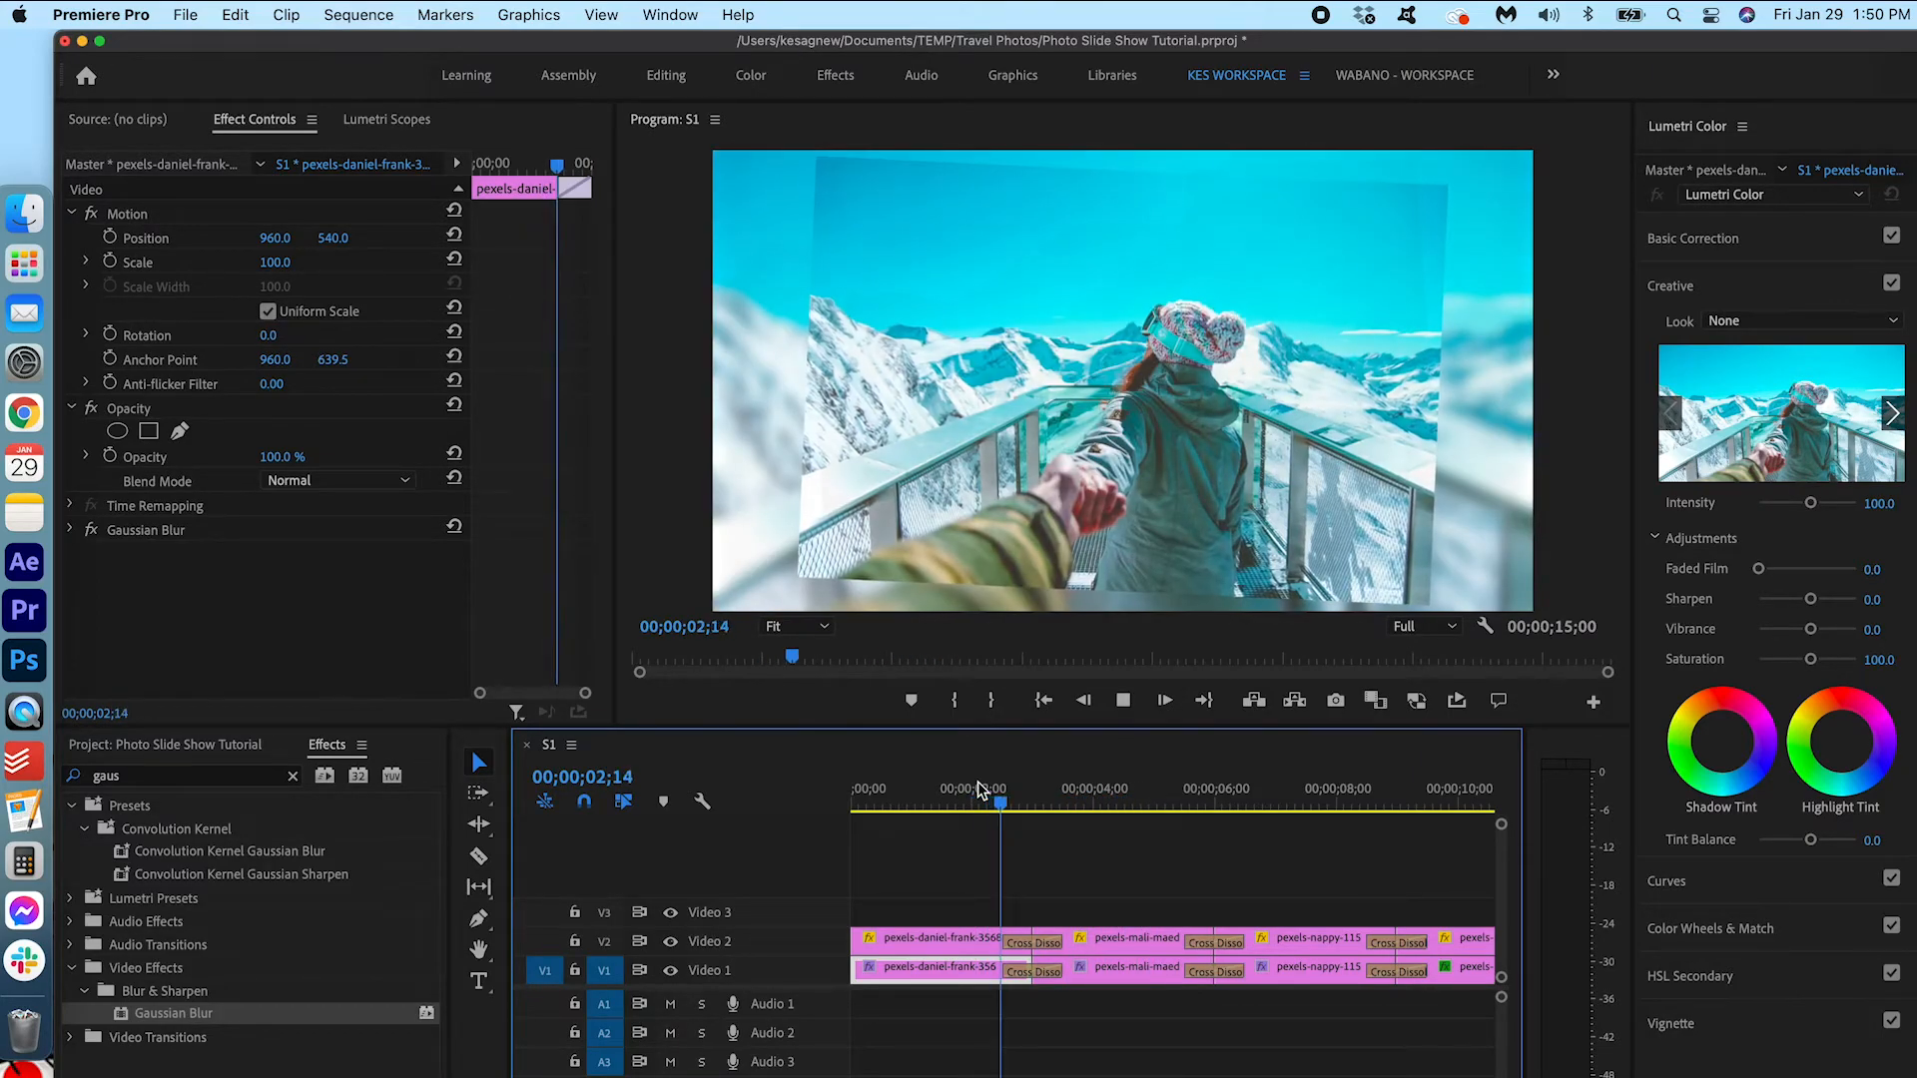
left_click(1121, 803)
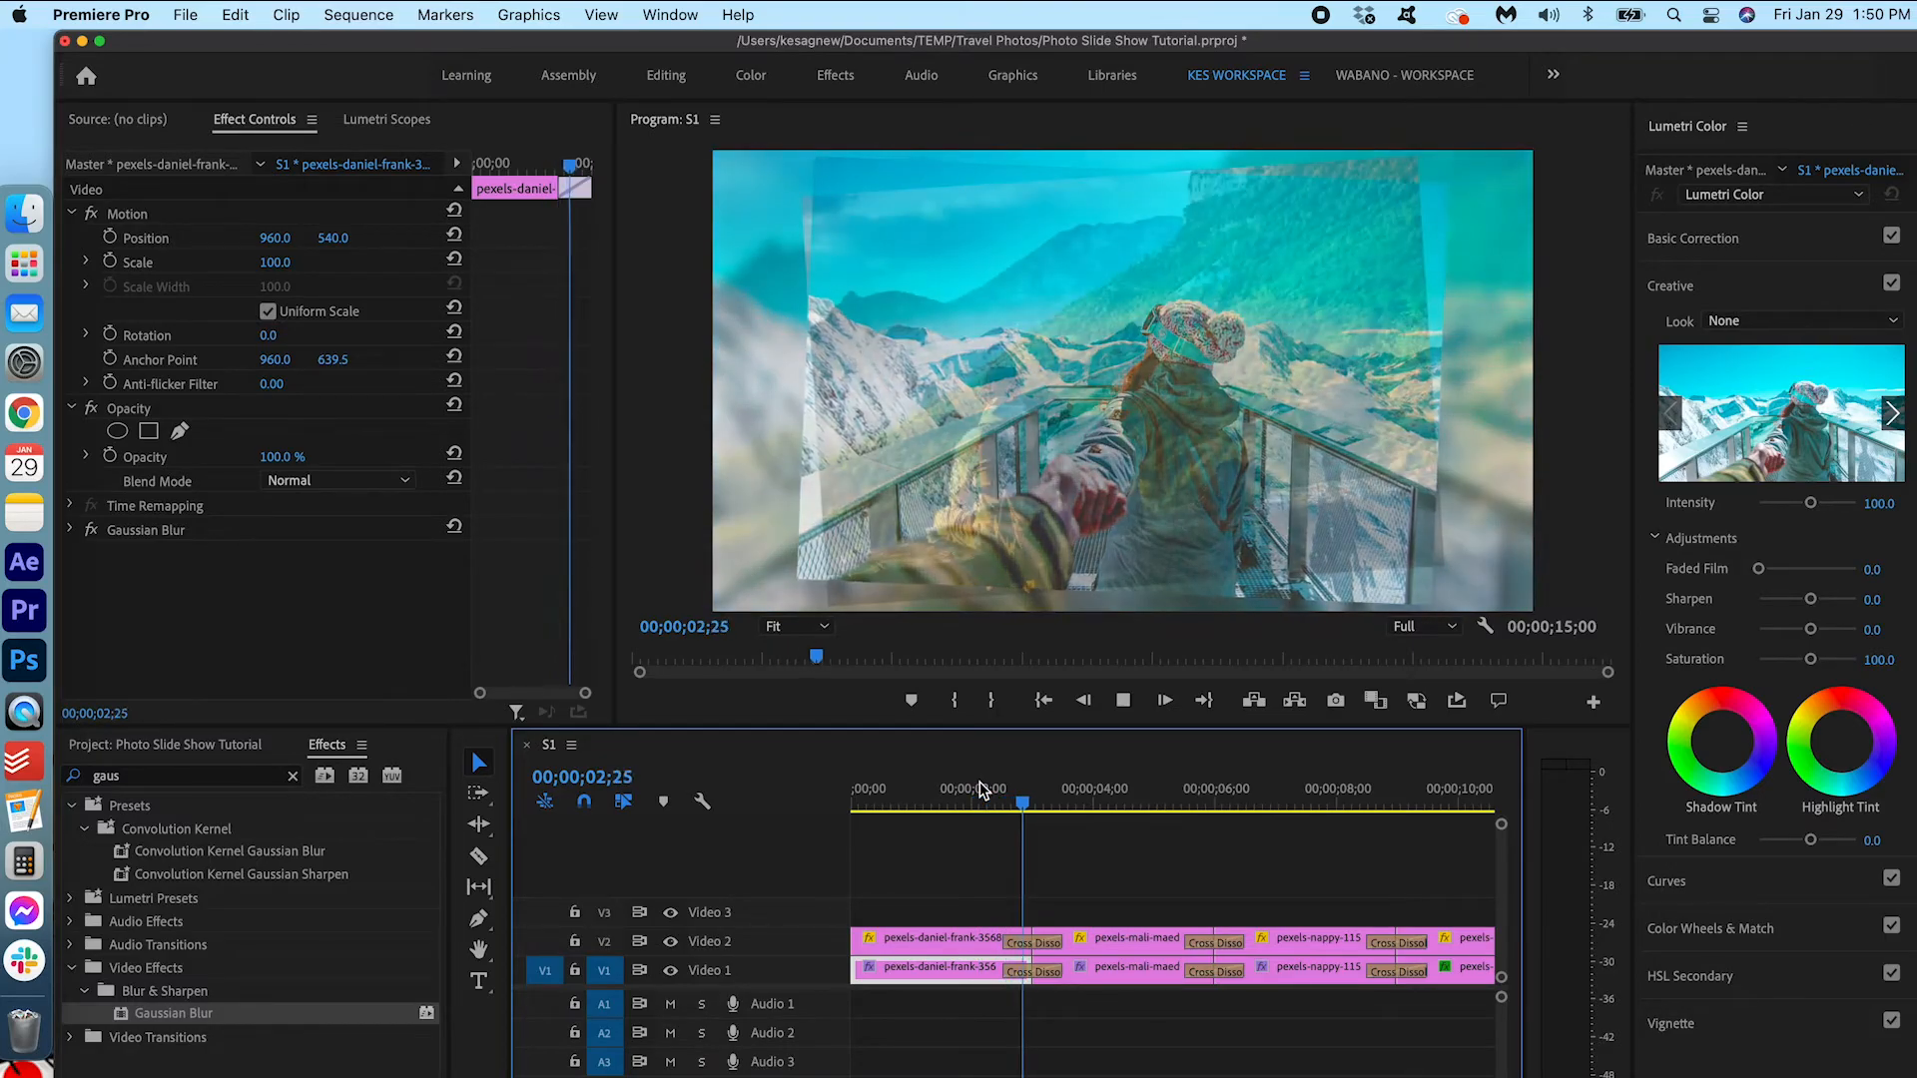
left_click(1076, 801)
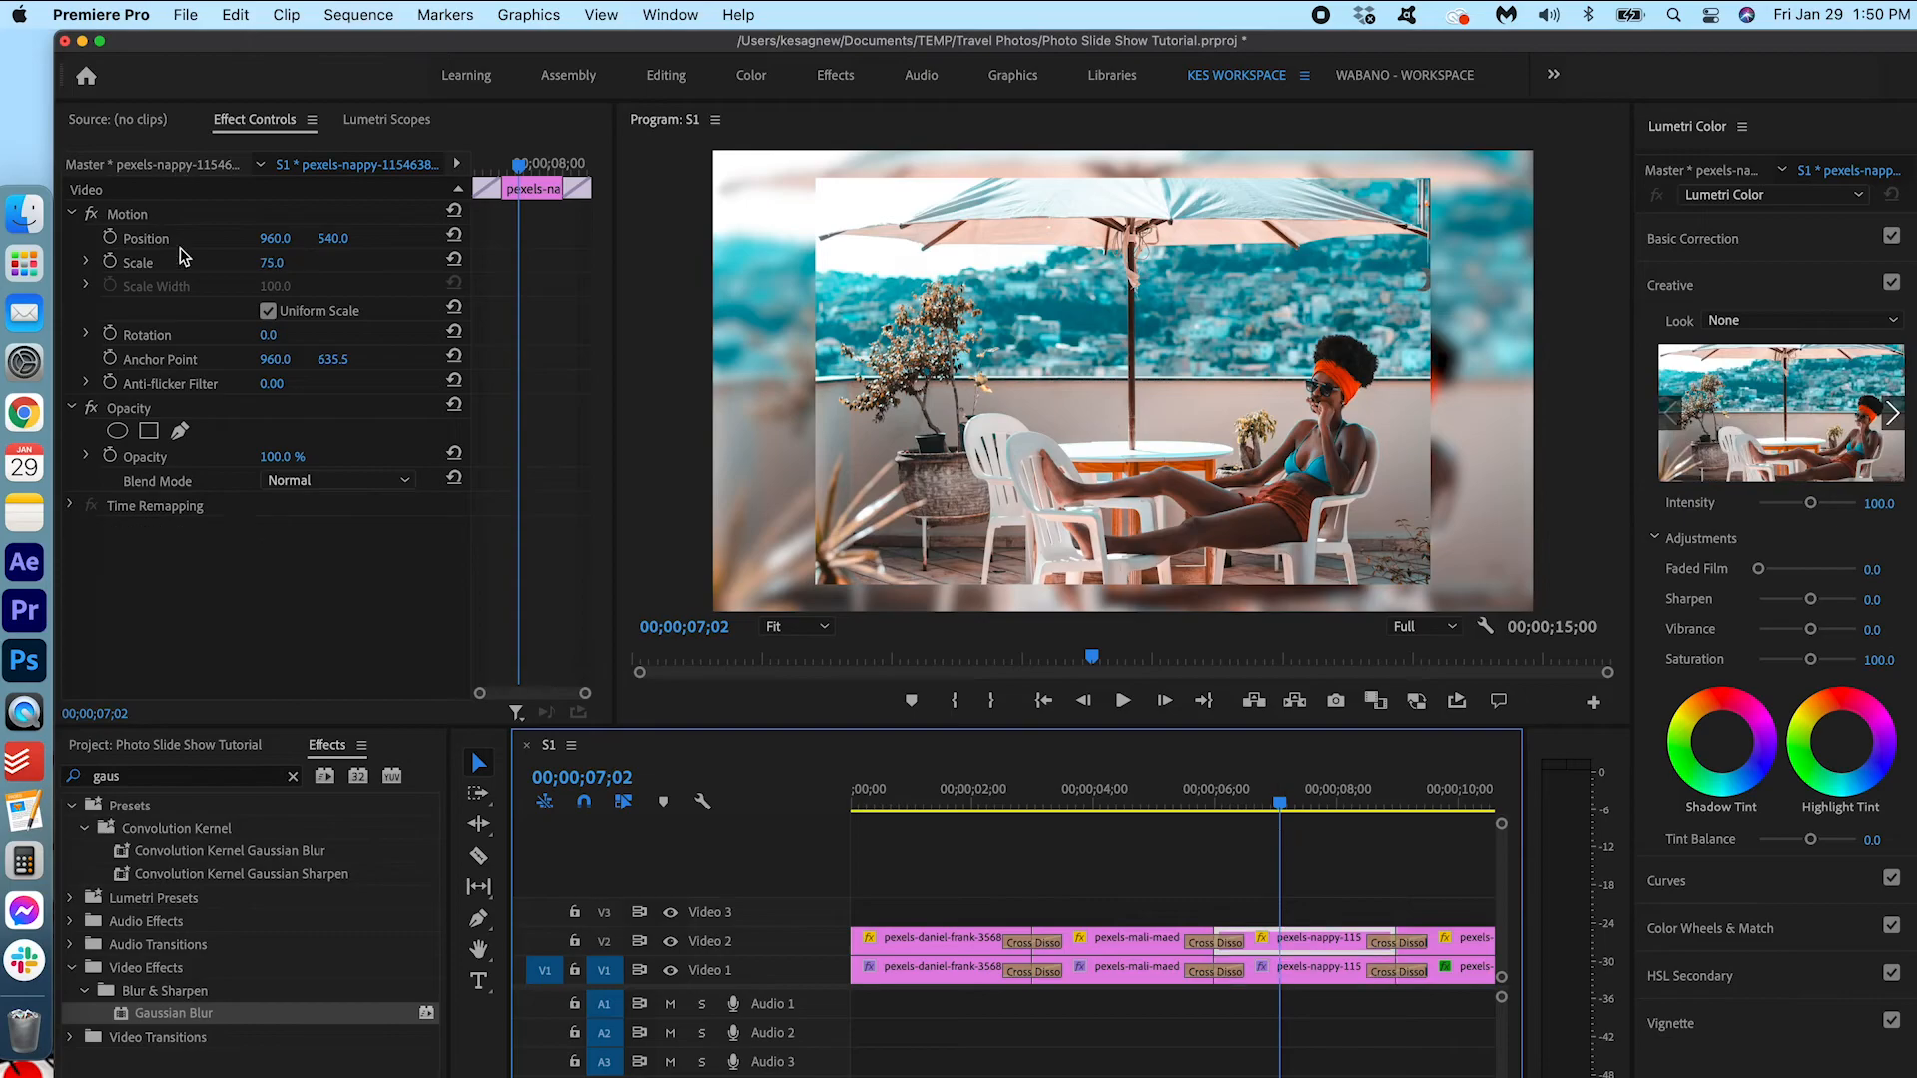
left_click(1078, 789)
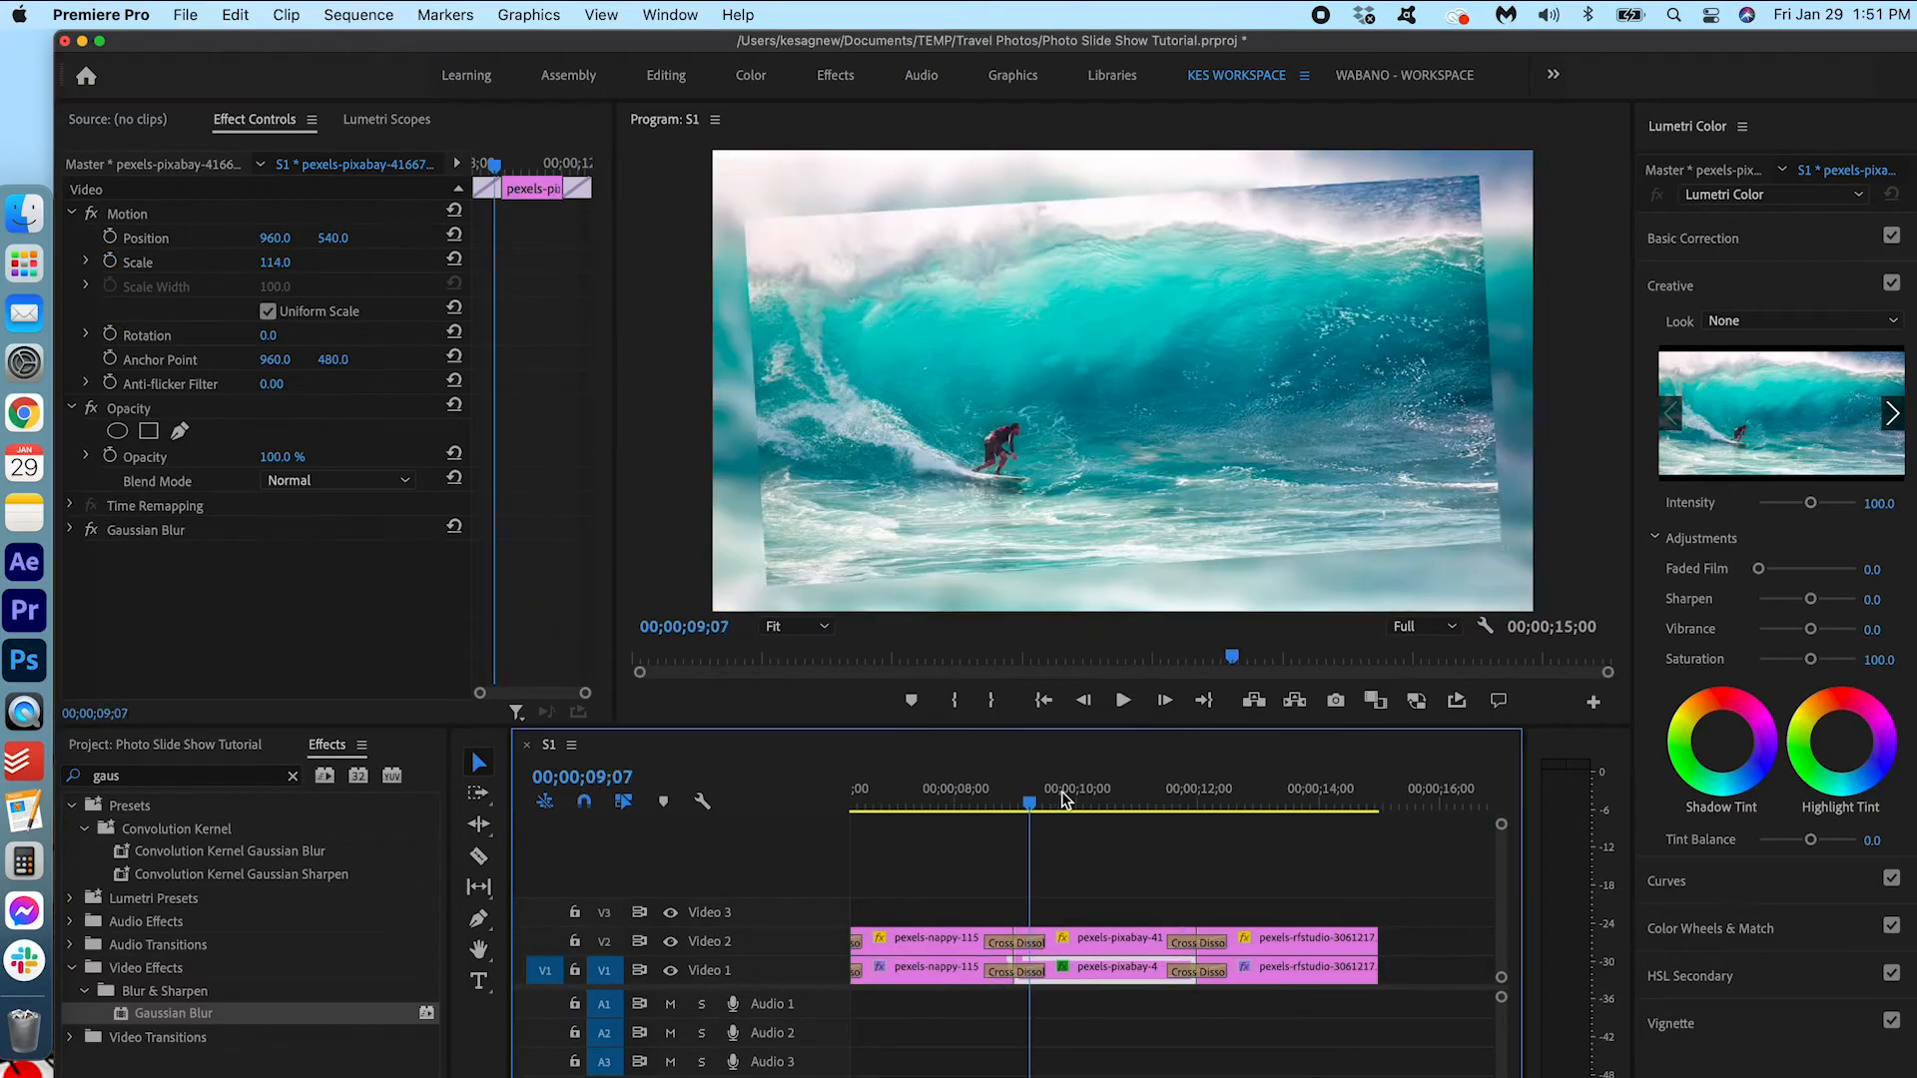
left_click(1226, 801)
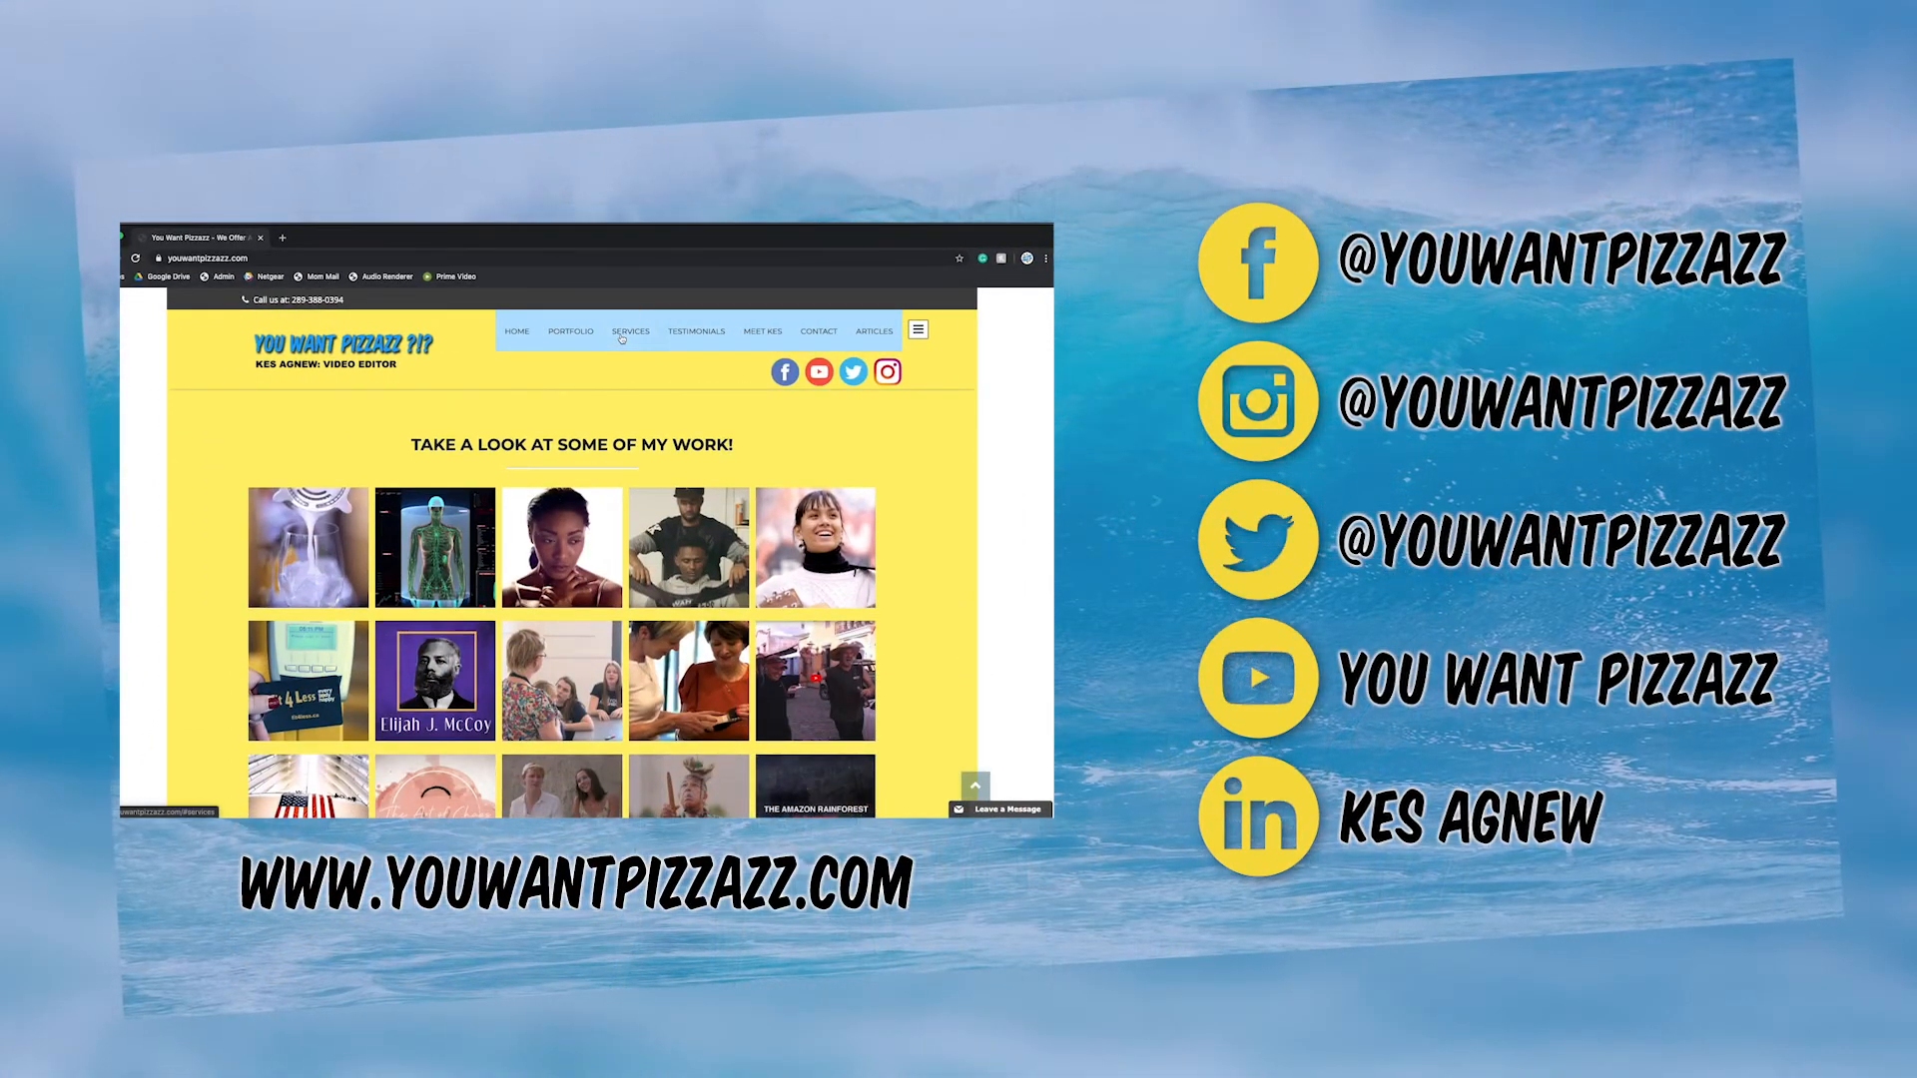
left_click(695, 330)
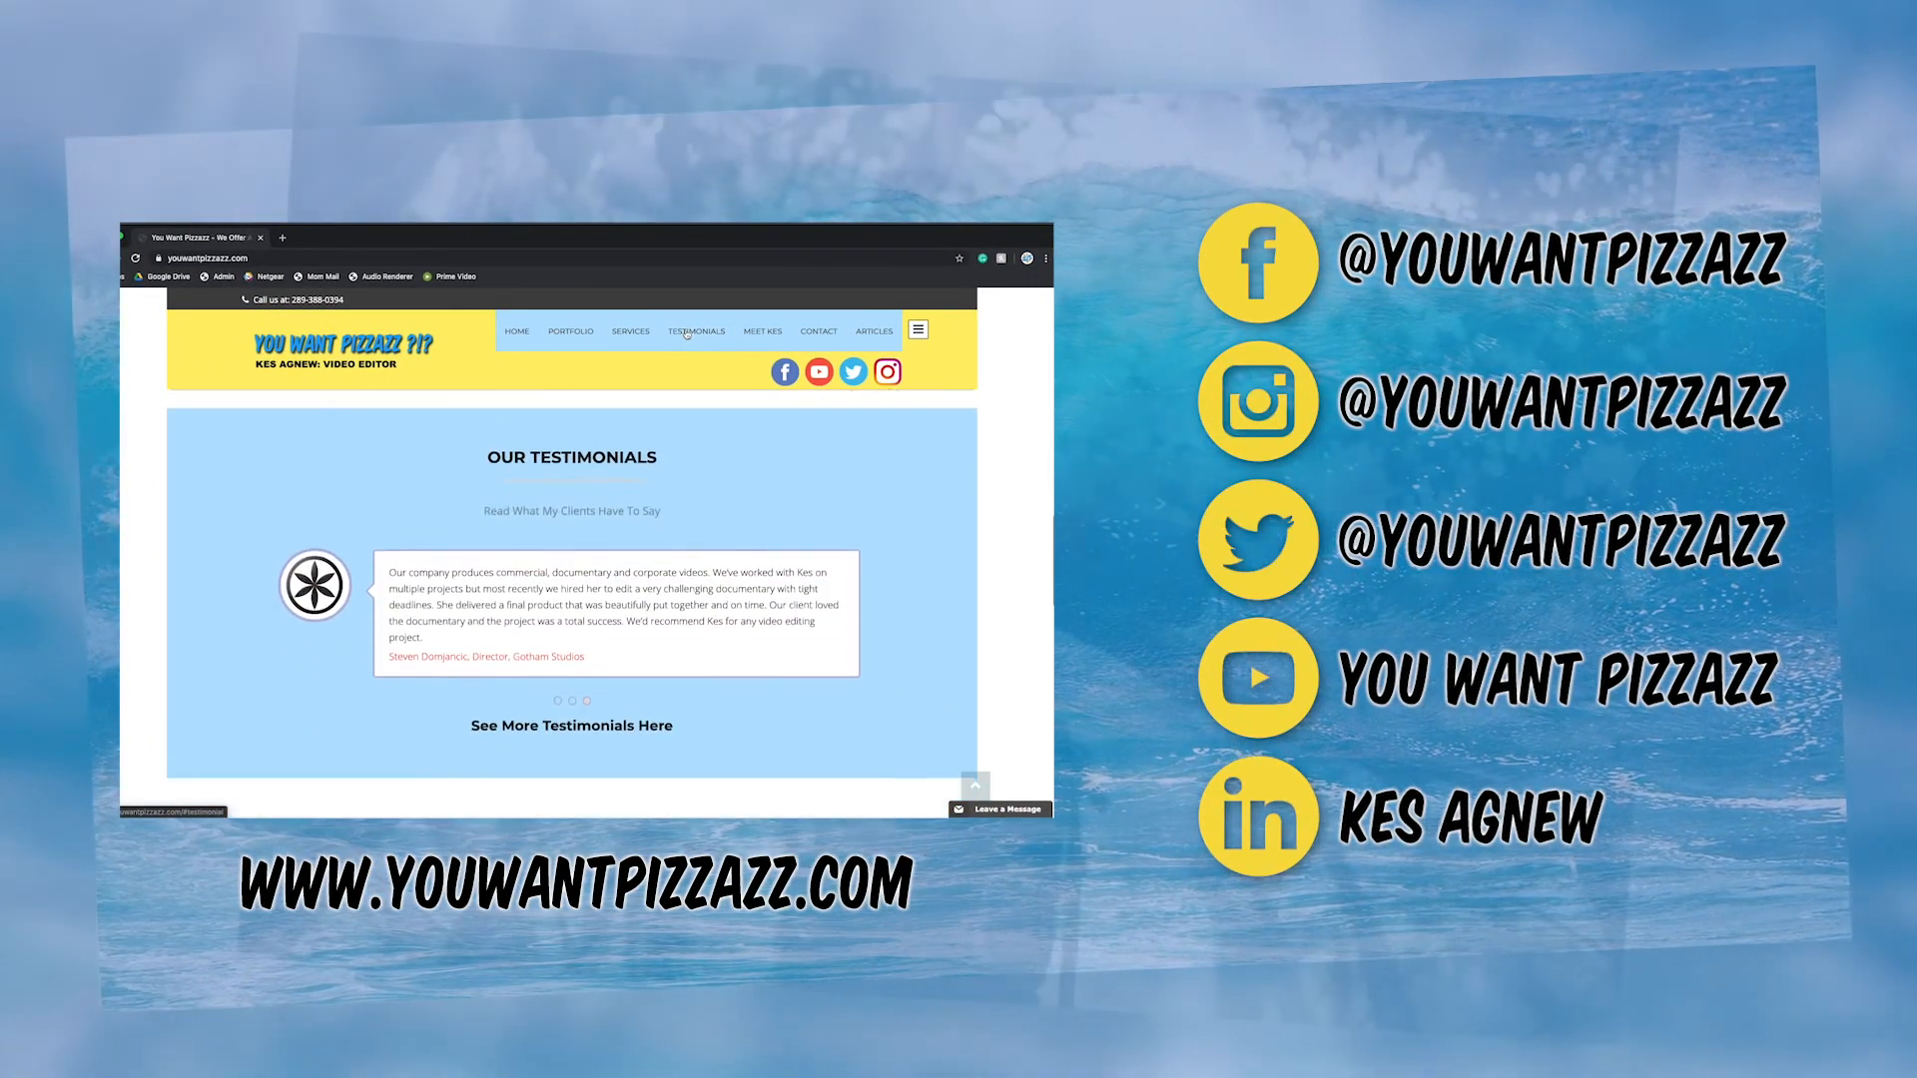